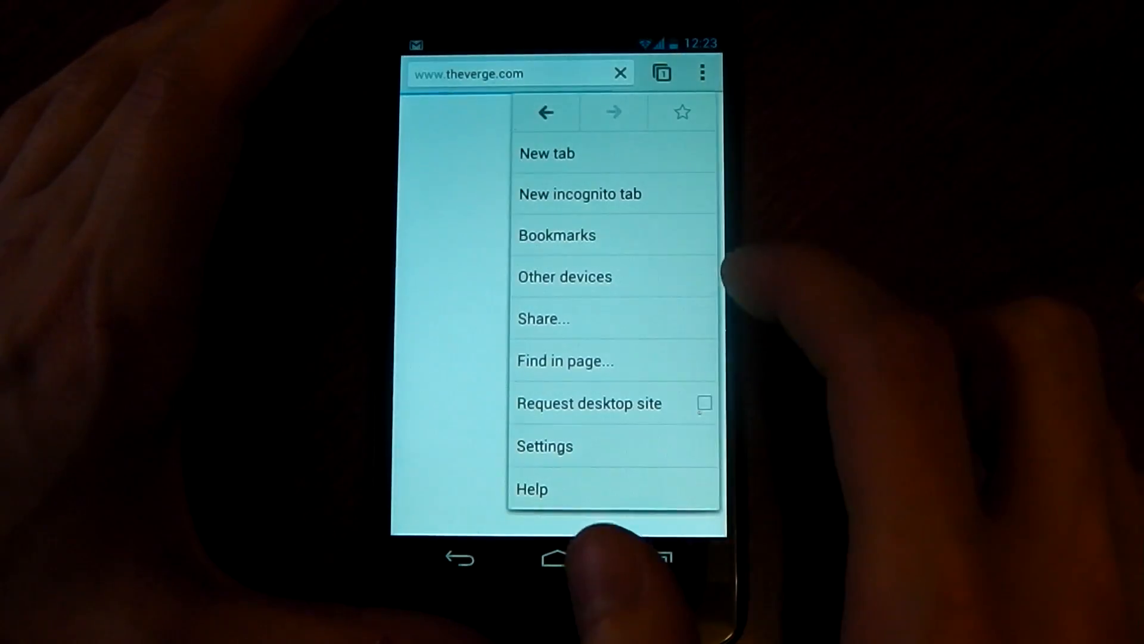
- Review the Privacy page in Chrome Settings, then return to The Verge homepage
click(545, 446)
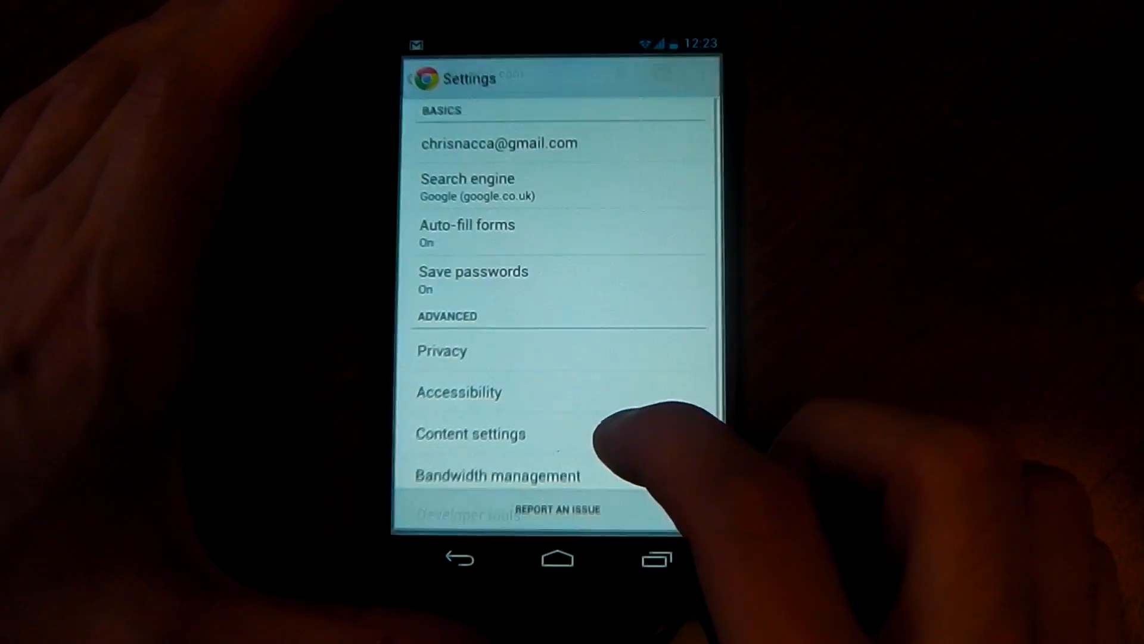
click(441, 350)
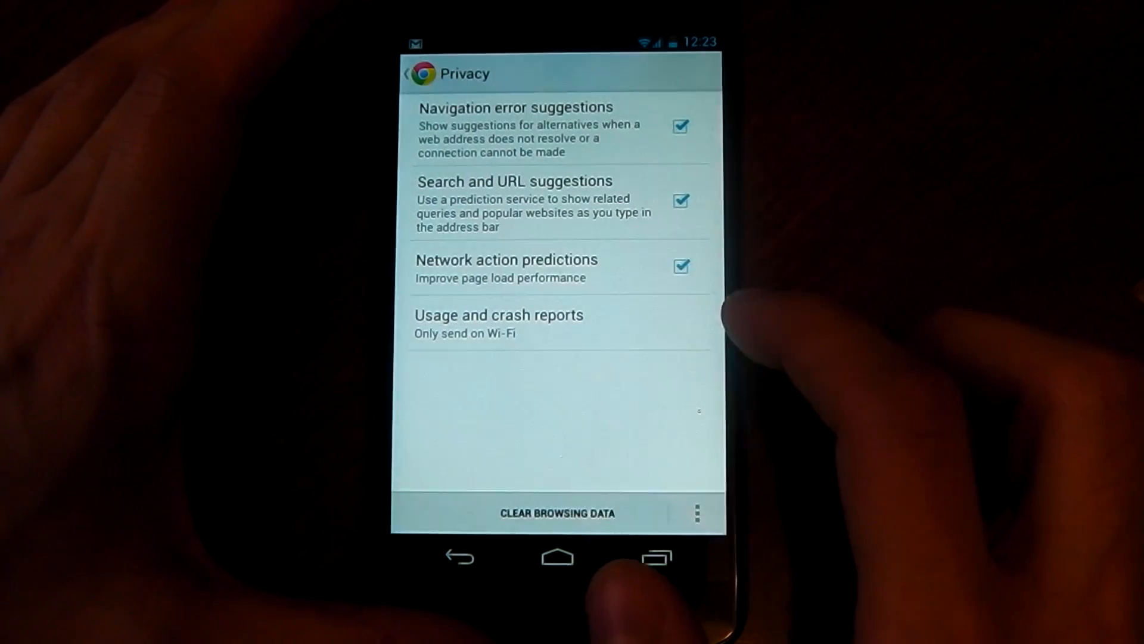
click(558, 513)
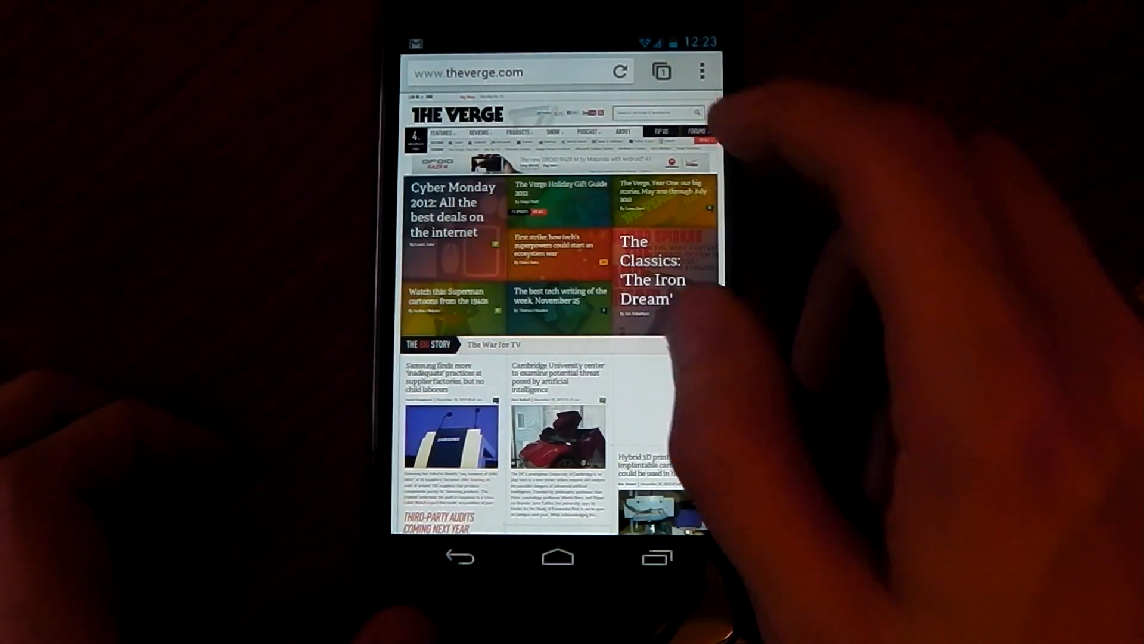
click(660, 70)
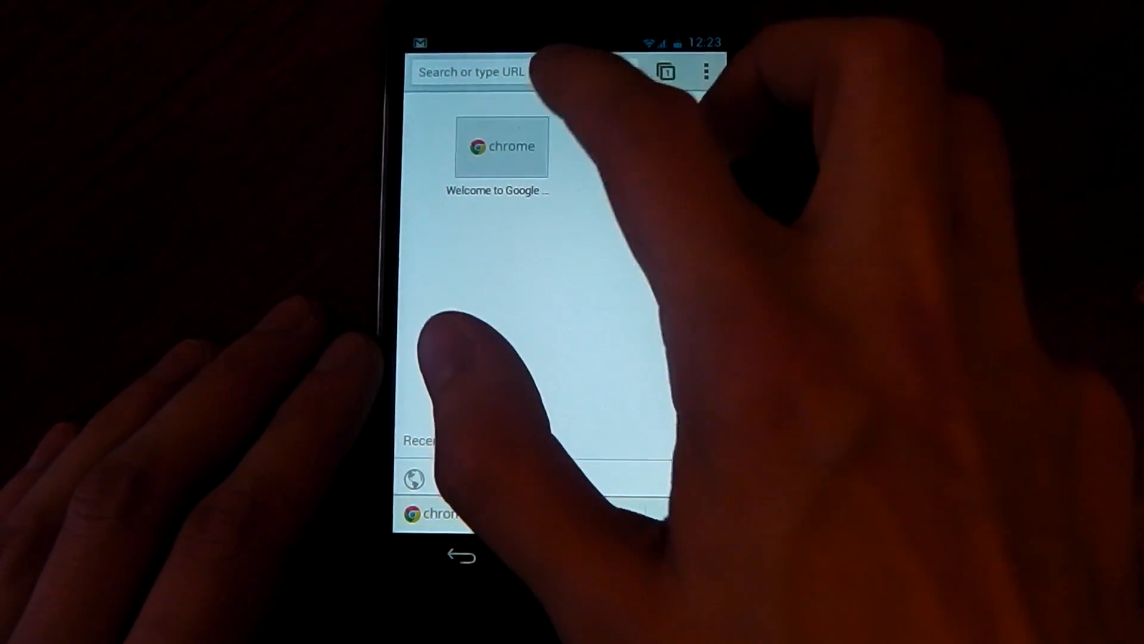
text(www)
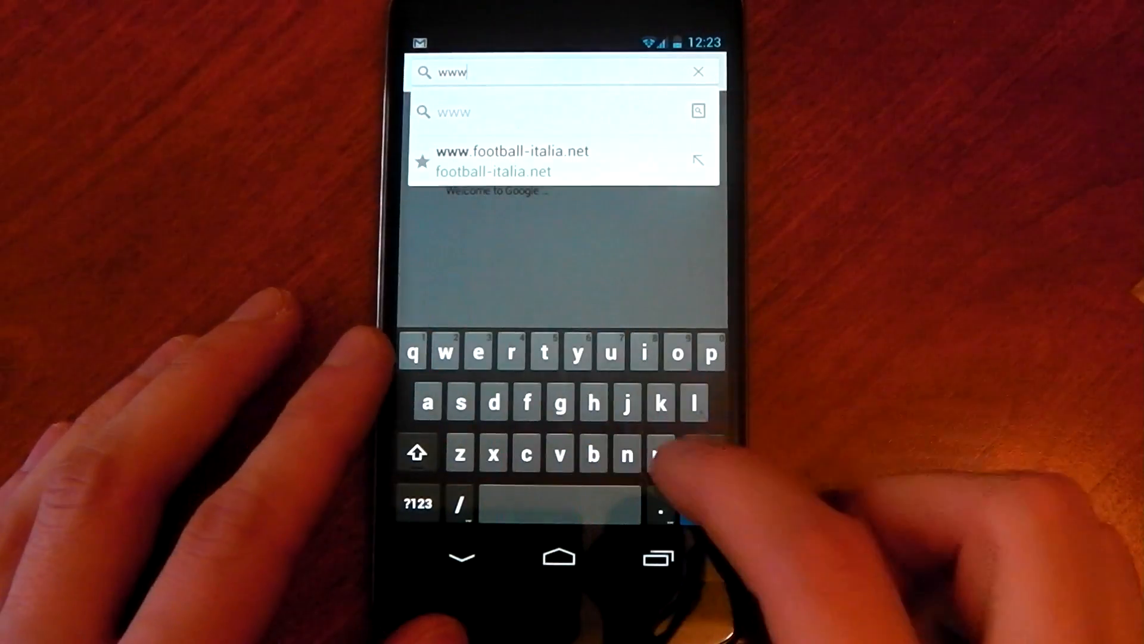
text(.the)
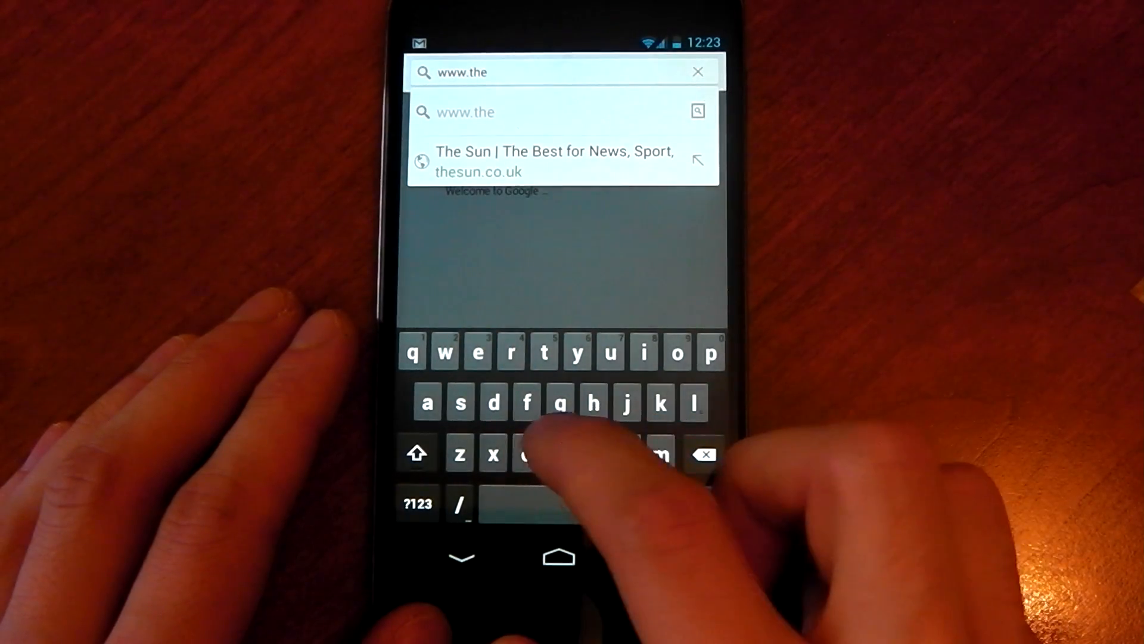
text(verge)
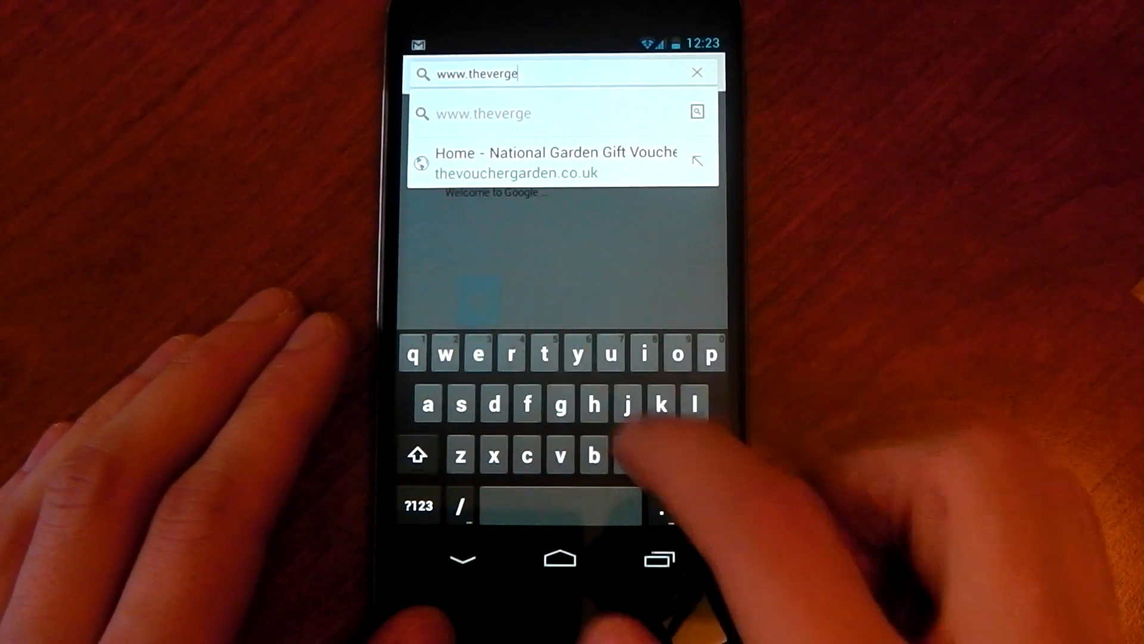
text(.com)
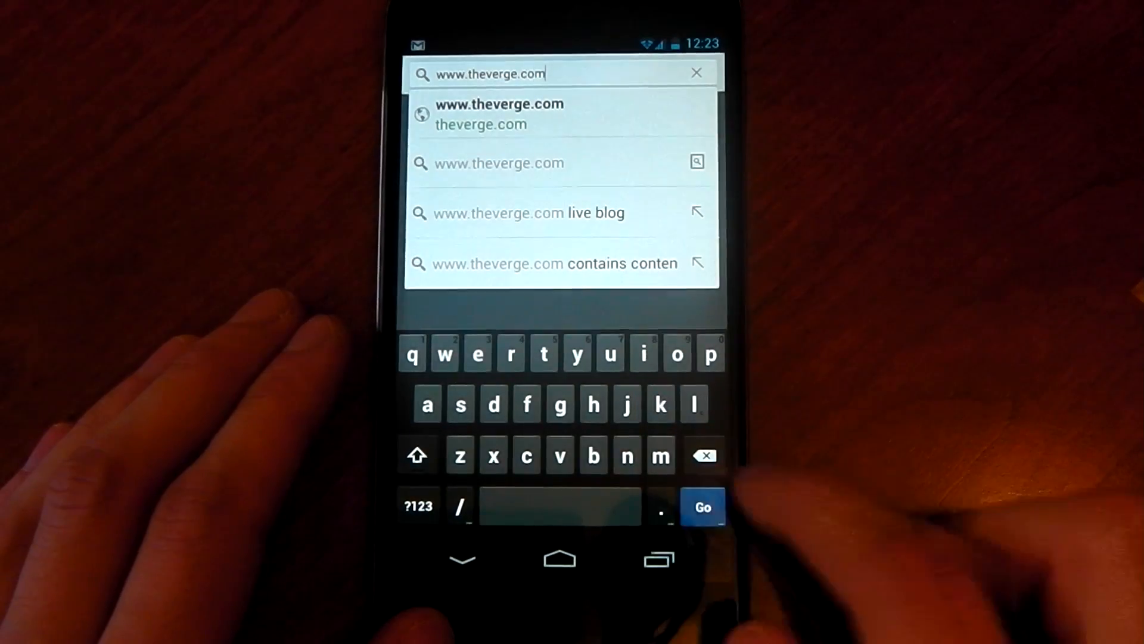
click(701, 507)
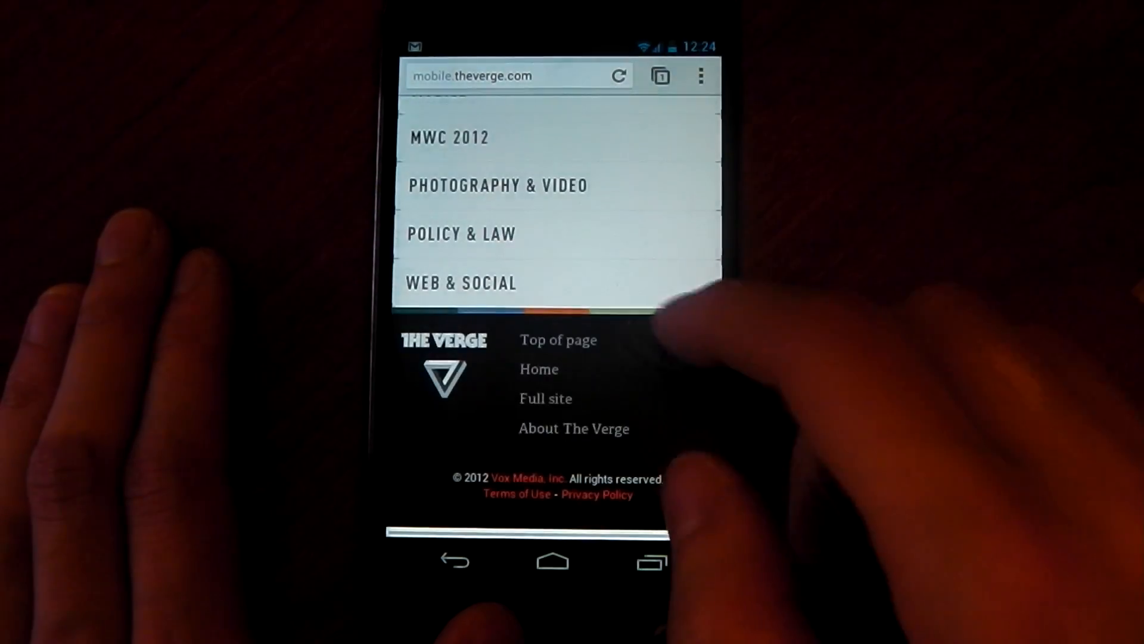
- Use the Full site link at the bottom of mobile.theverge.com to load the desktop version
click(545, 398)
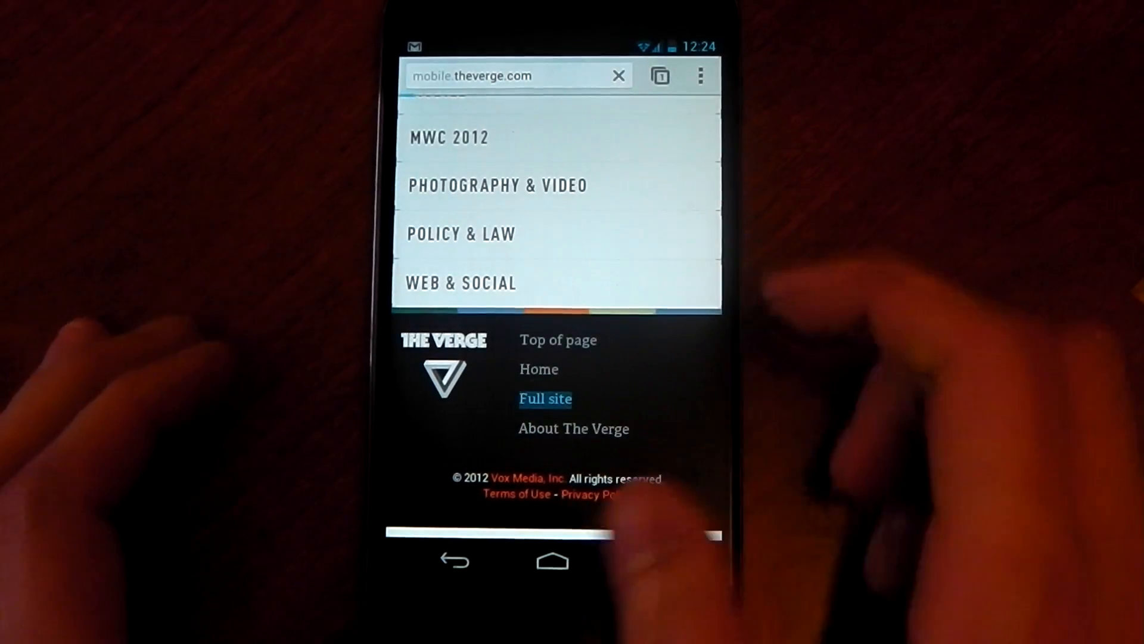
click(544, 398)
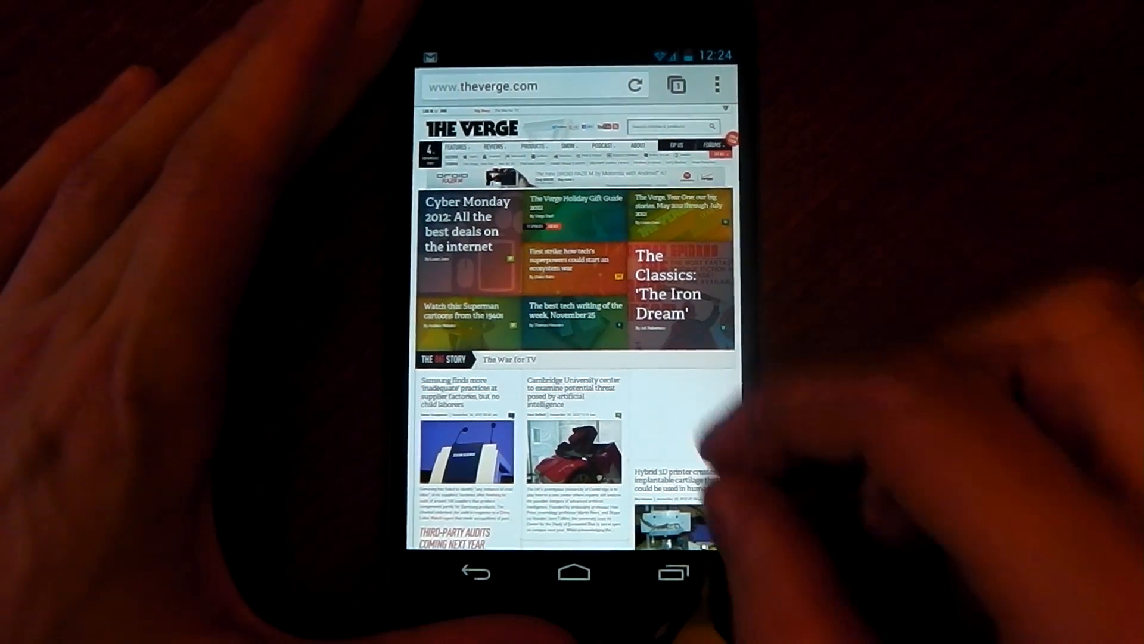
scroll(down, 3)
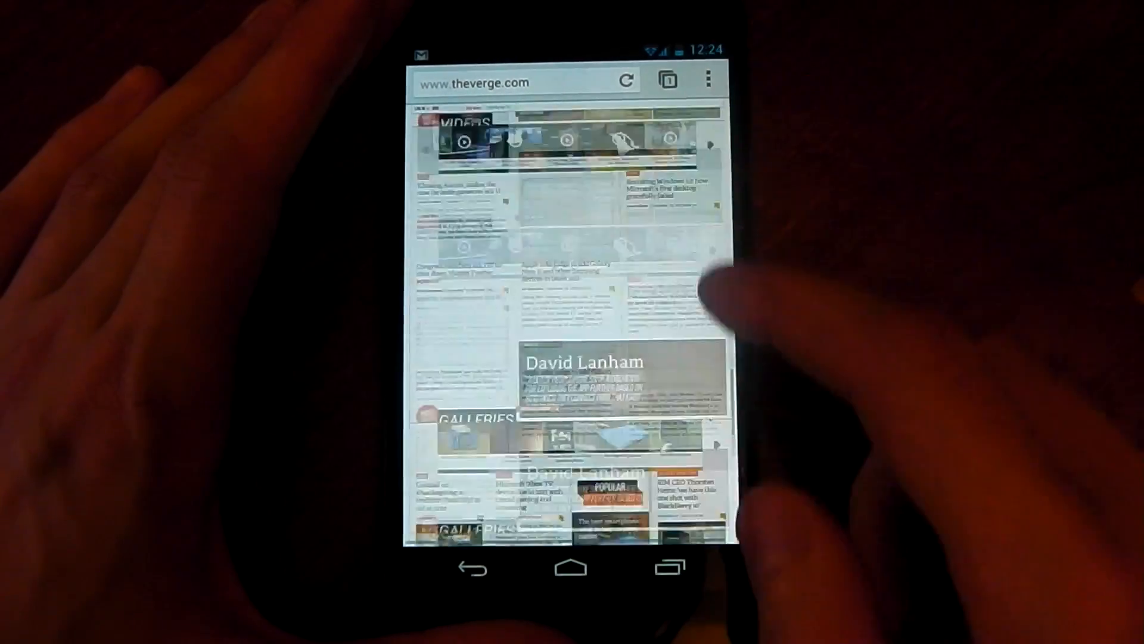
scroll(down, 3)
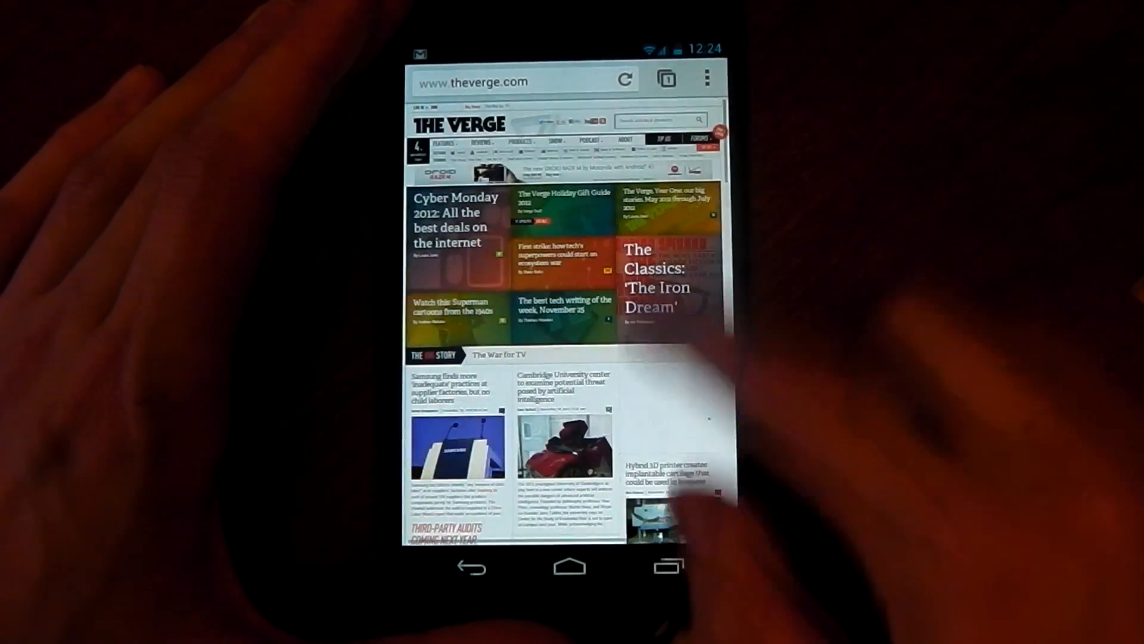
scroll(down, 3)
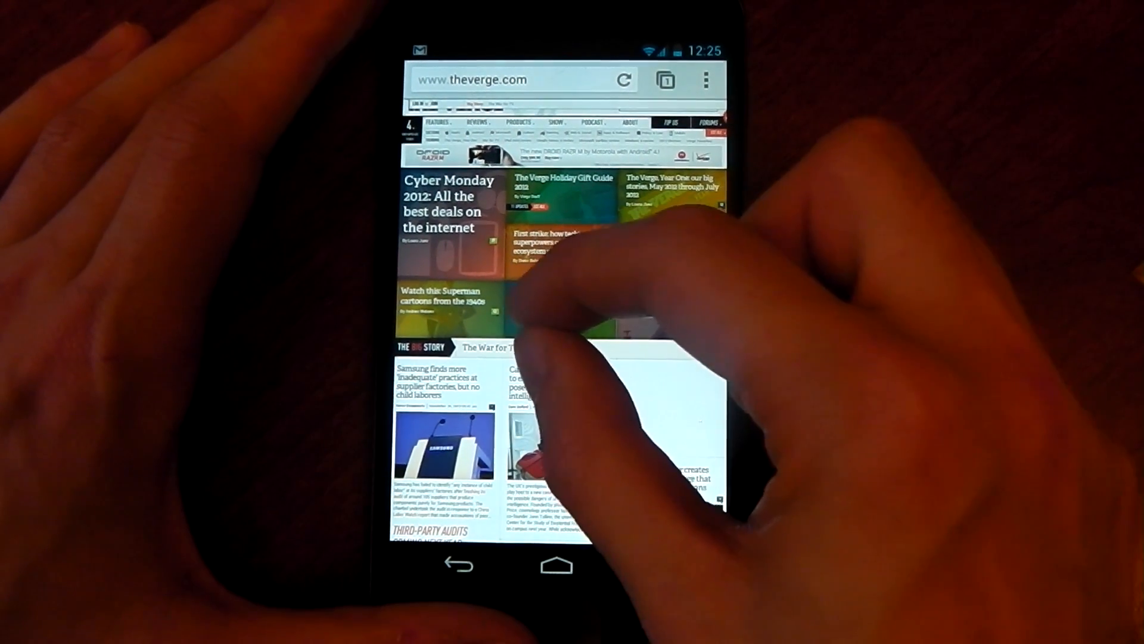
scroll(down, 3)
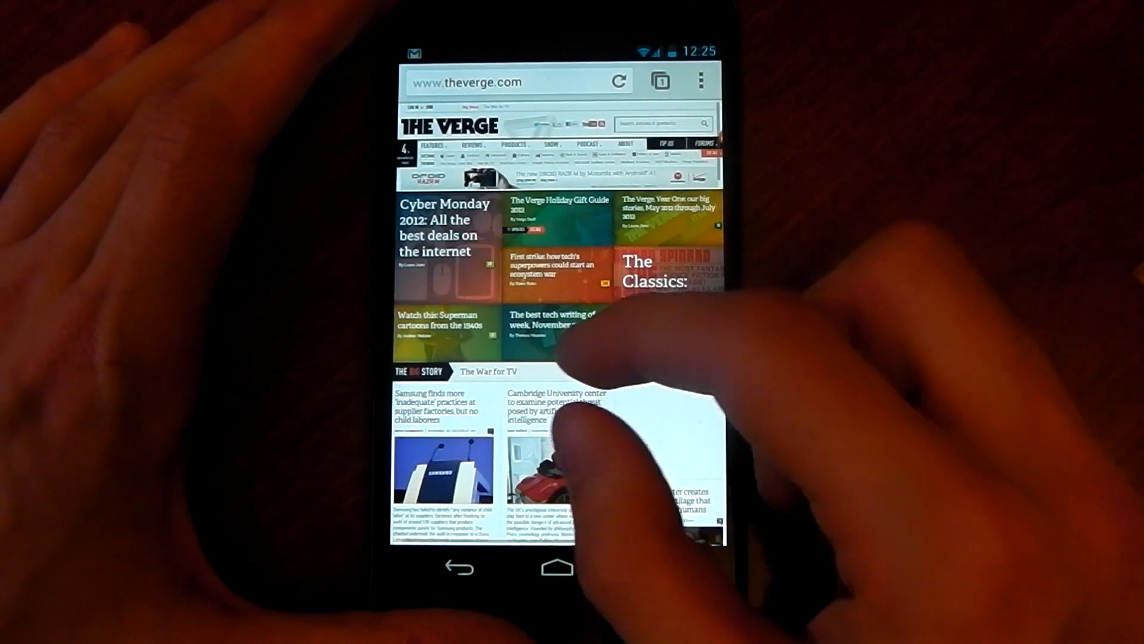
scroll(down, 3)
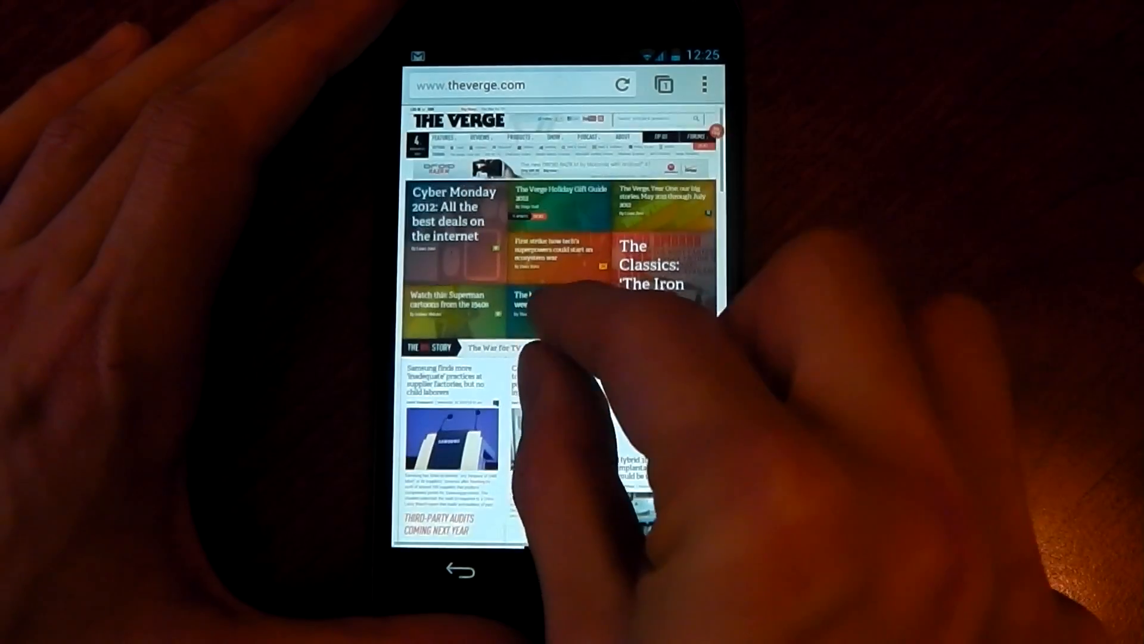
scroll(down, 3)
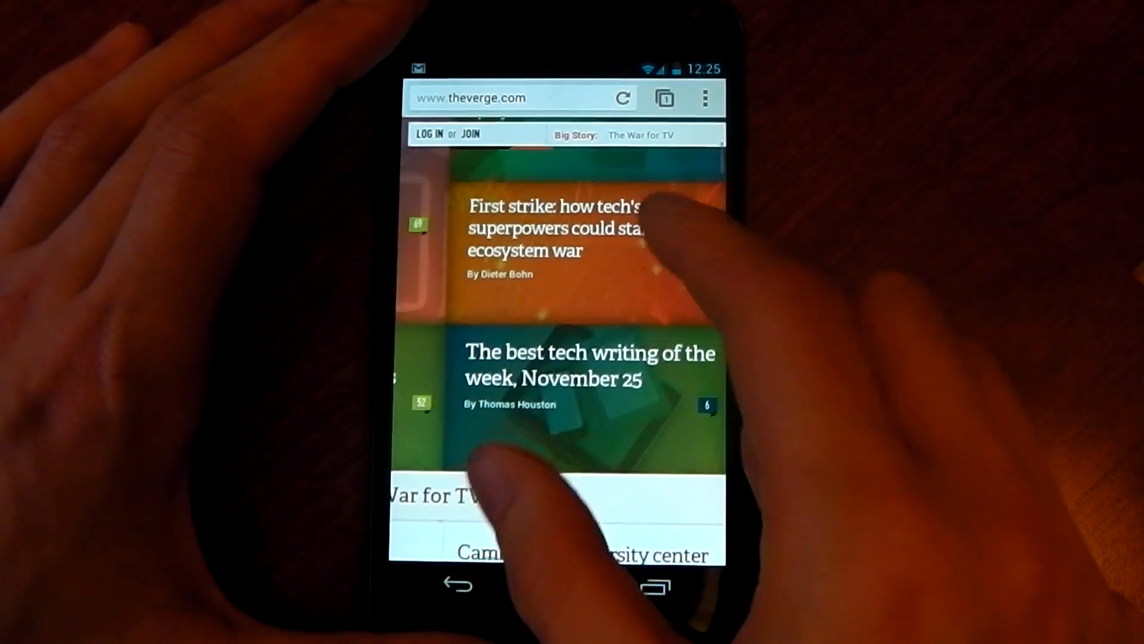
scroll(down, 3)
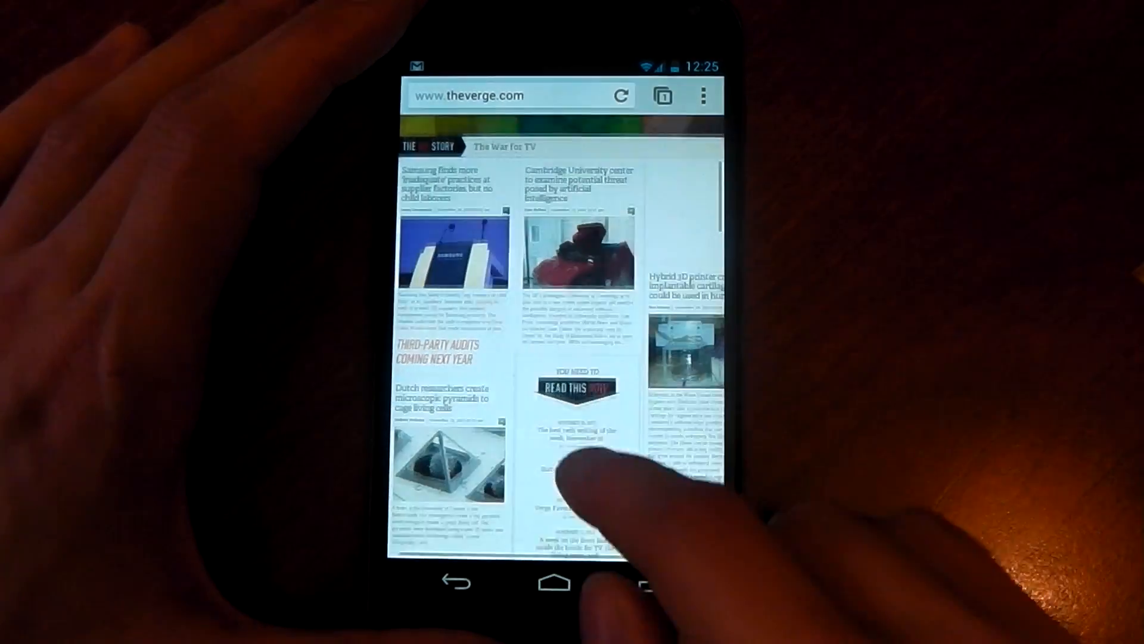
scroll(down, 3)
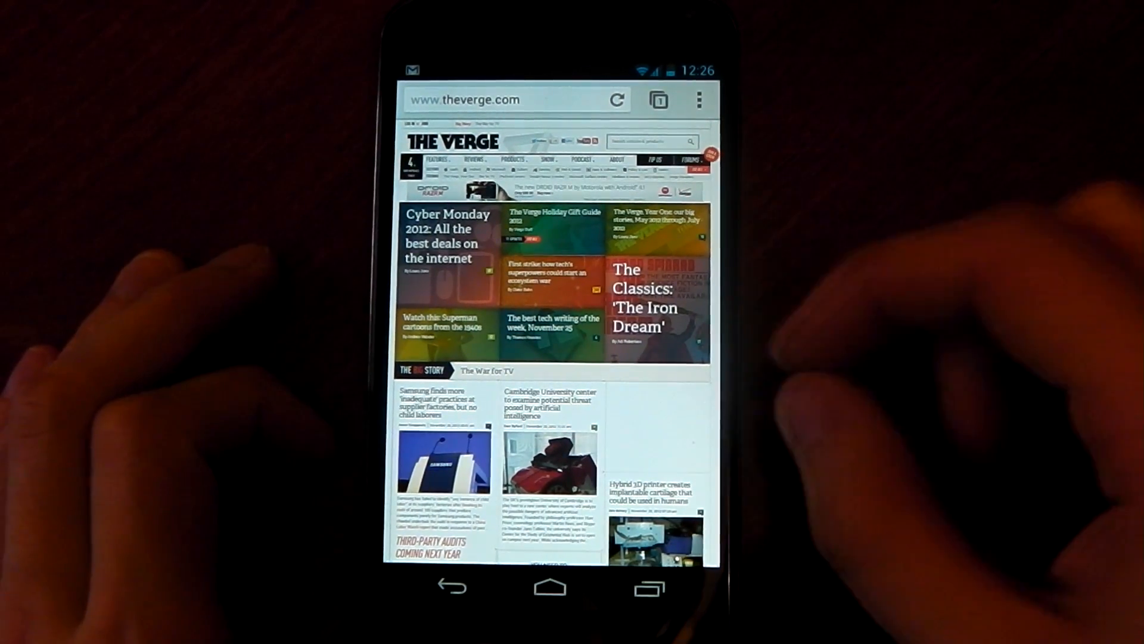
scroll(down, 3)
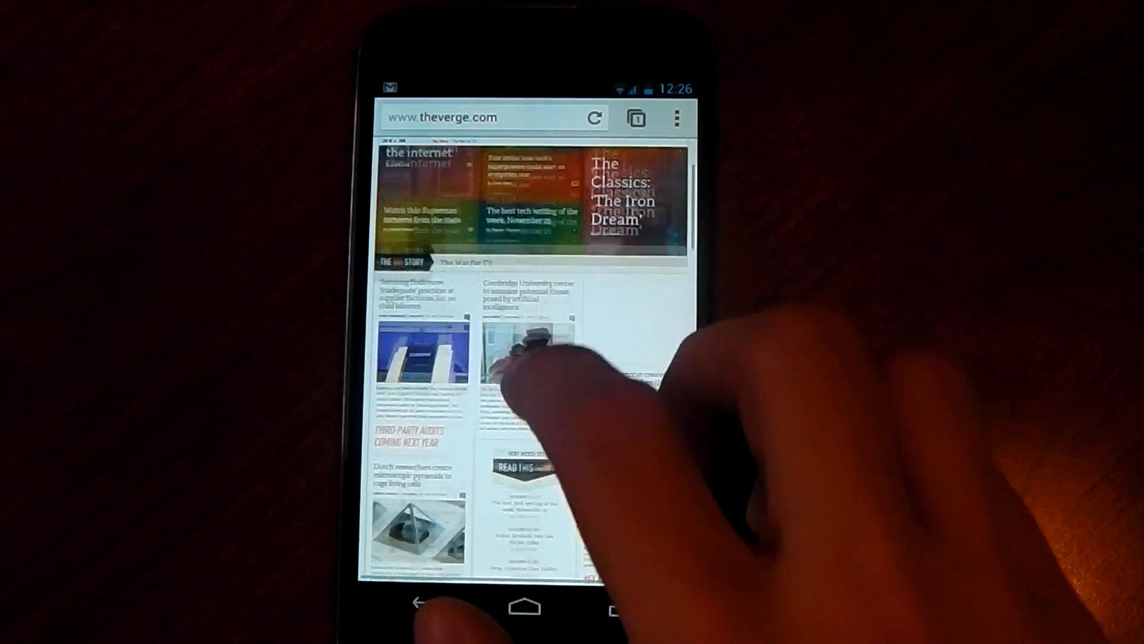
scroll(down, 3)
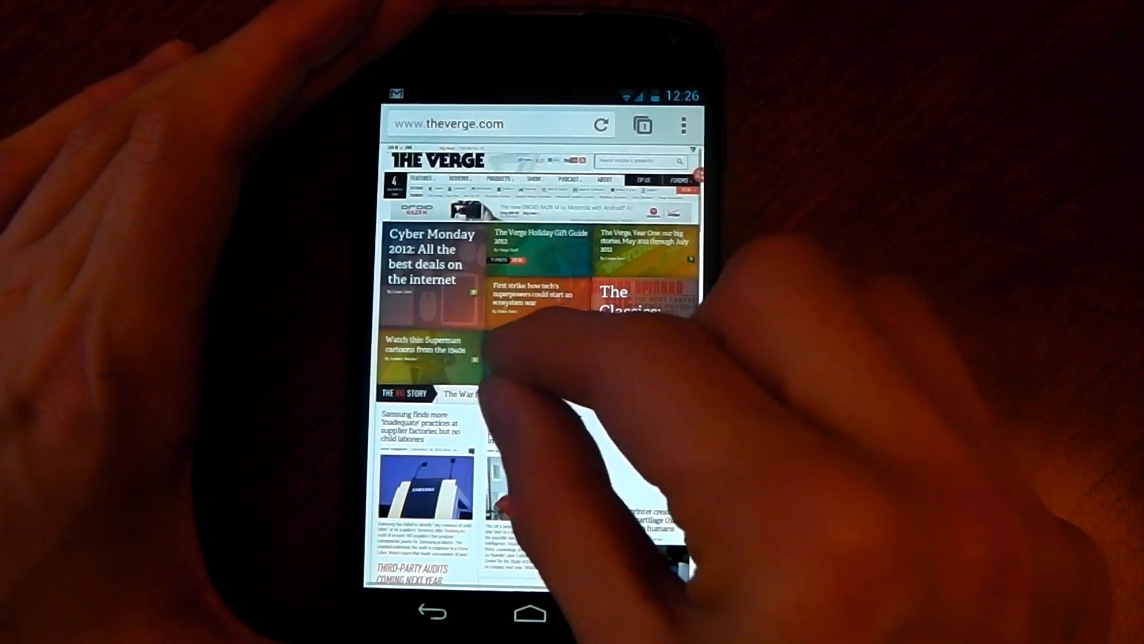
scroll(down, 3)
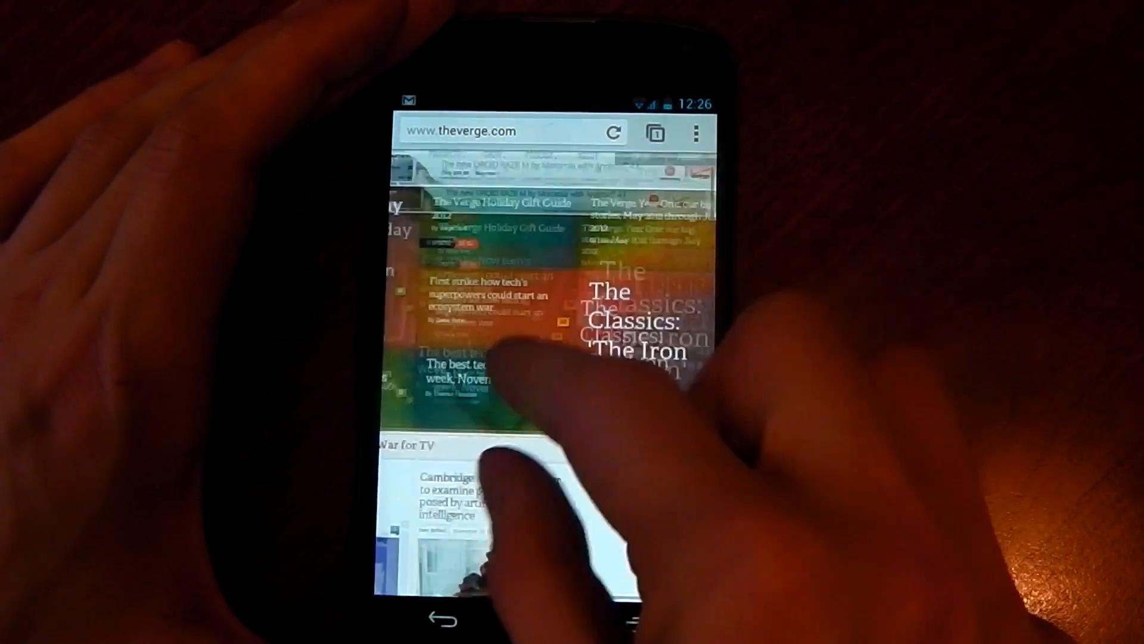
scroll(down, 3)
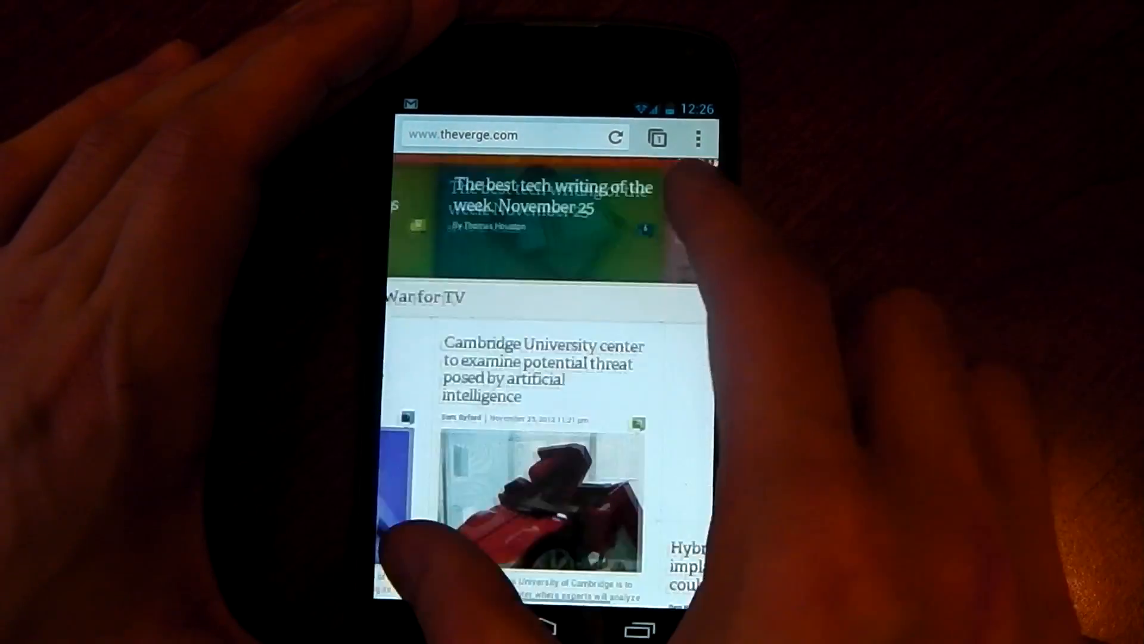
scroll(down, 3)
text(www.and)
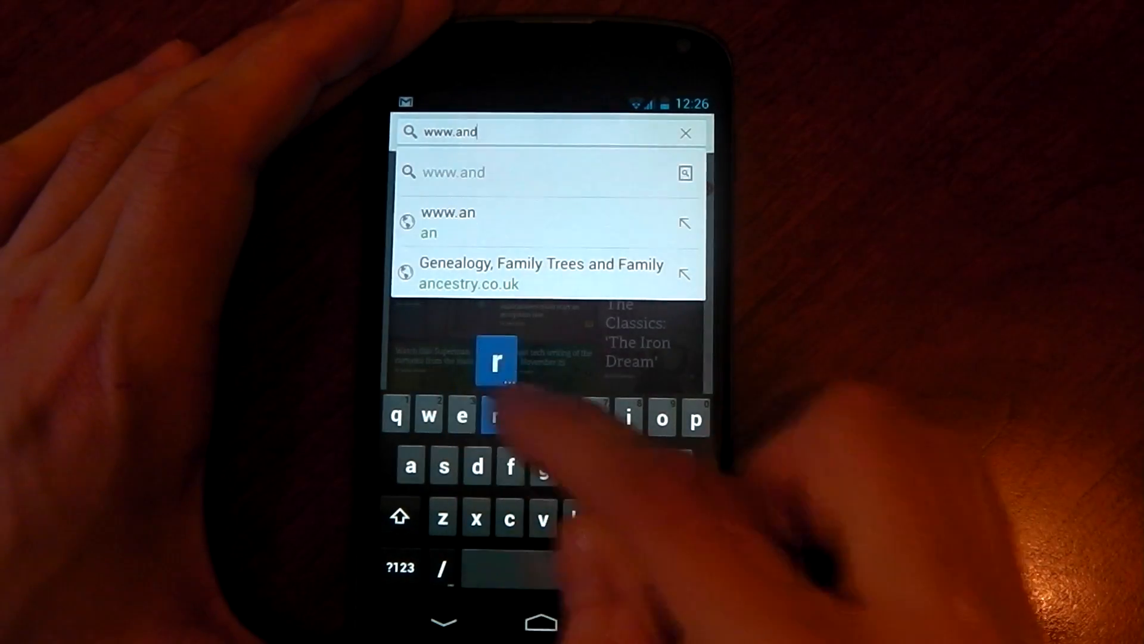
text(roidcentral.com)
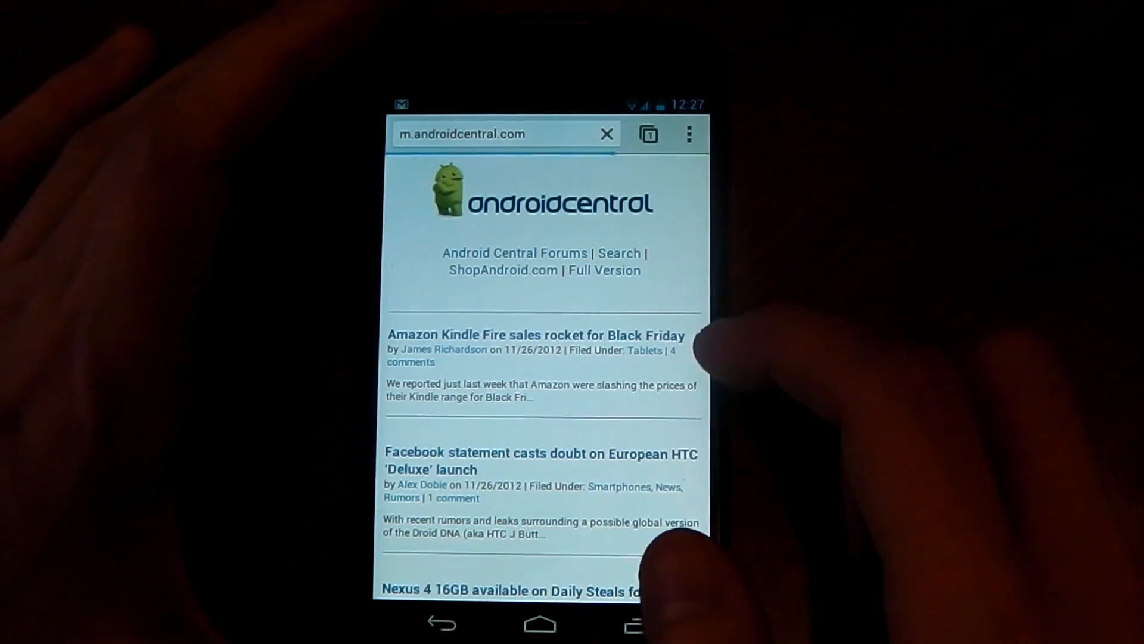
scroll(down, 3)
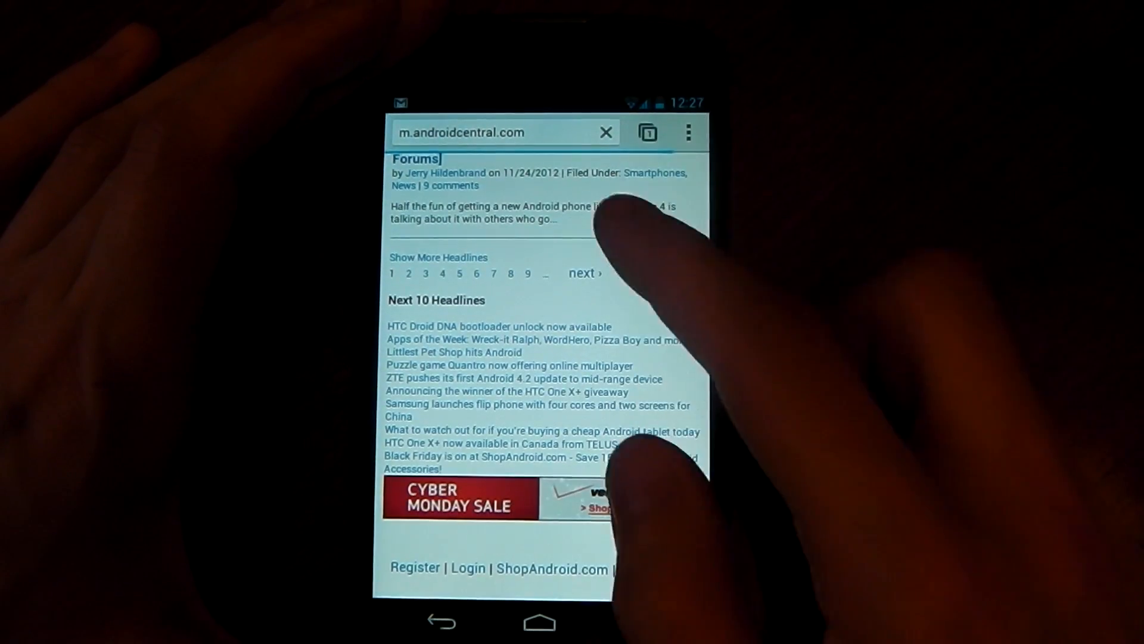
click(652, 564)
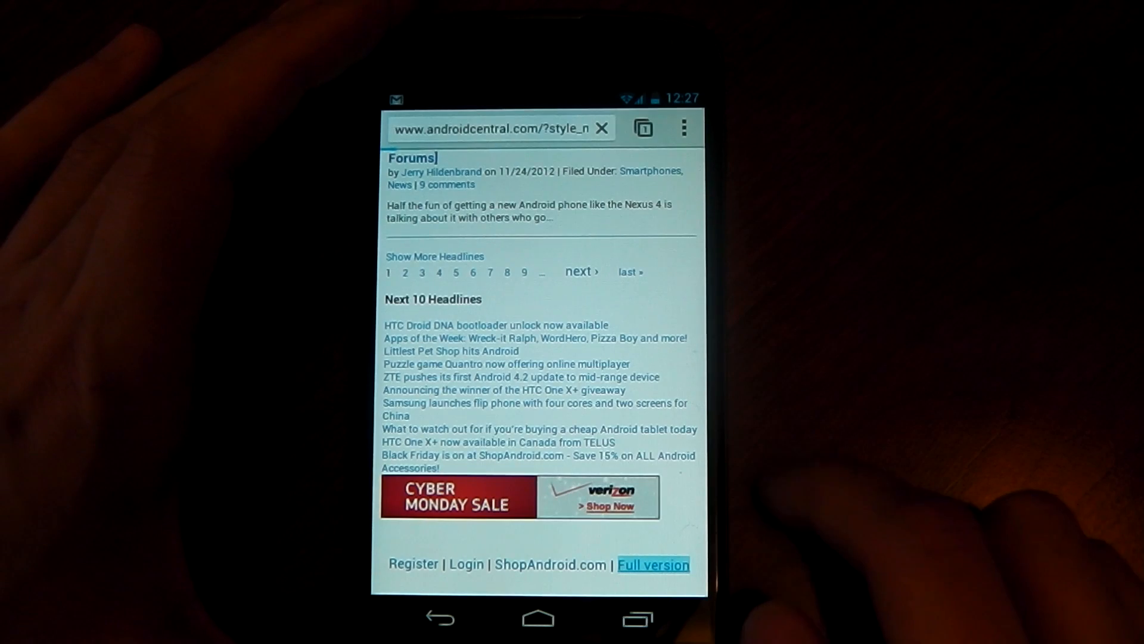
click(652, 564)
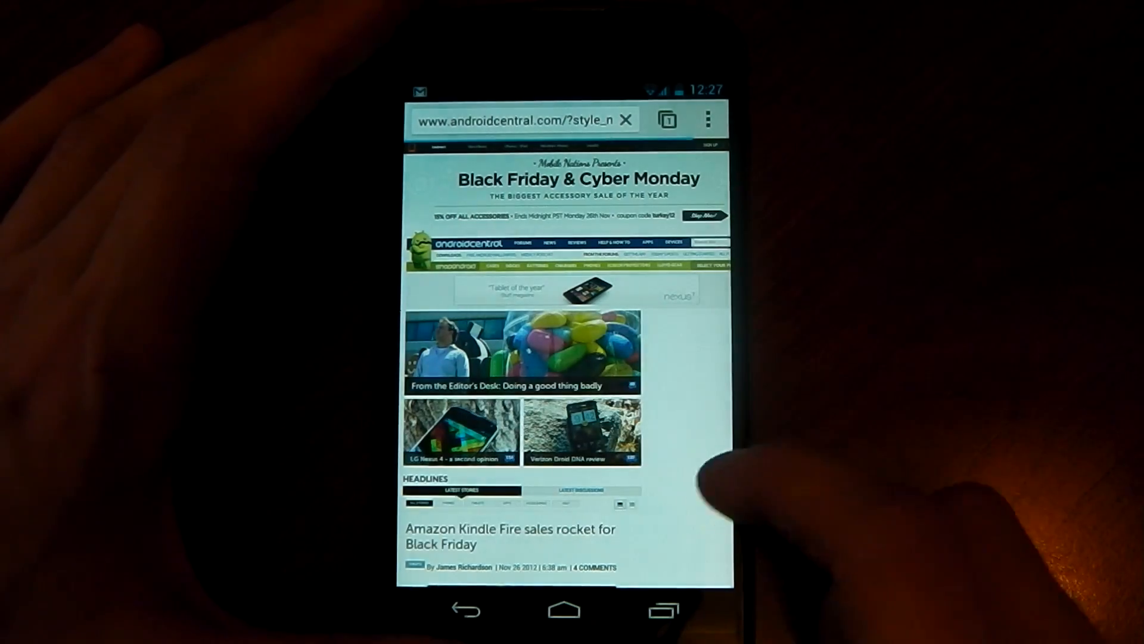
scroll(down, 3)
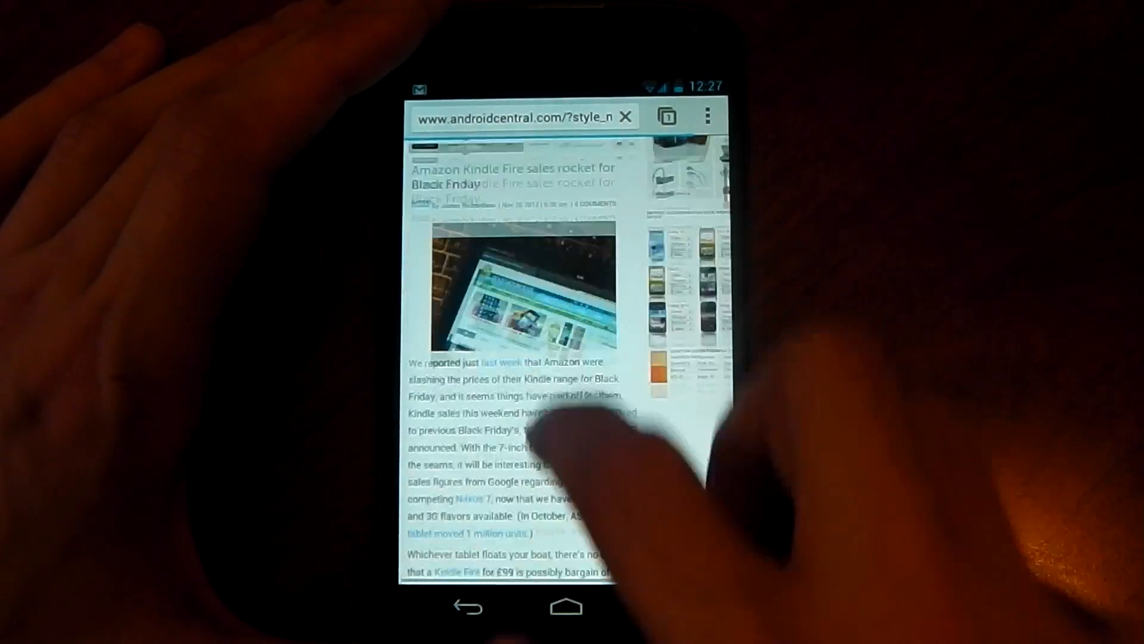
scroll(down, 3)
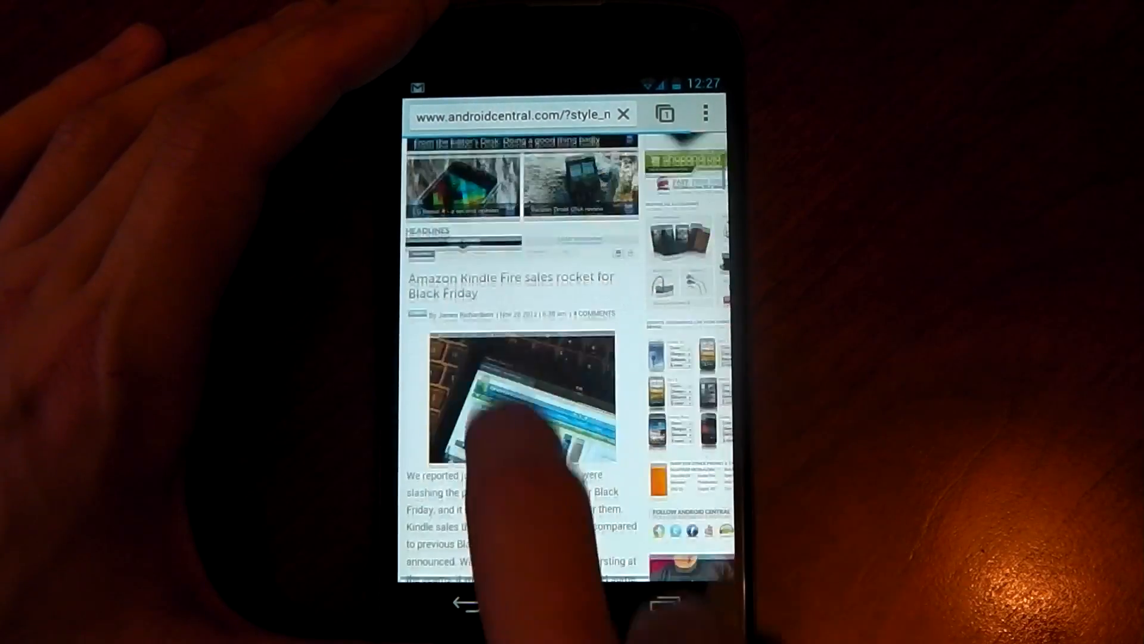
scroll(down, 3)
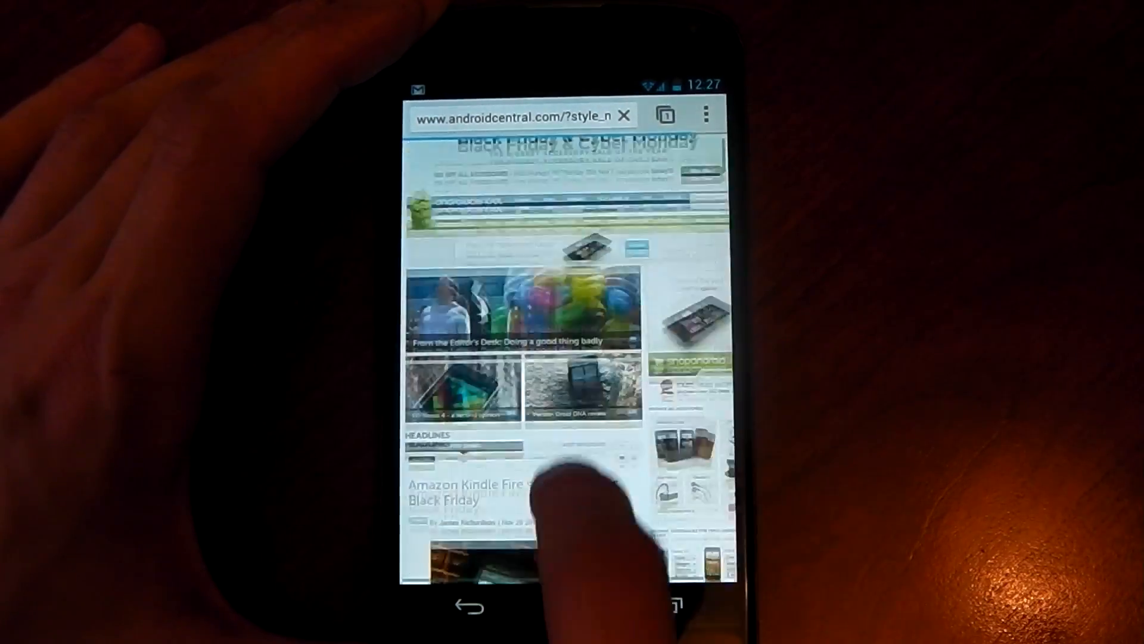
scroll(down, 3)
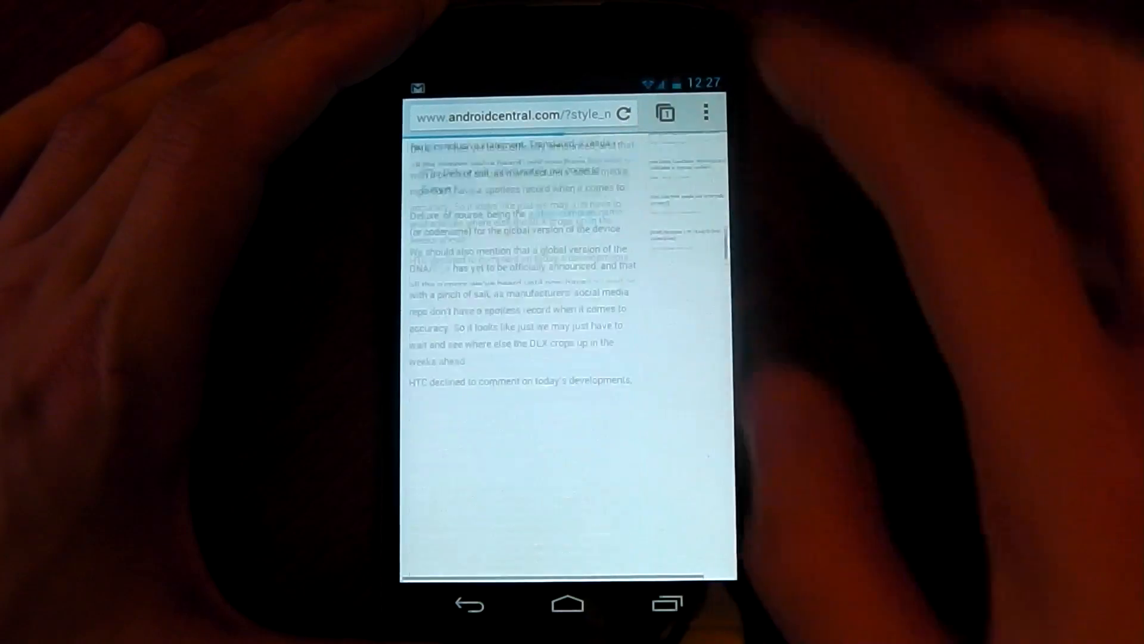
scroll(down, 3)
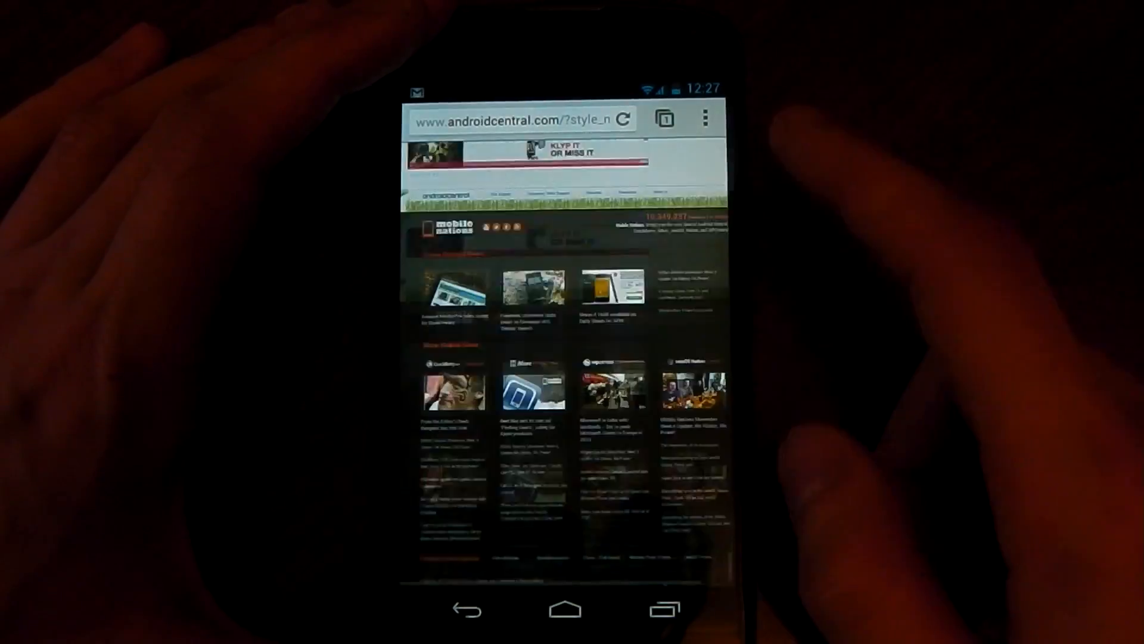
scroll(down, 3)
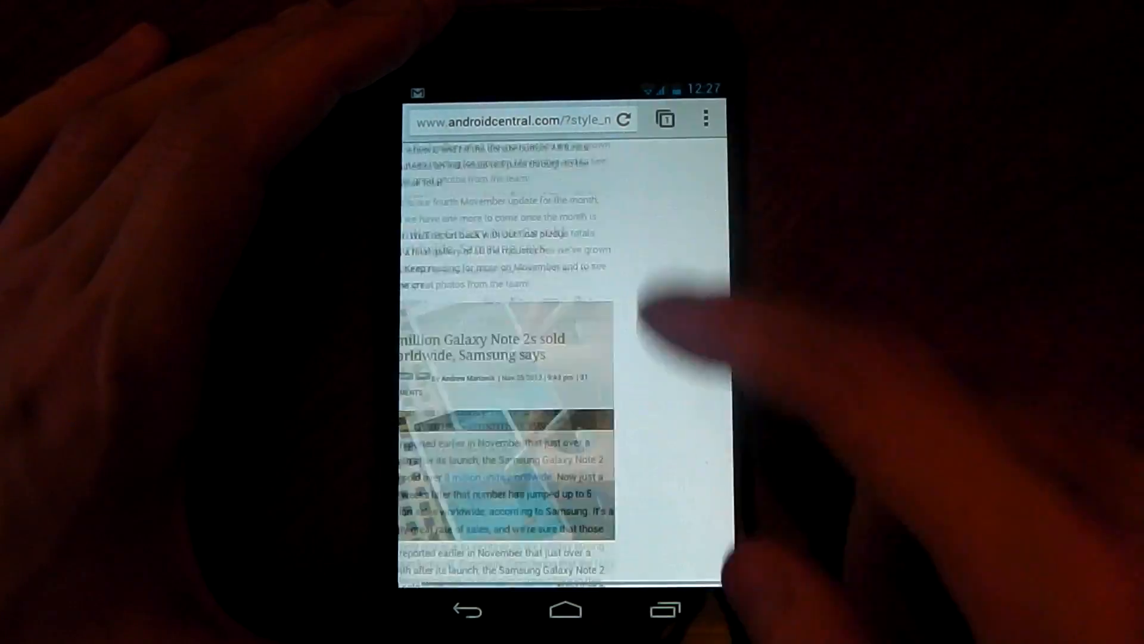
scroll(down, 3)
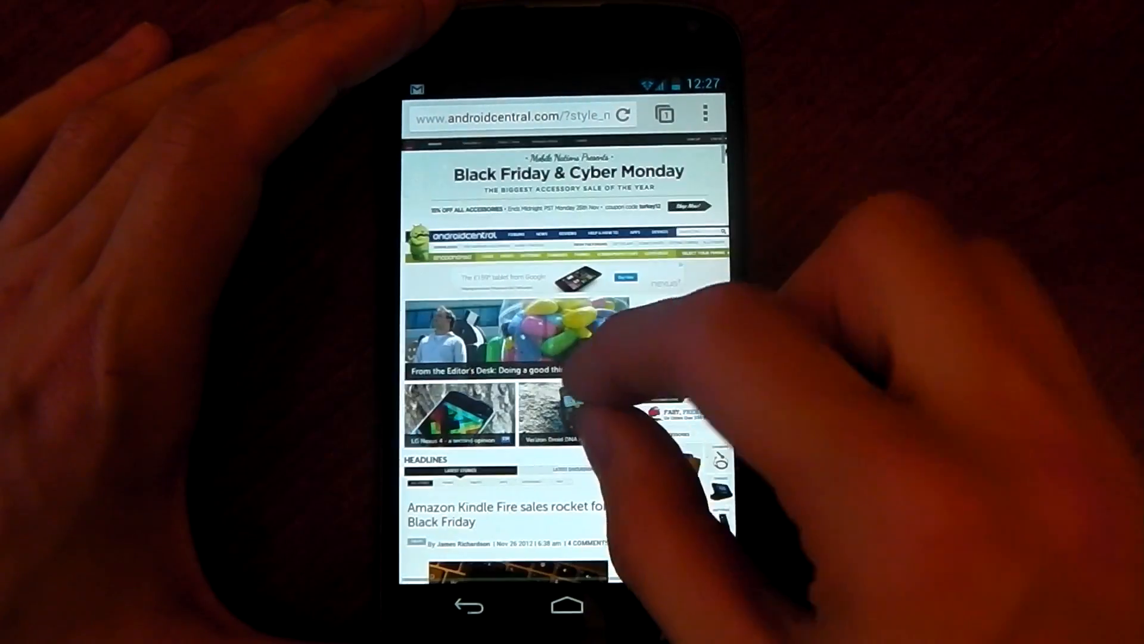
scroll(down, 3)
text(sun)
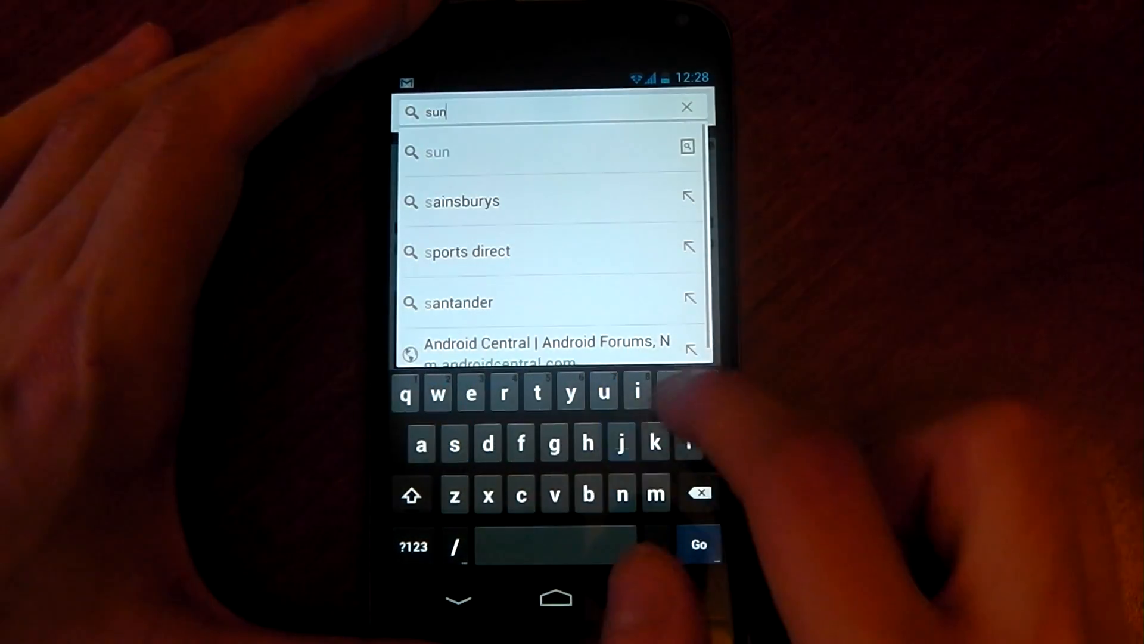
- Search sunspider, go to webkit.org's benchmark page and start SunSpider 0.9.1
text(pider)
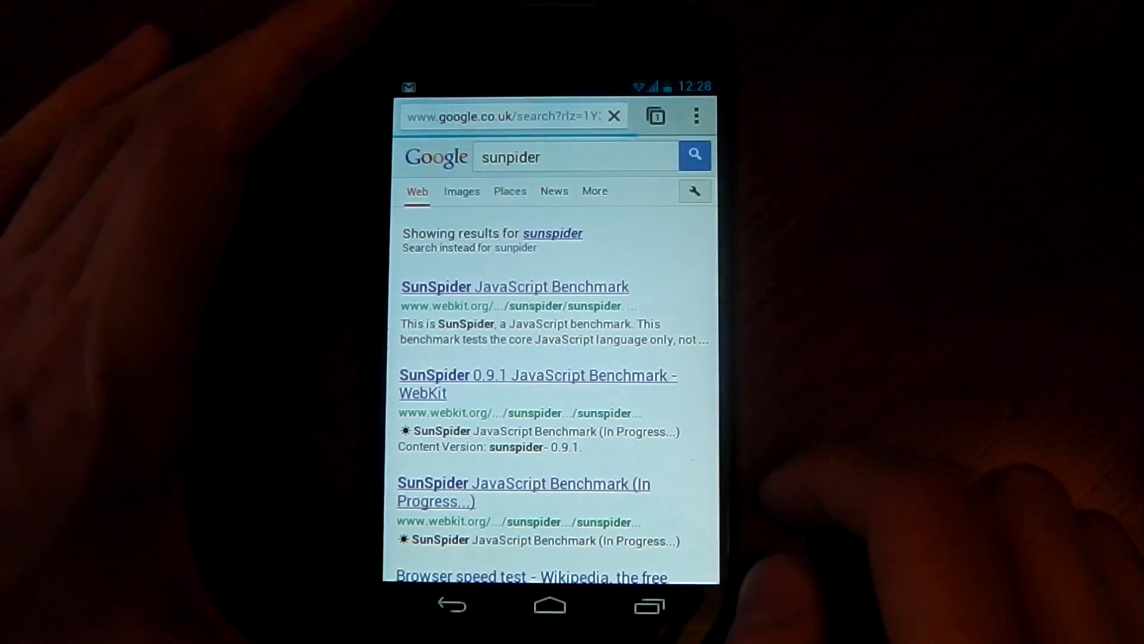
click(514, 285)
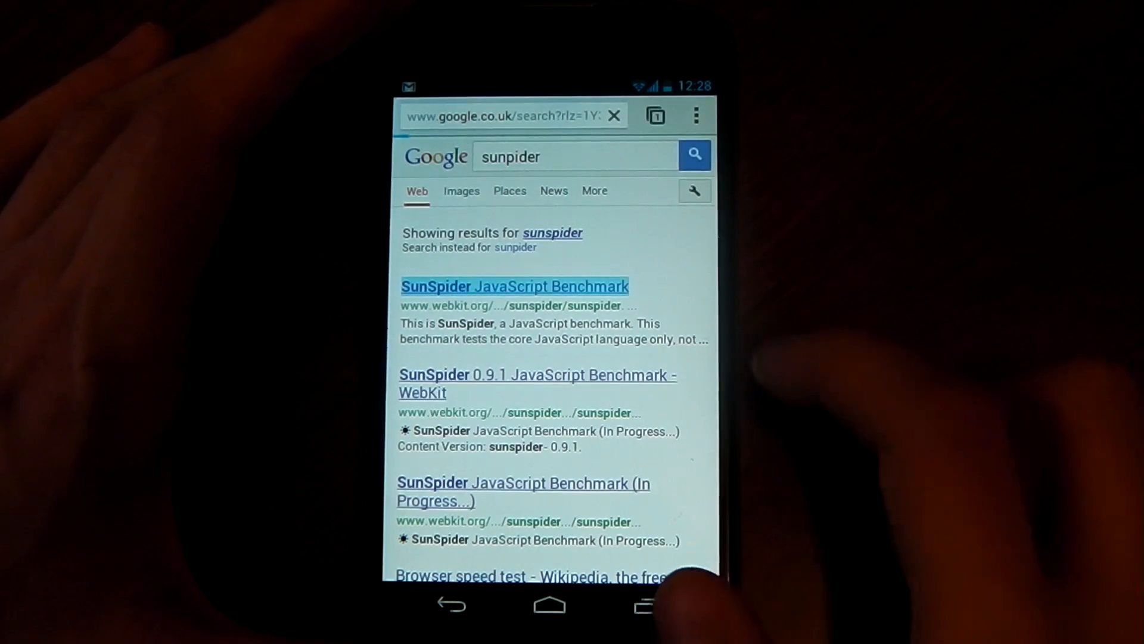
click(513, 284)
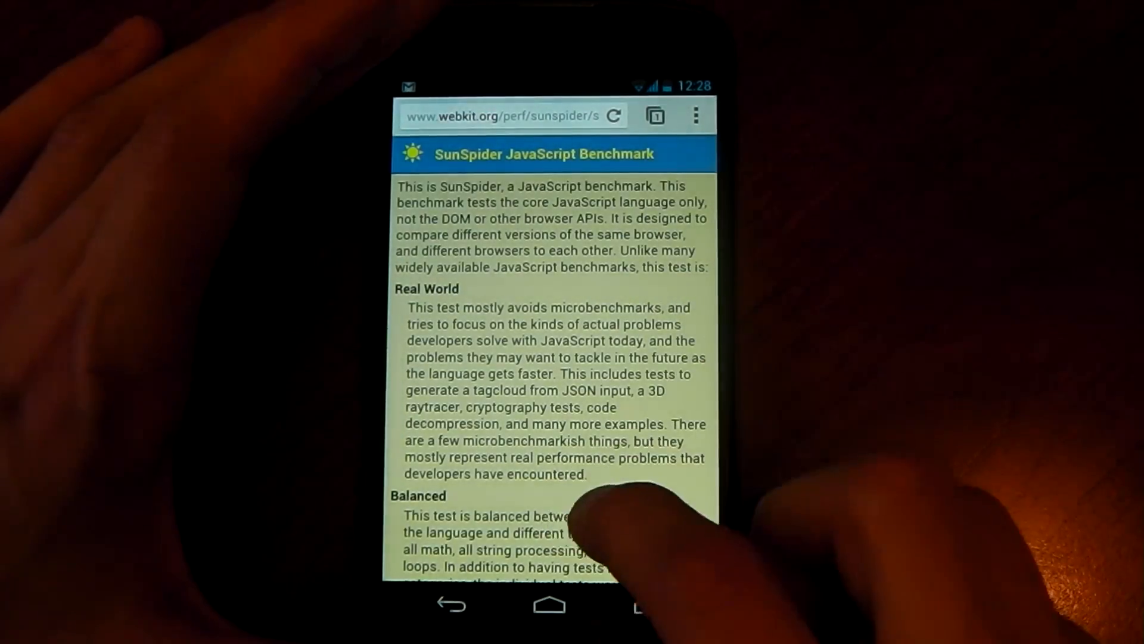
scroll(down, 3)
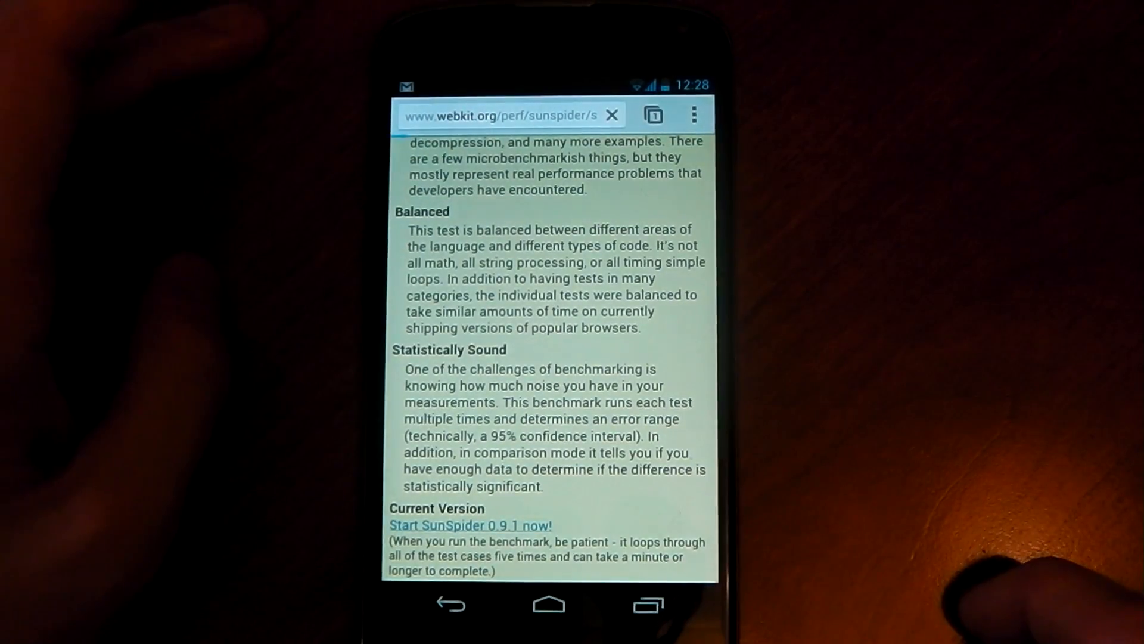
click(468, 525)
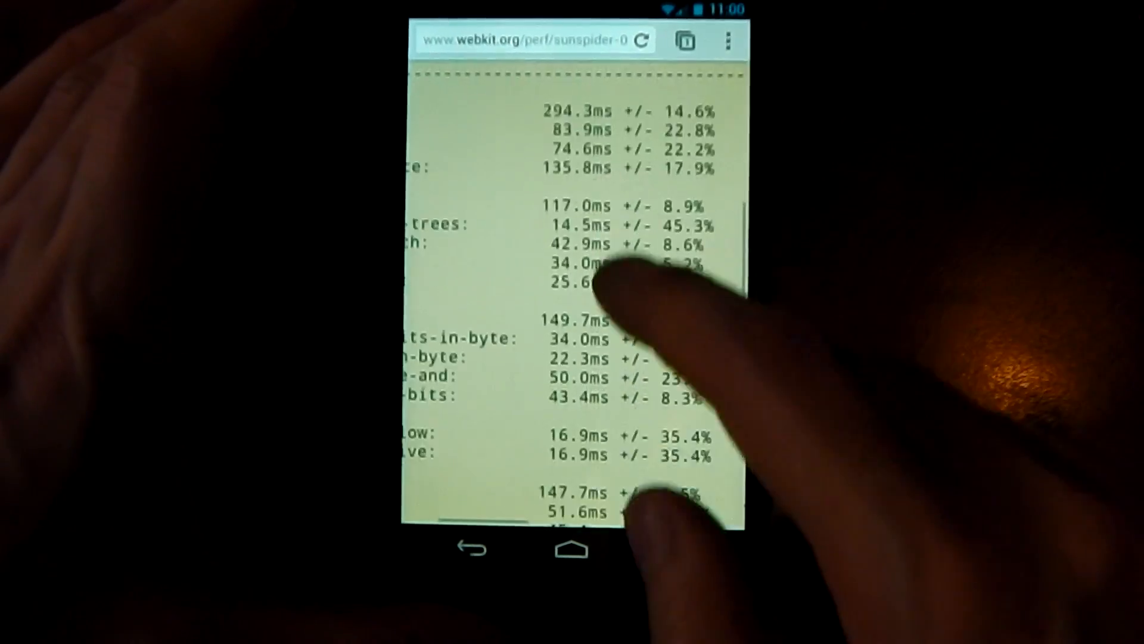
scroll(down, 3)
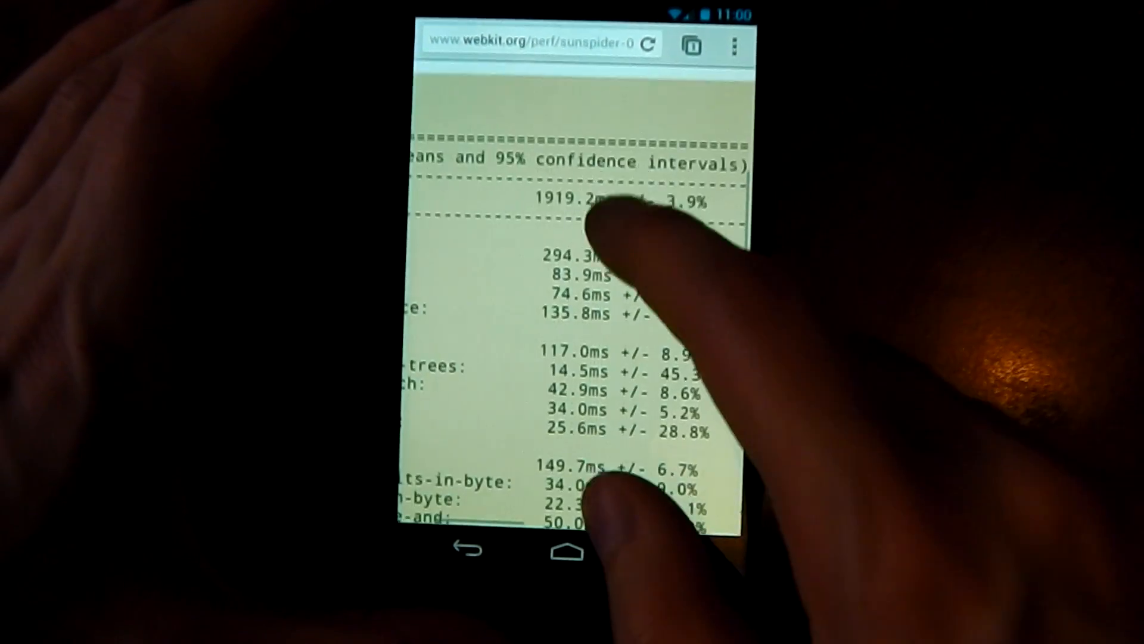
scroll(down, 3)
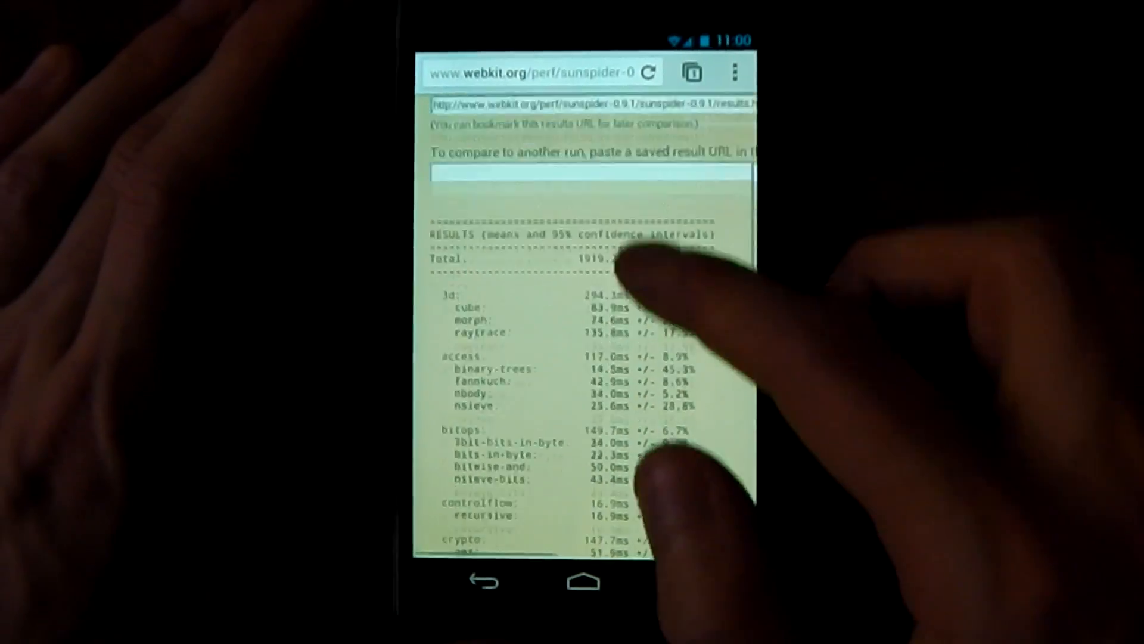
scroll(down, 3)
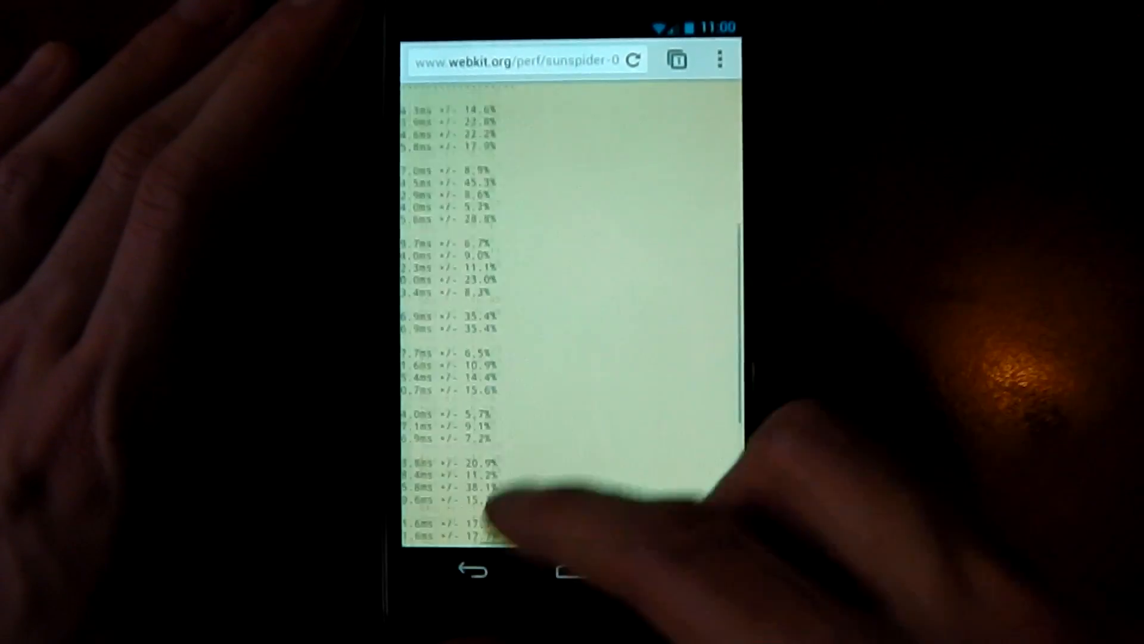
scroll(down, 3)
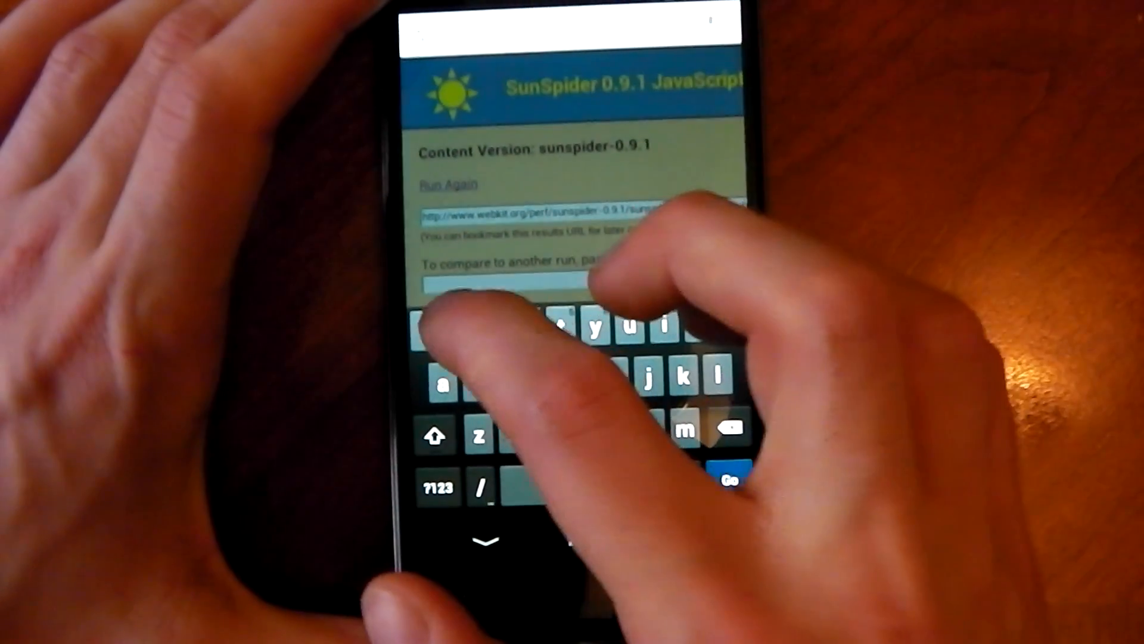
- Load the Peacekeeper test on futuremark.com and scroll its results showing a score of 416
text(www.theverge.com)
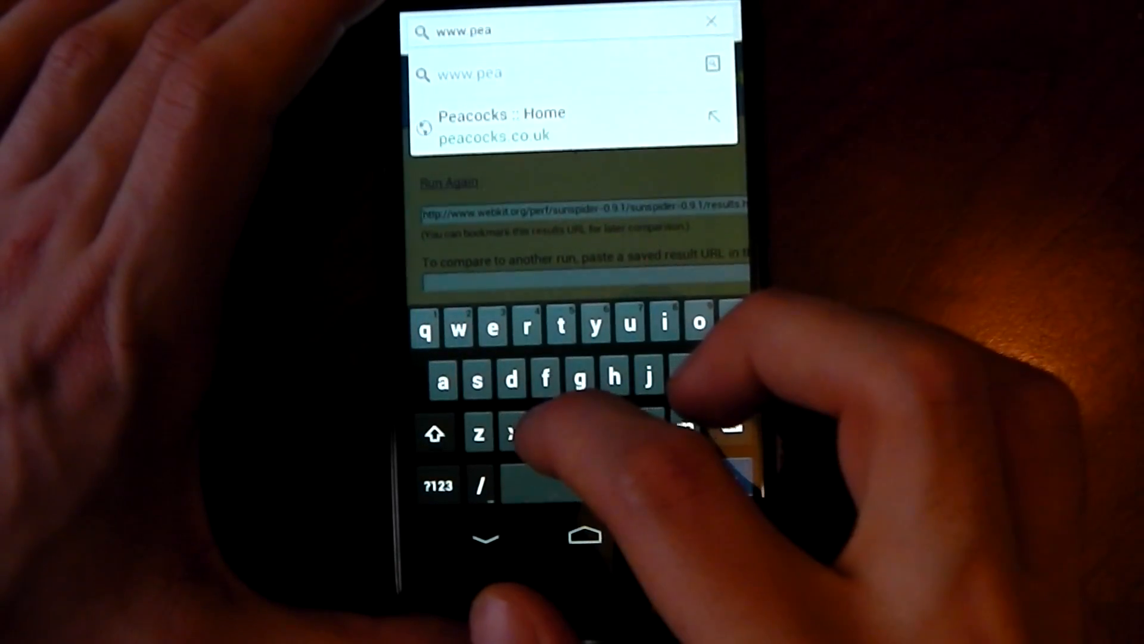
text(ce)
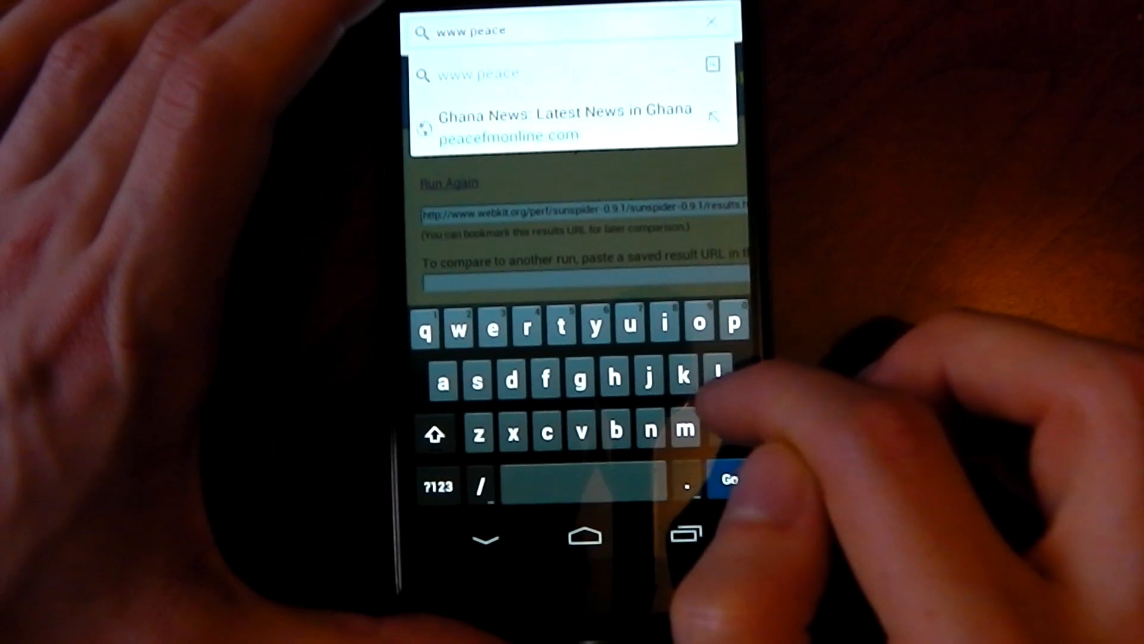
click(733, 329)
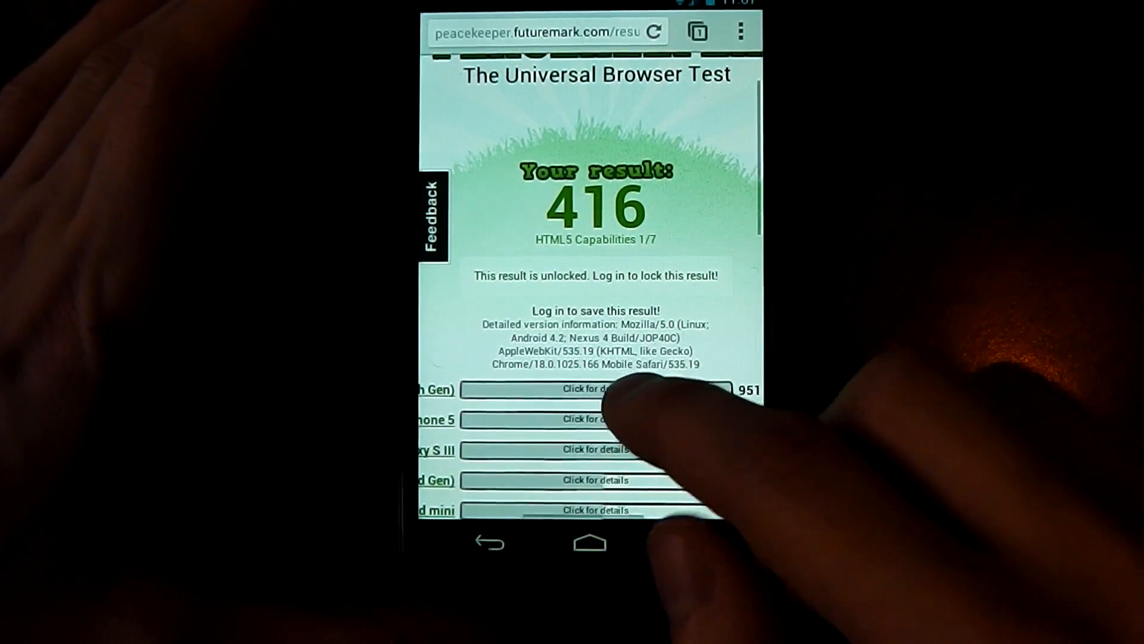
scroll(down, 3)
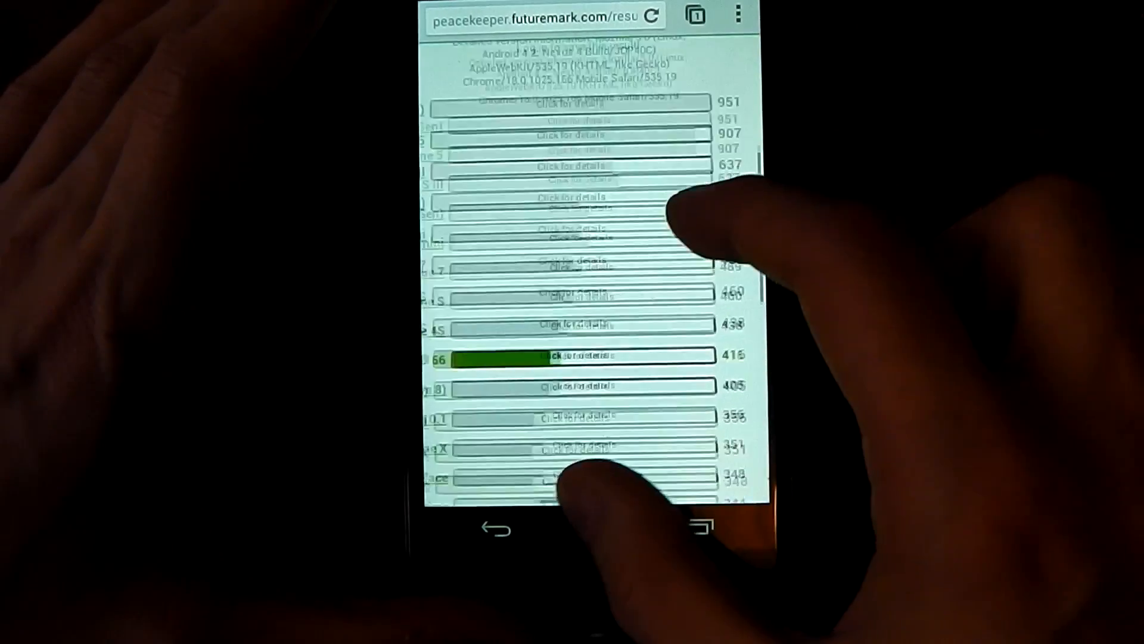
scroll(down, 3)
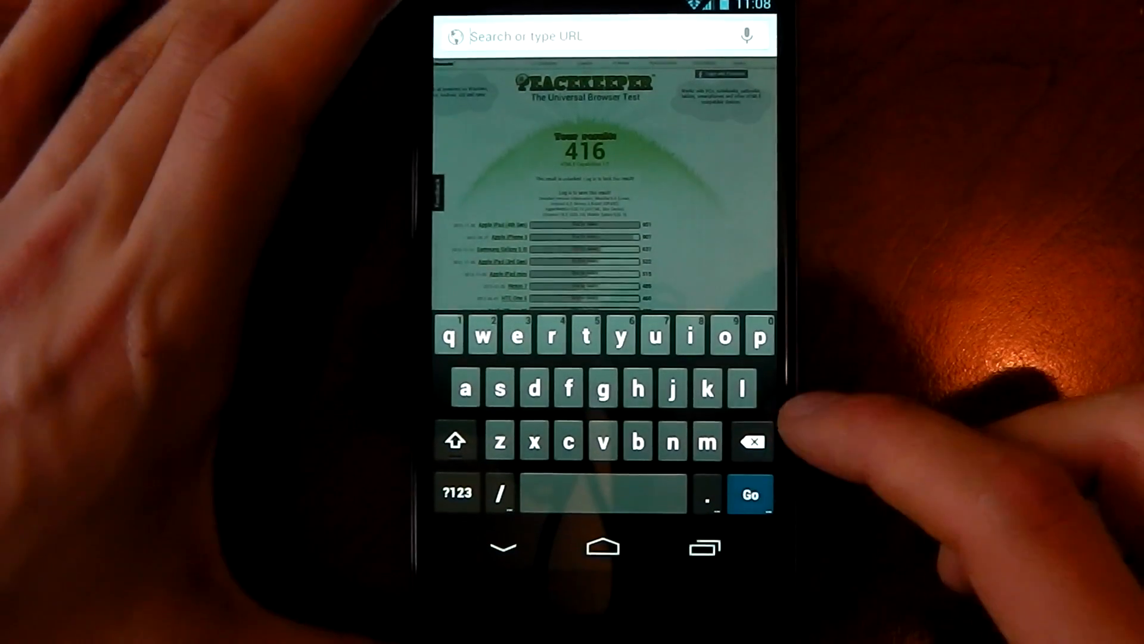
- Load html5test.com, scroll through its 390 + 11 bonus of 500 results, then start a new address entry
text(html5 te)
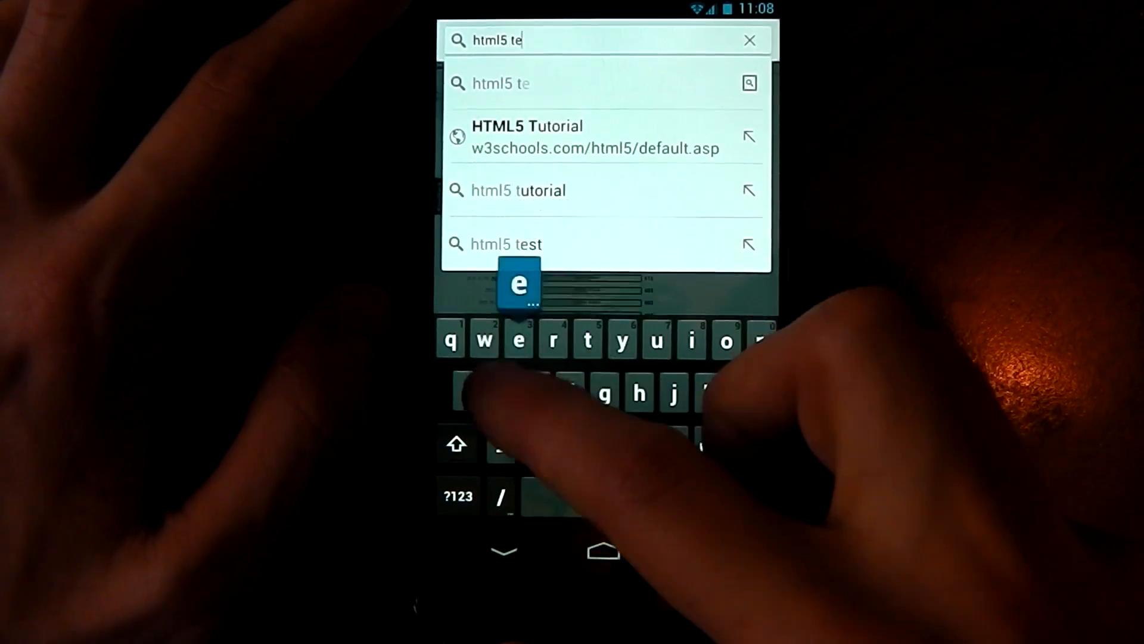
text(sy)
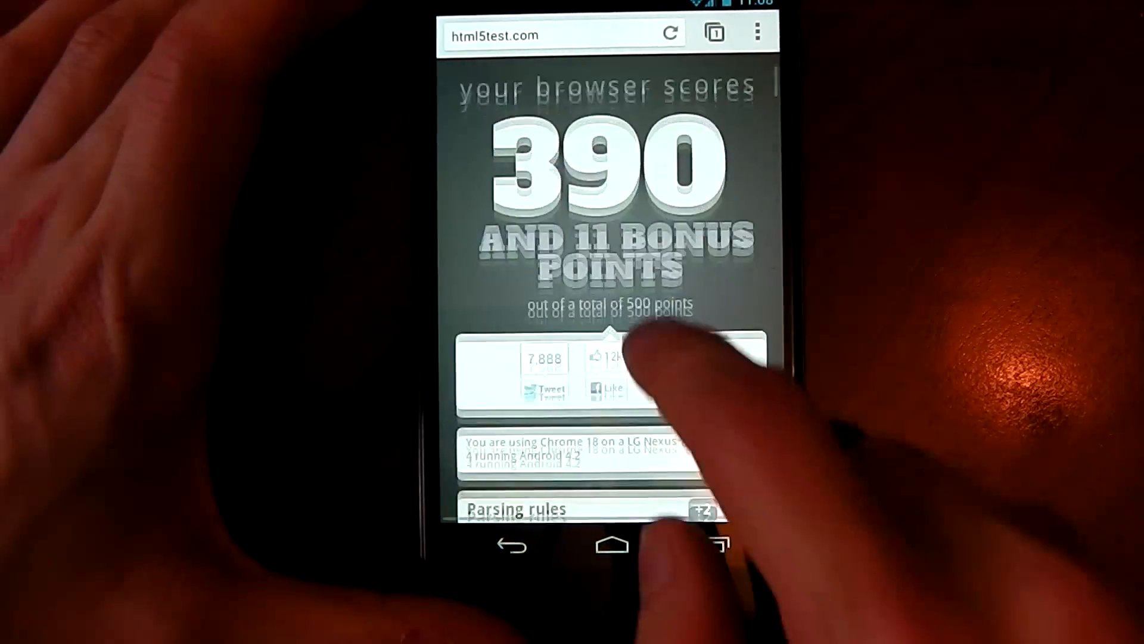
scroll(down, 3)
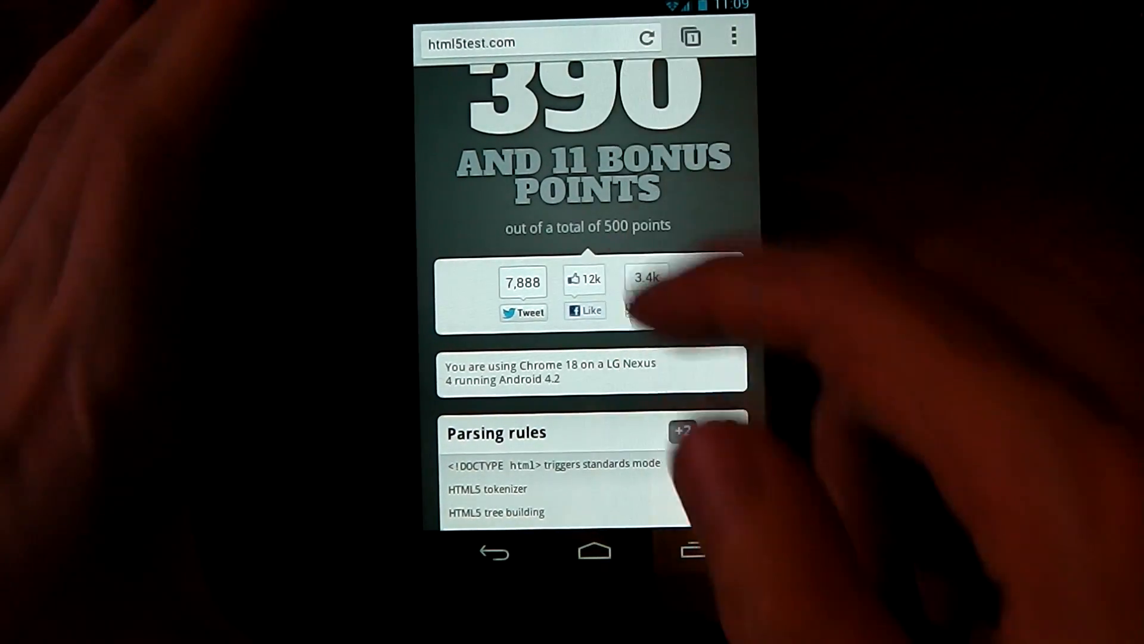
scroll(down, 3)
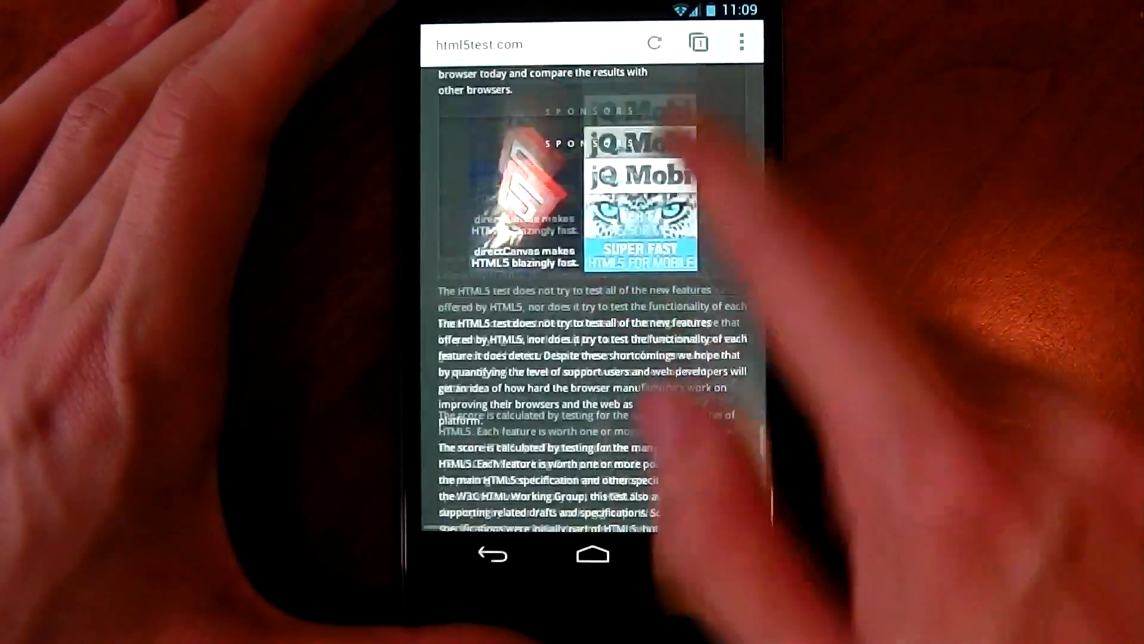
scroll(down, 3)
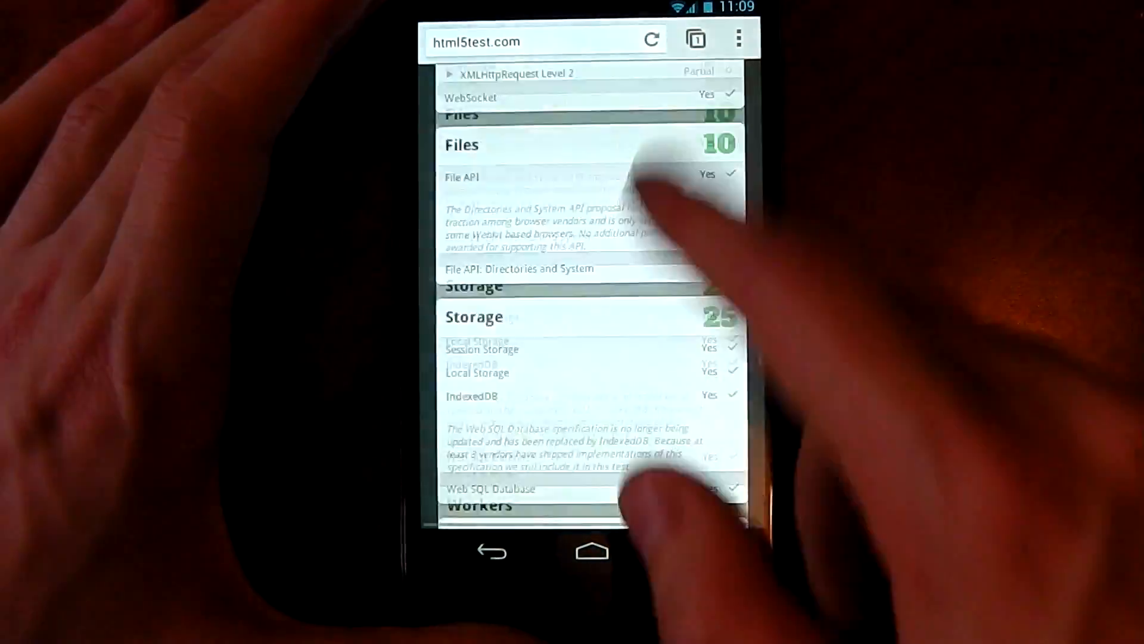
scroll(down, 3)
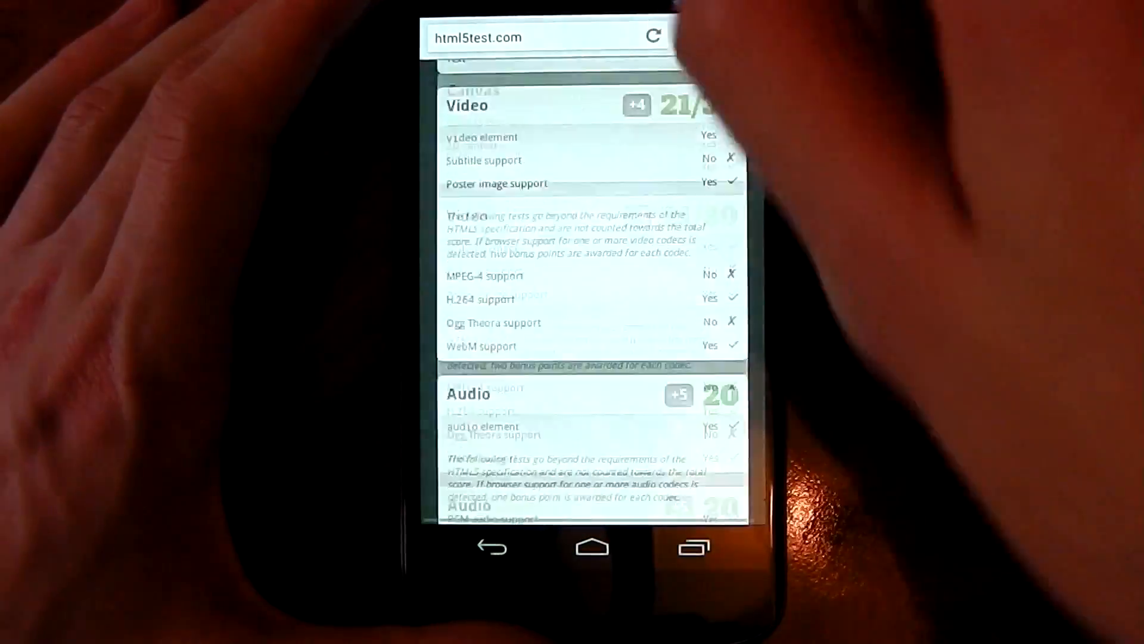
scroll(down, 3)
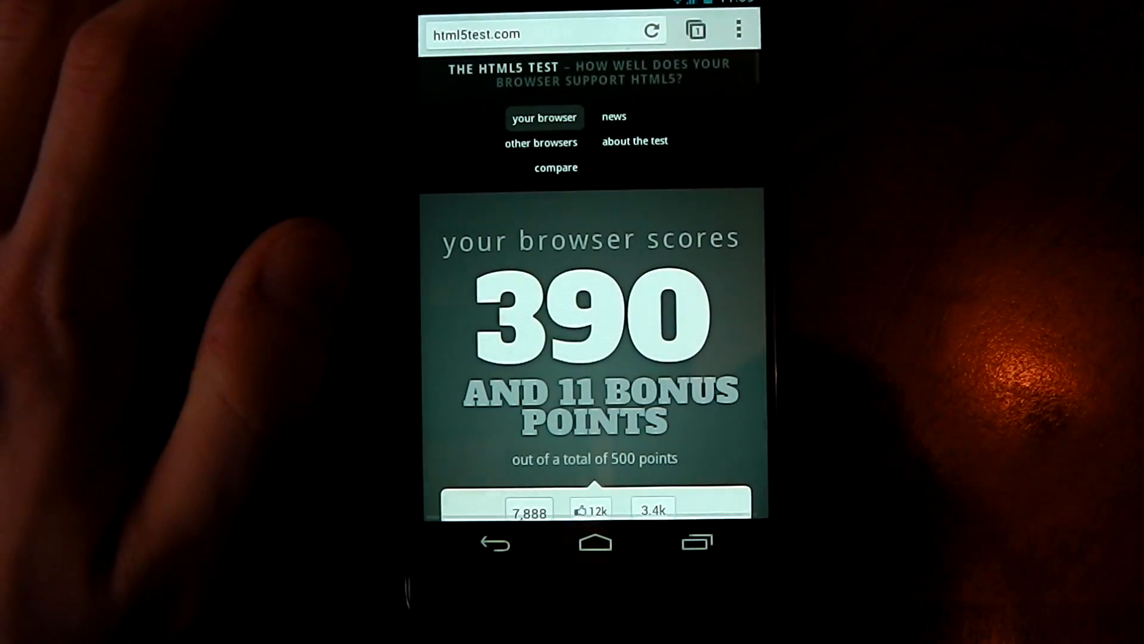
click(540, 34)
text(br)
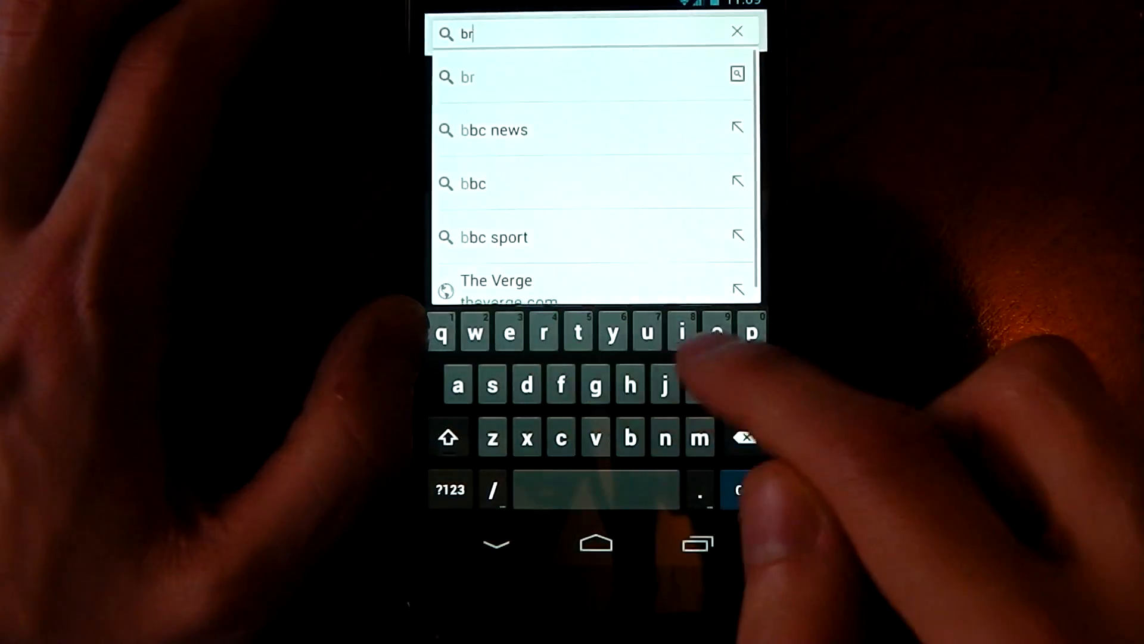
- Search browsermark, go to the Browsermark 2.0 - Welcome page and launch the benchmark
text(owser)
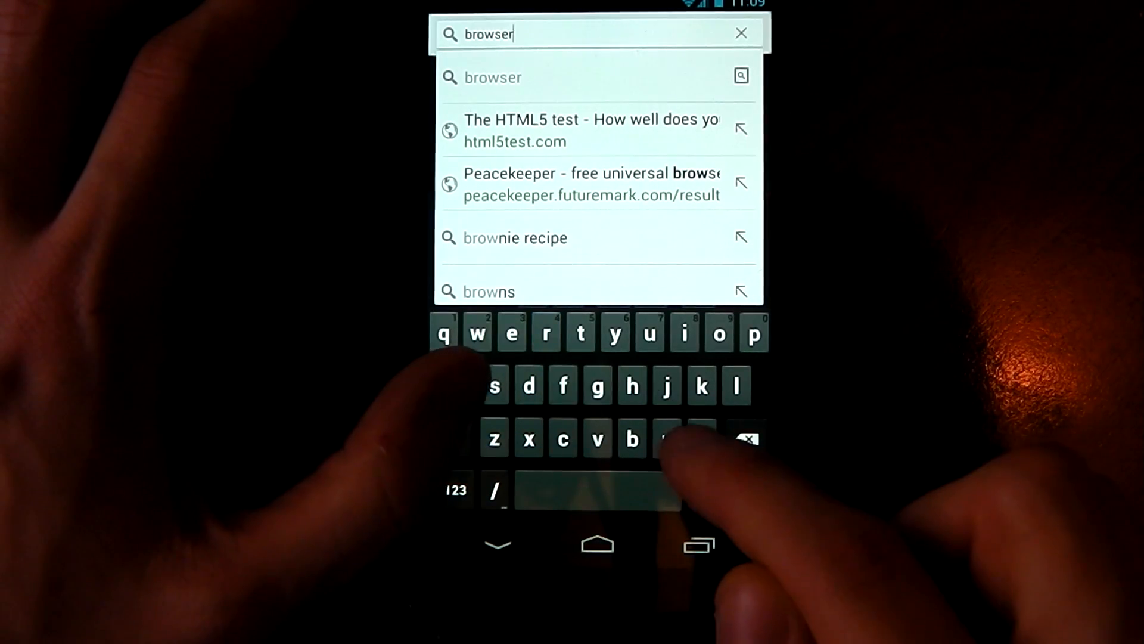
text(mark)
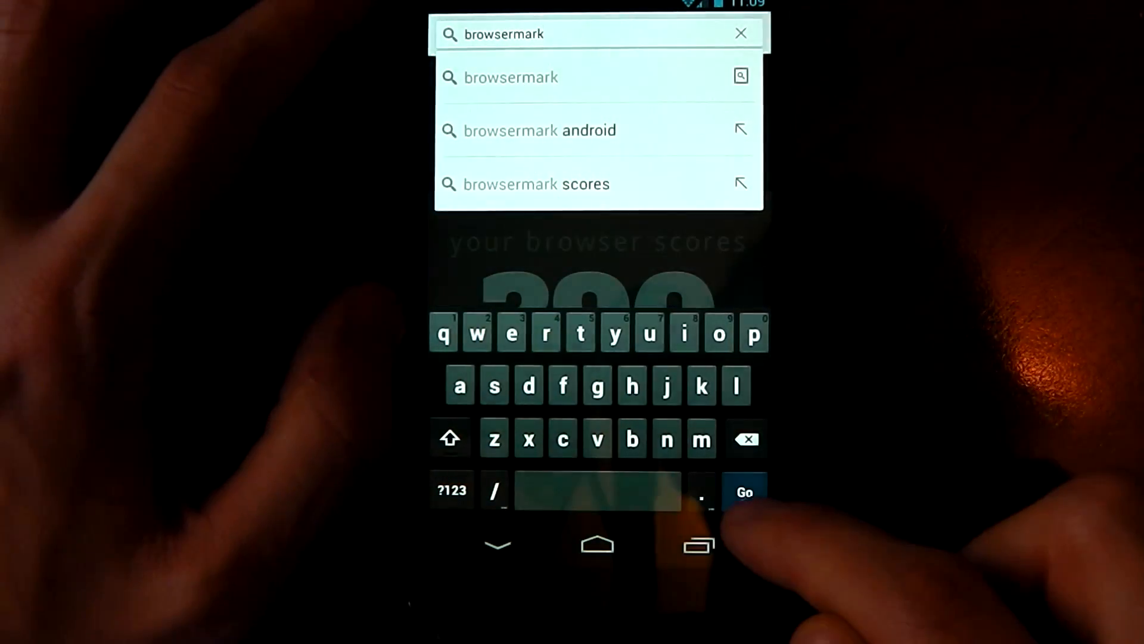
click(744, 490)
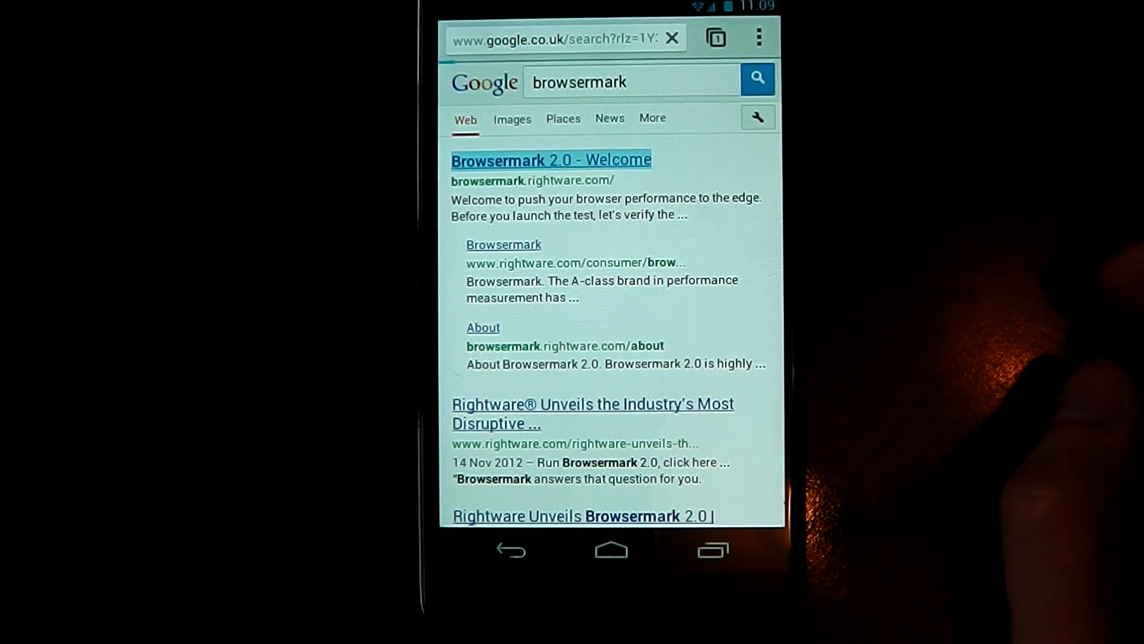
click(550, 160)
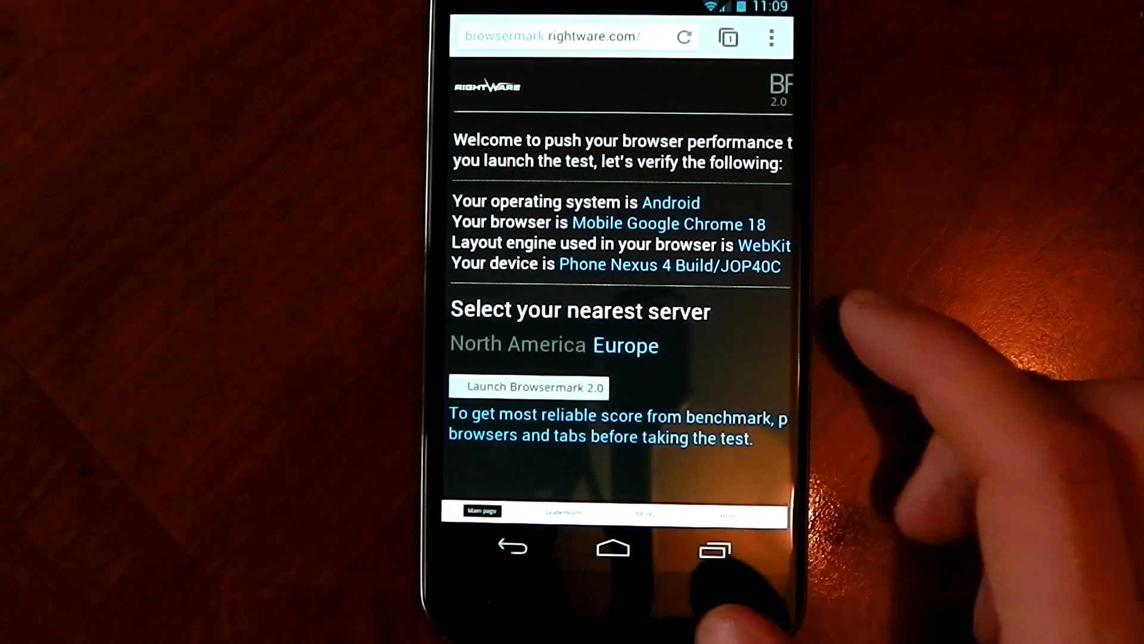
click(532, 387)
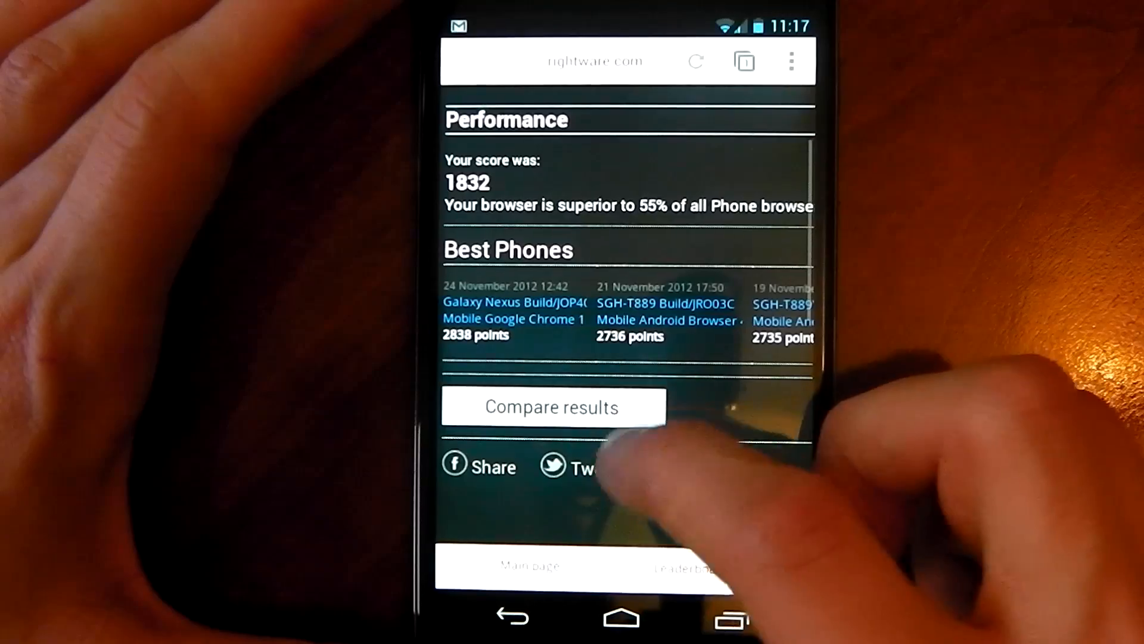
- Scroll the 1832 Browsermark result, compare it with other phones, then start a new address entry
scroll(down, 3)
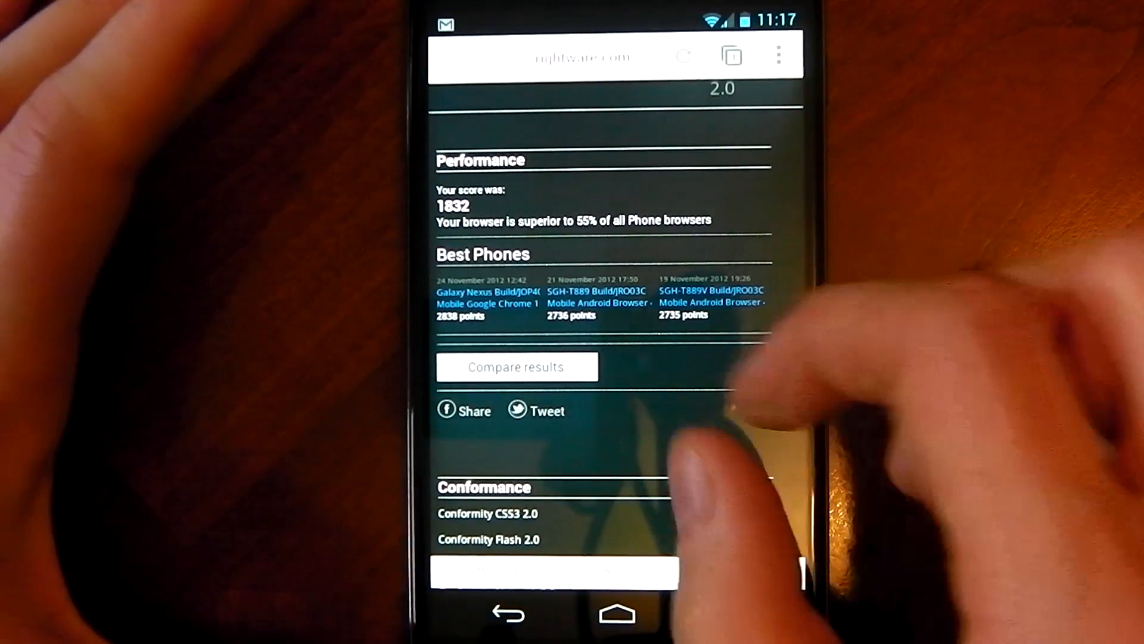
scroll(down, 3)
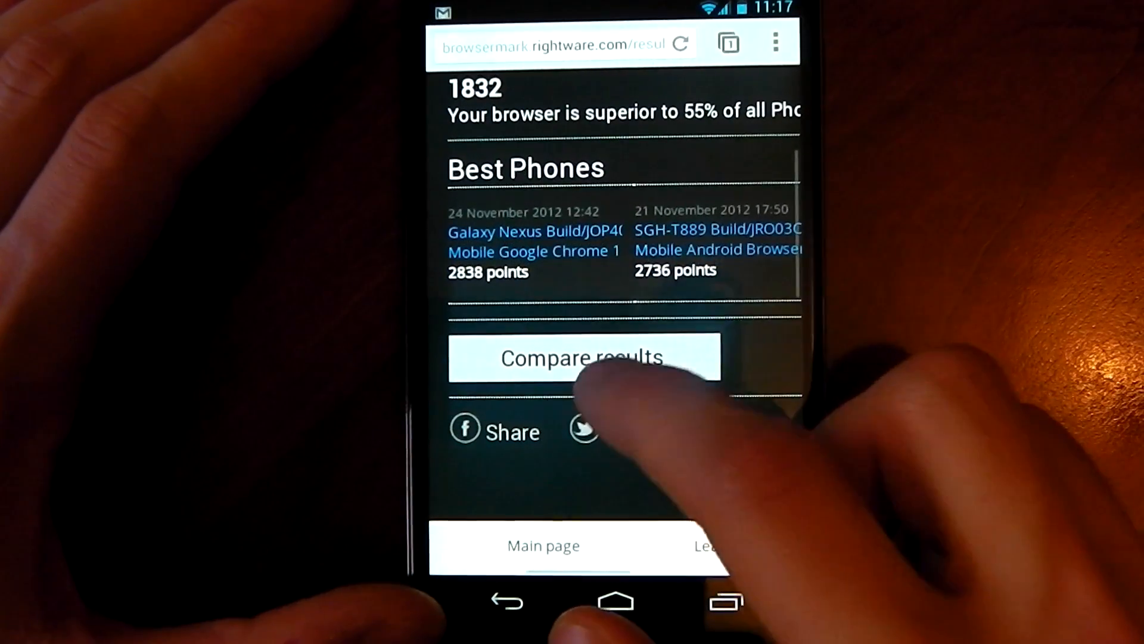
click(584, 358)
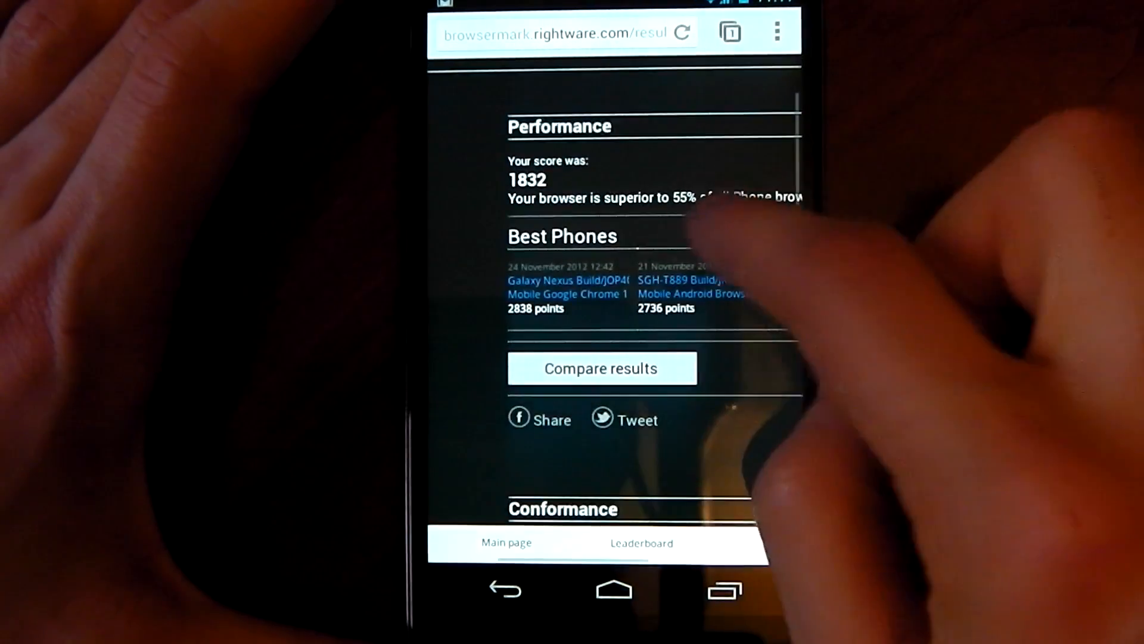
scroll(down, 3)
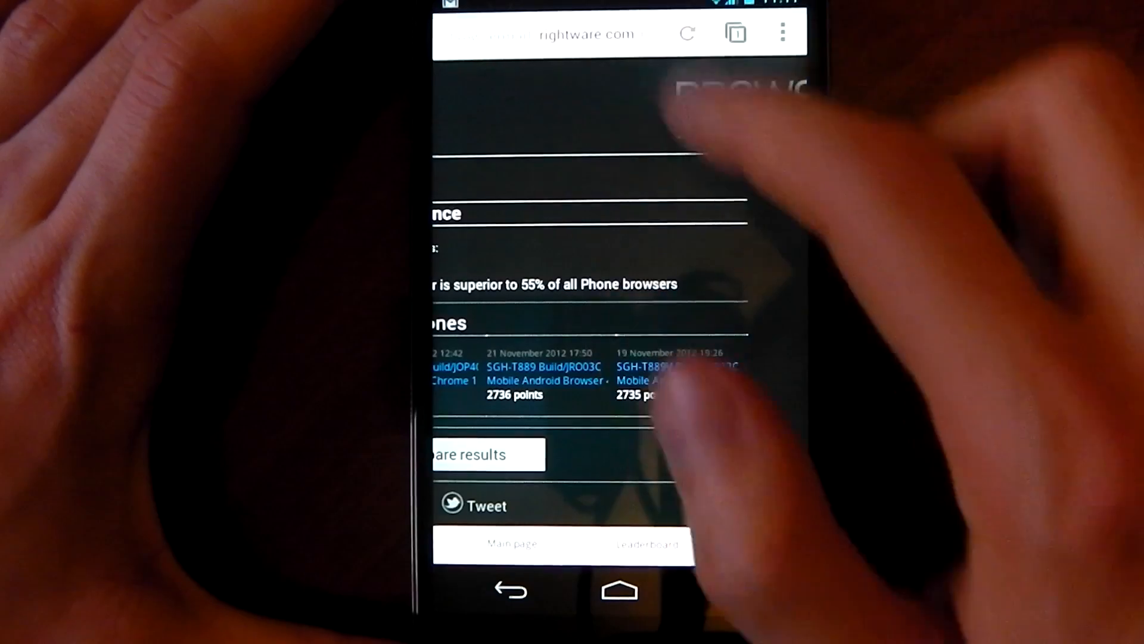
click(570, 33)
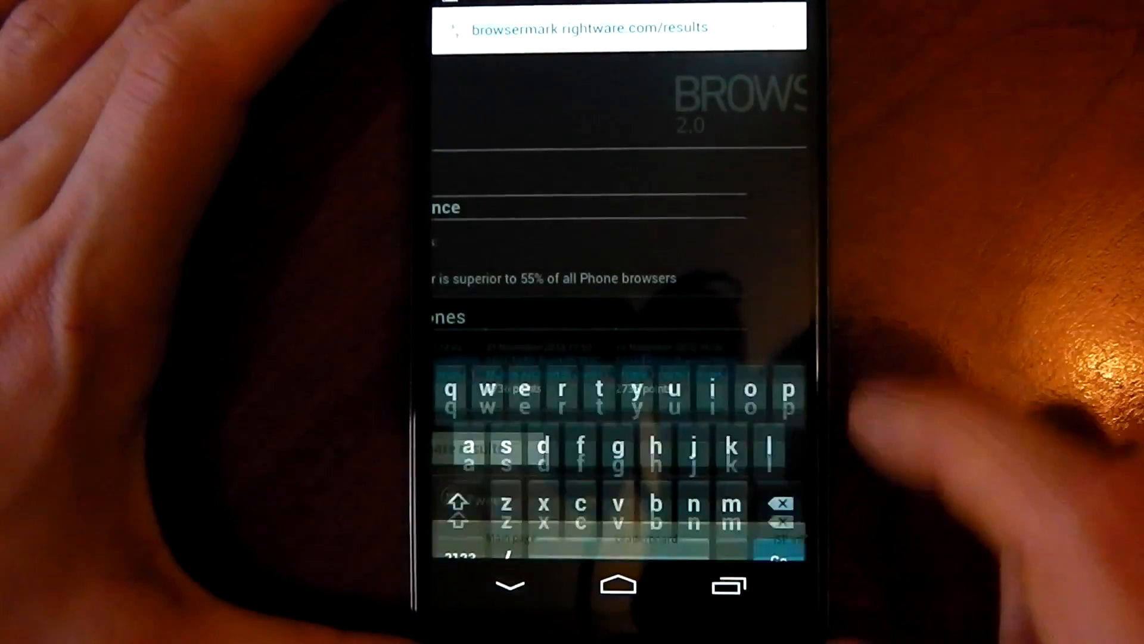
- Search microsoft fish tank and go to the HTML5 Fish Bowl - Microsoft demo on ie.microsoft.com
text(microsoft fish tank)
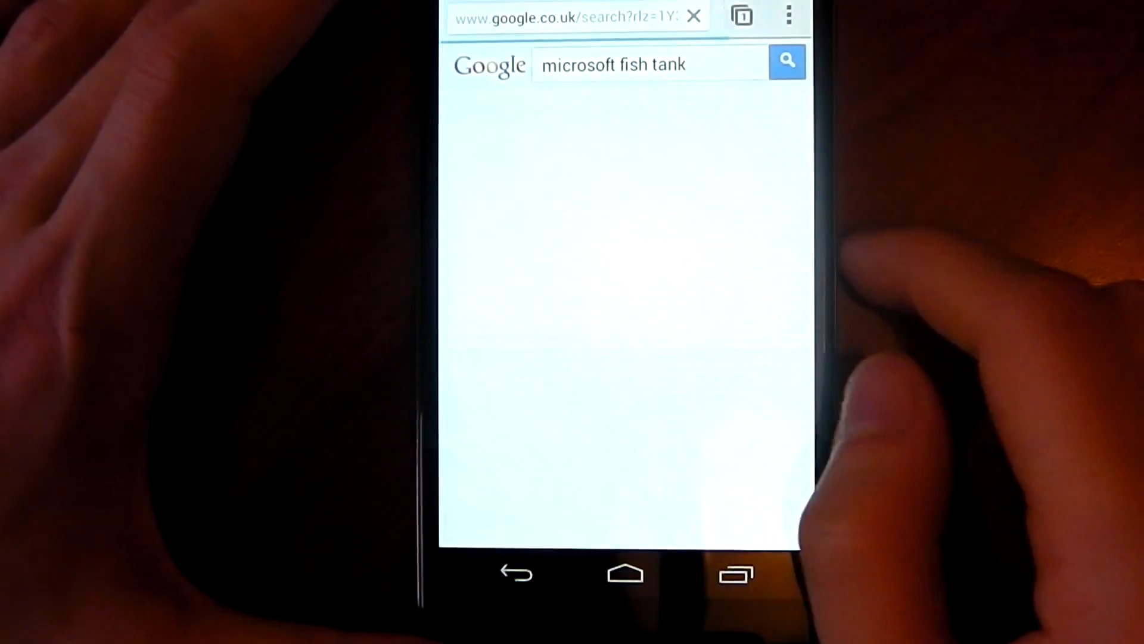
click(786, 61)
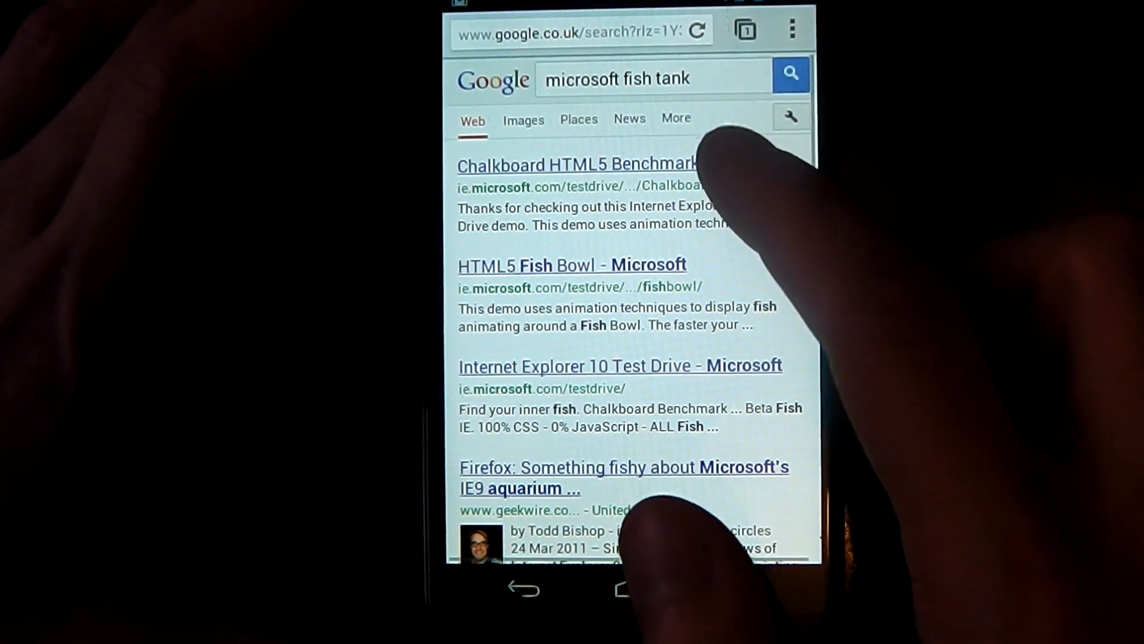
click(573, 261)
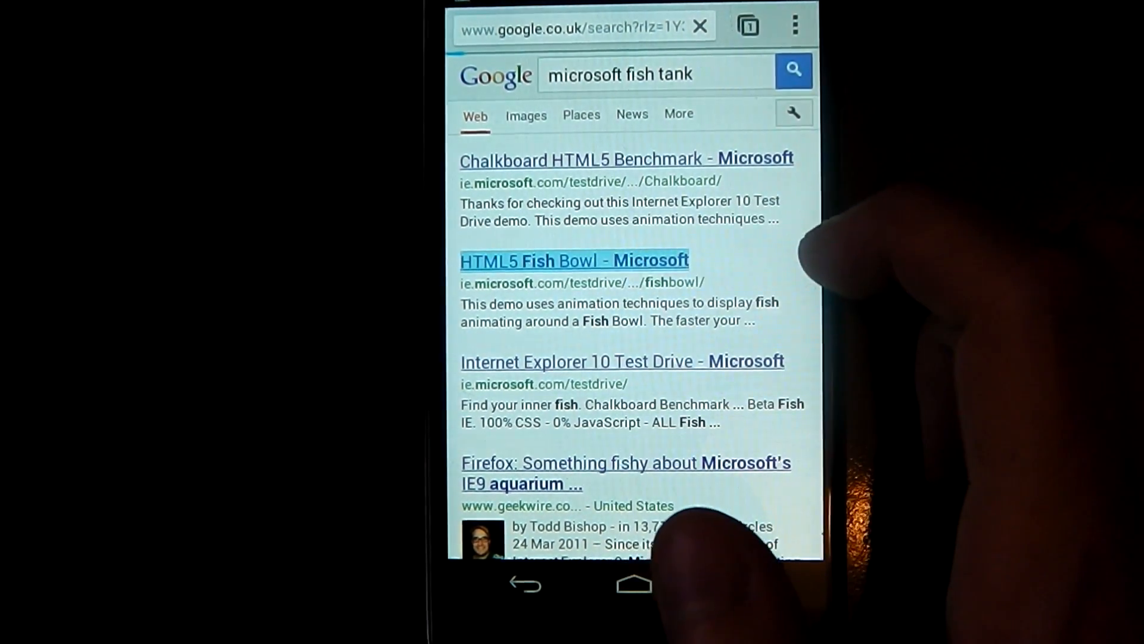
click(573, 259)
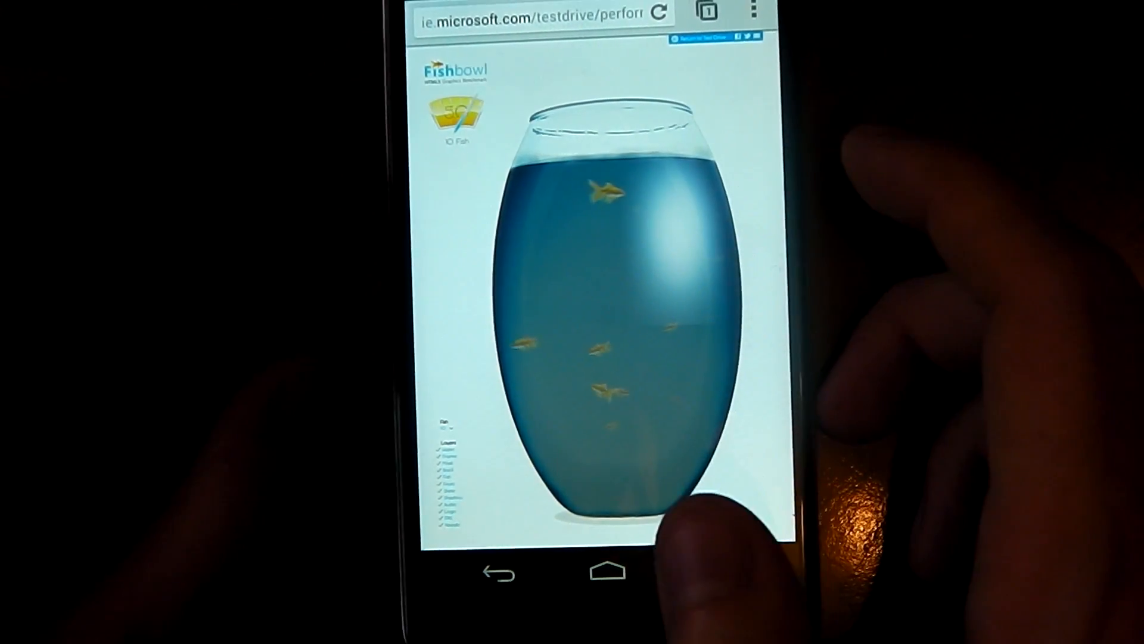
- Leave Chrome for the Android home screen after the Fish Bowl demo finishes
click(607, 572)
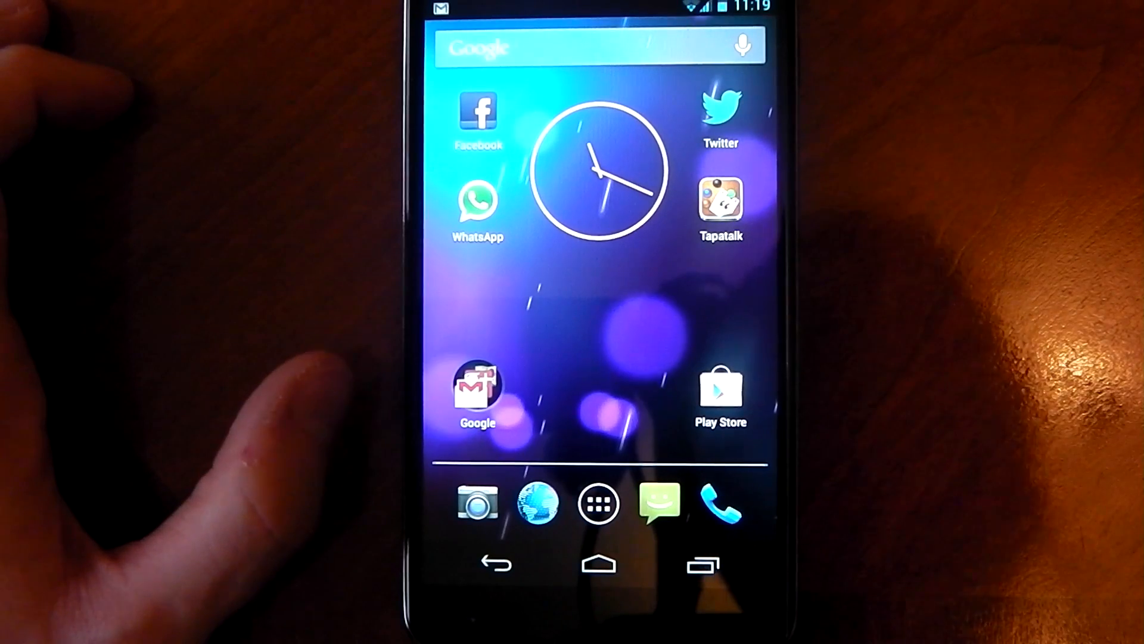
click(599, 502)
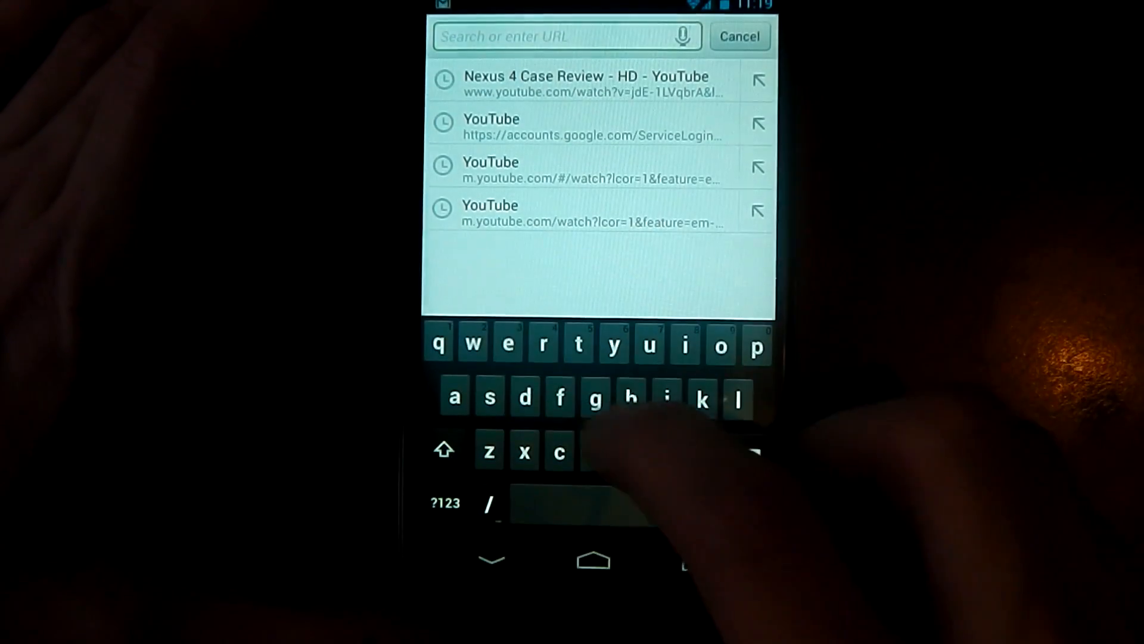
text(www.t)
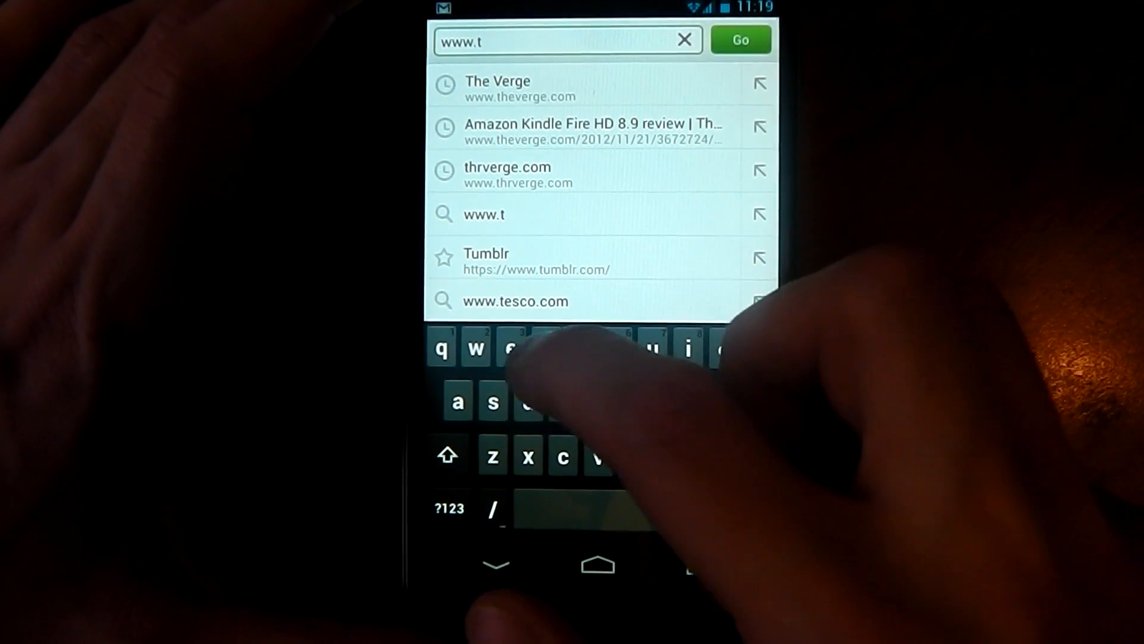
click(499, 89)
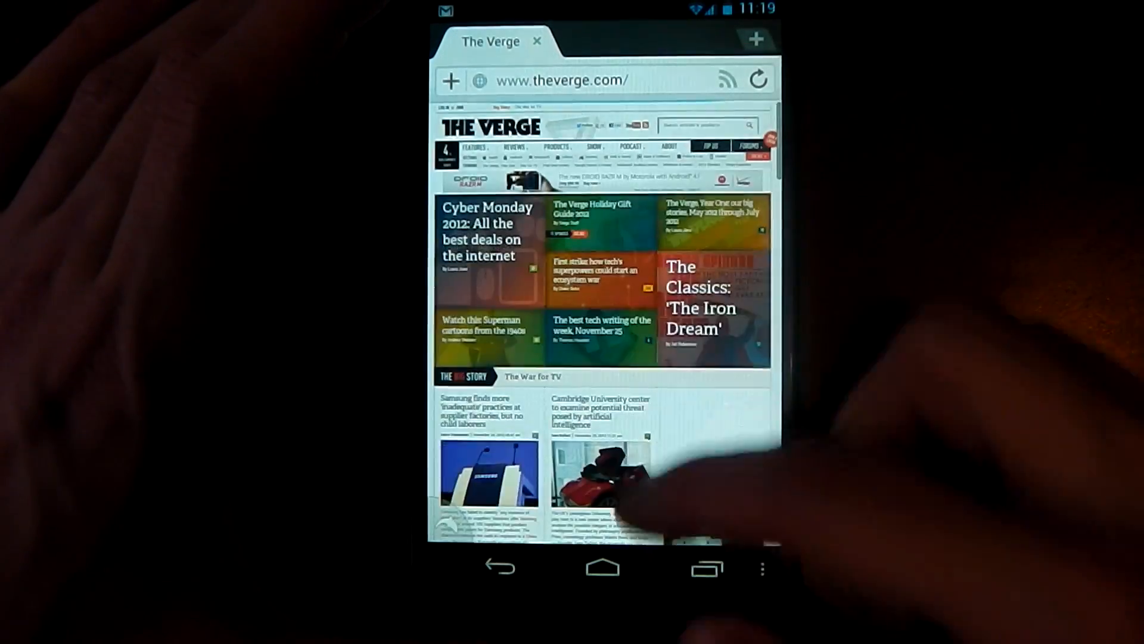
- Scroll The Verge homepage down to its footer and back to gauge rendering
scroll(down, 3)
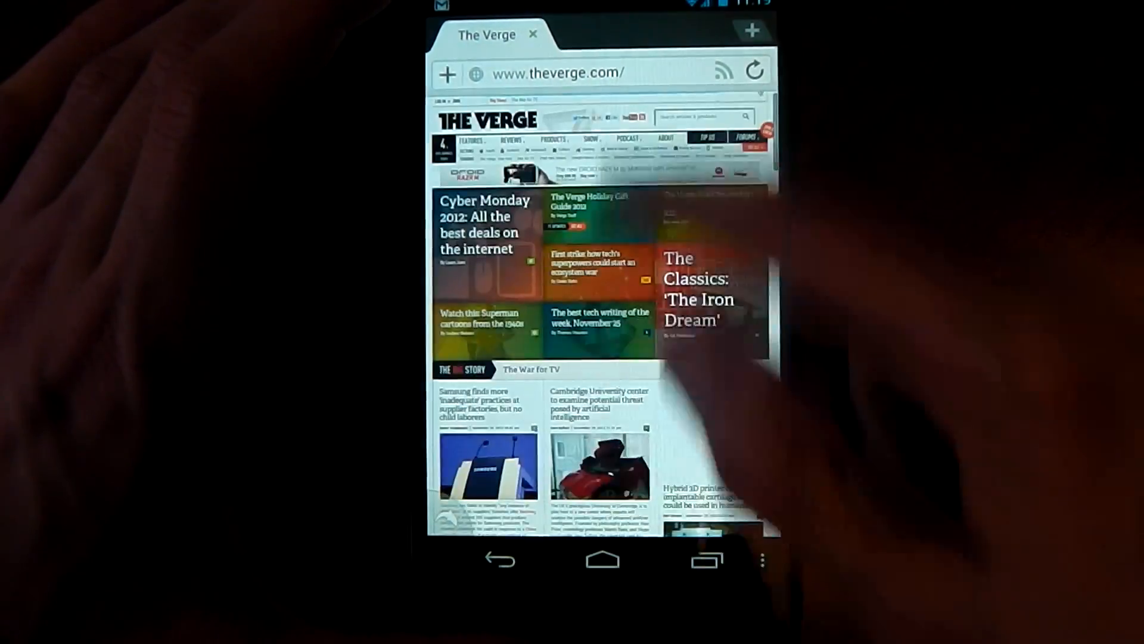
scroll(down, 3)
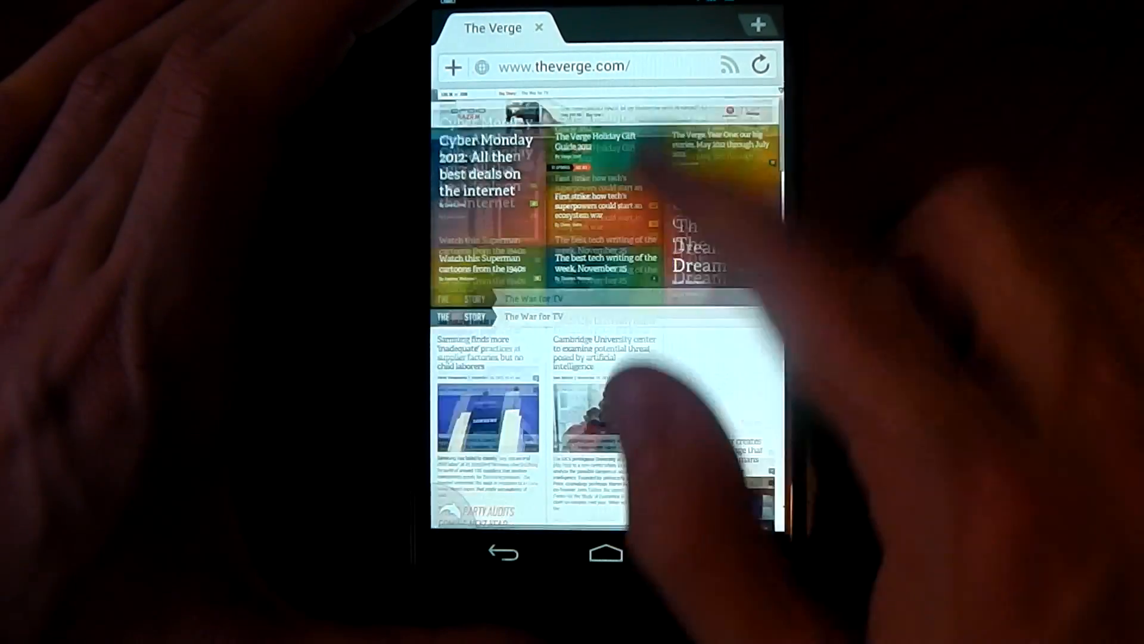
scroll(down, 3)
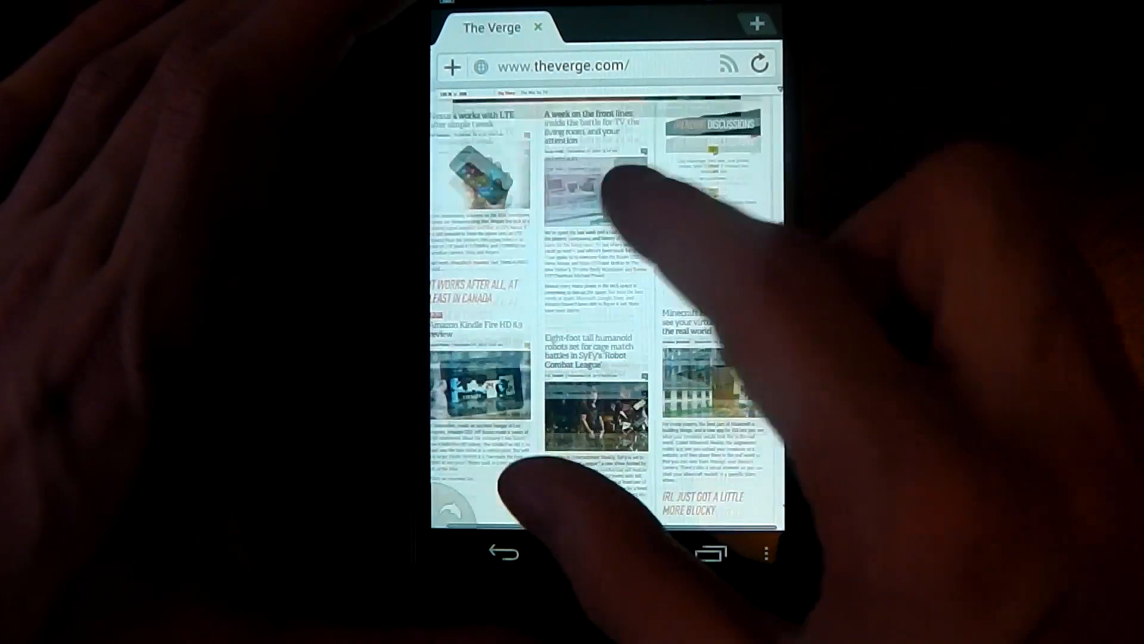
scroll(down, 3)
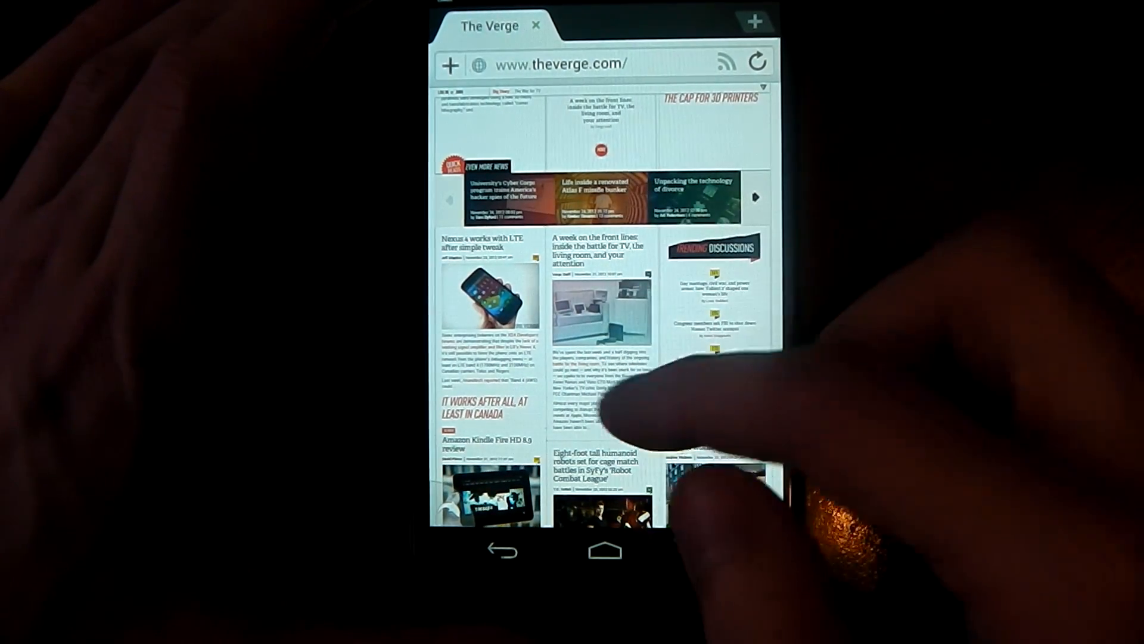
scroll(down, 3)
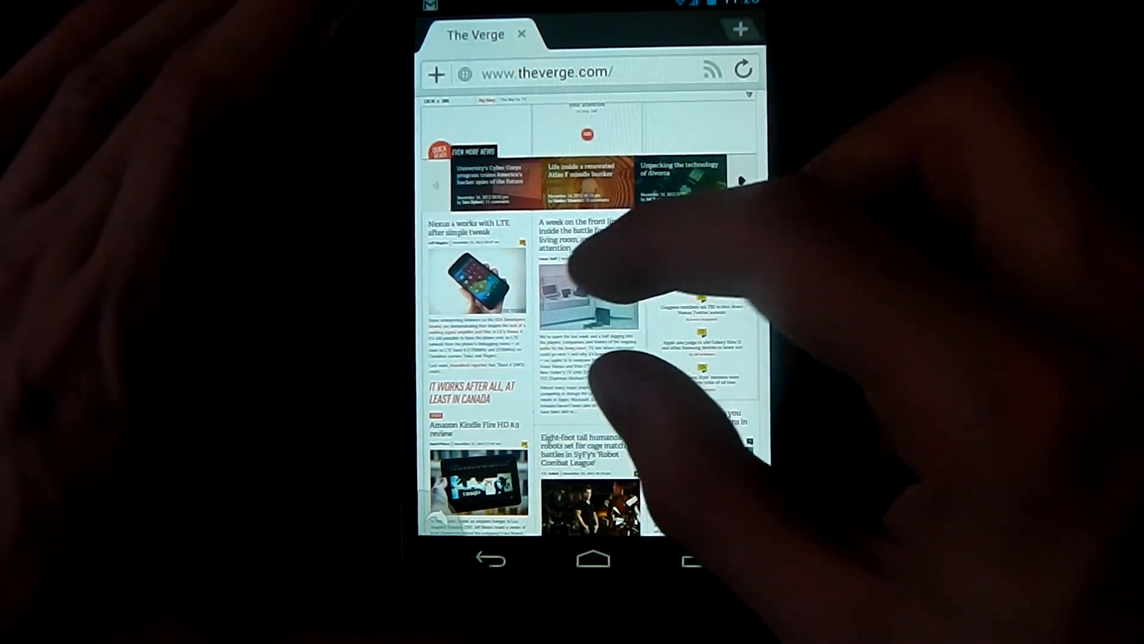
scroll(down, 3)
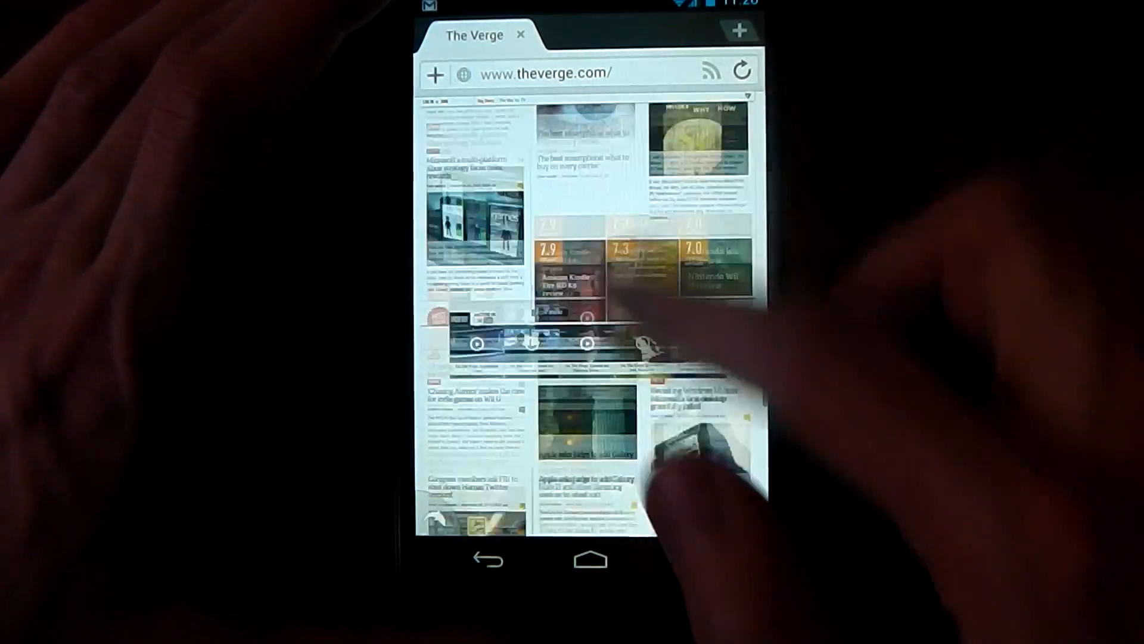
scroll(down, 3)
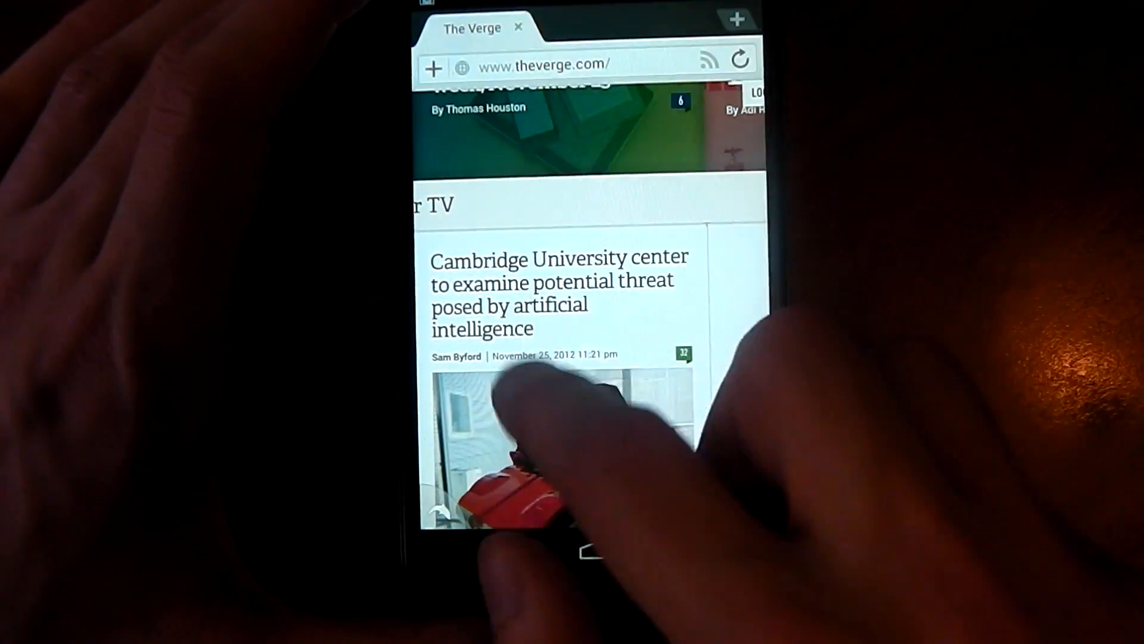
scroll(down, 3)
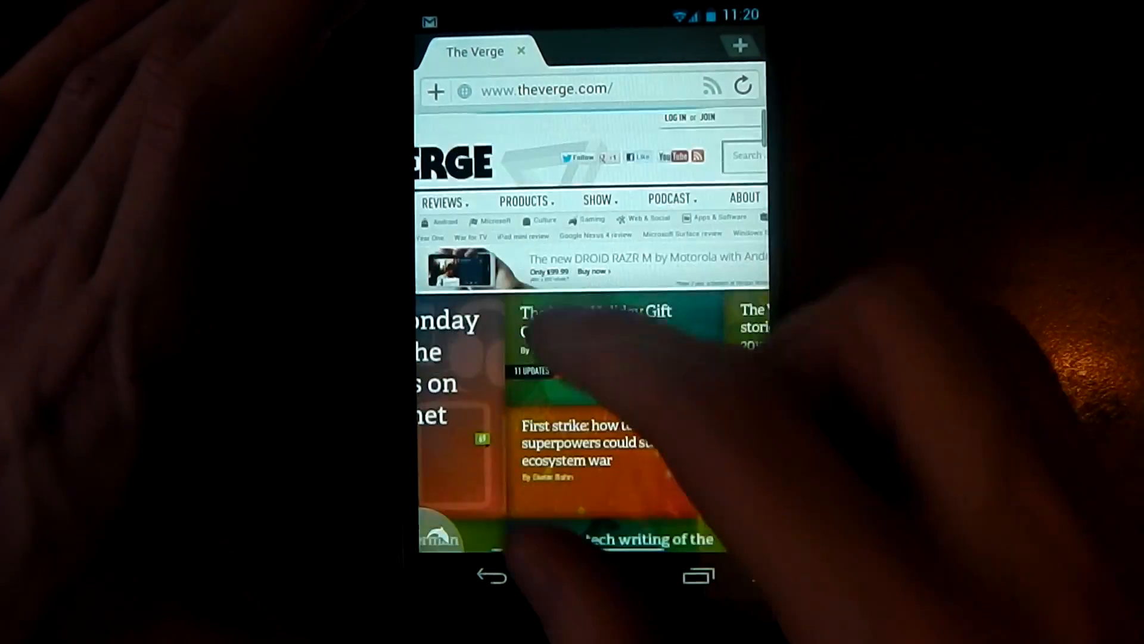
scroll(down, 3)
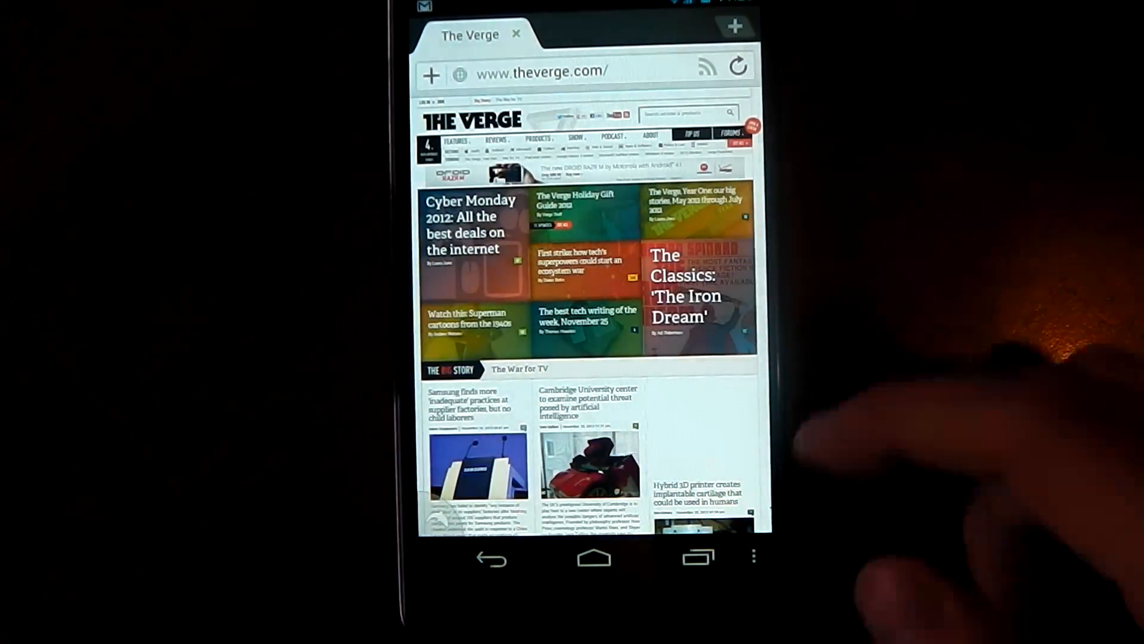
scroll(down, 3)
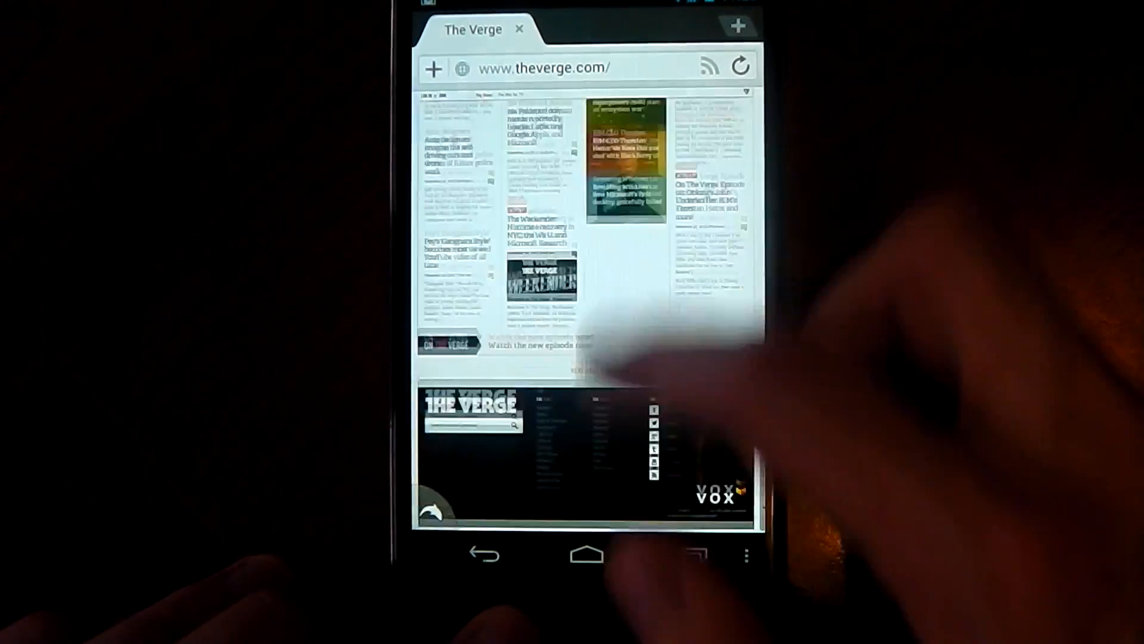
scroll(up, 3)
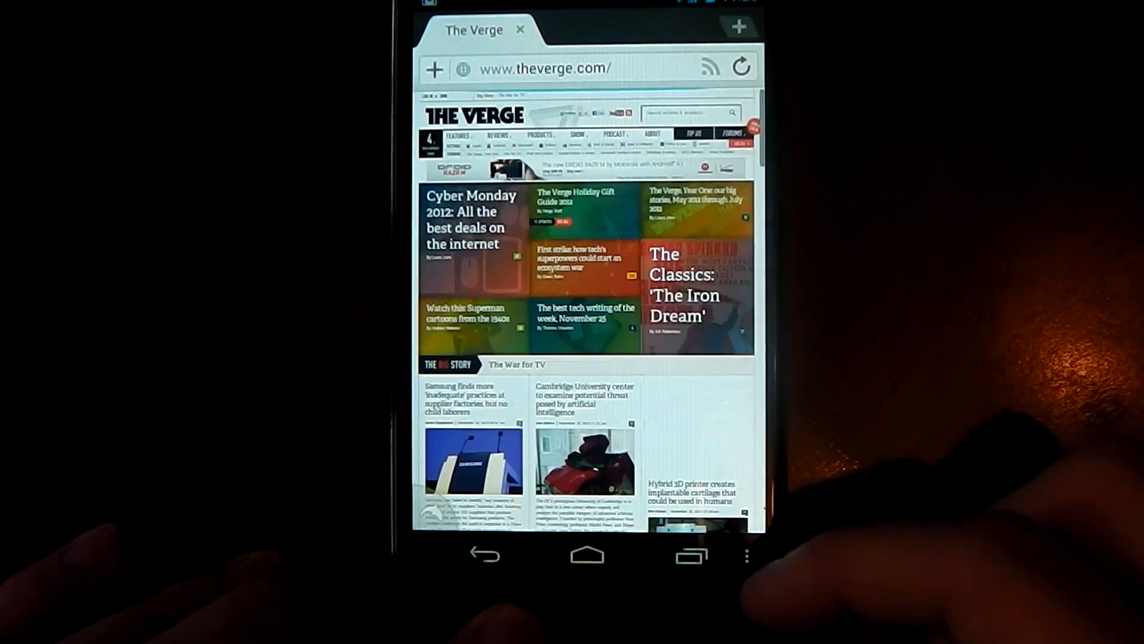
scroll(down, 3)
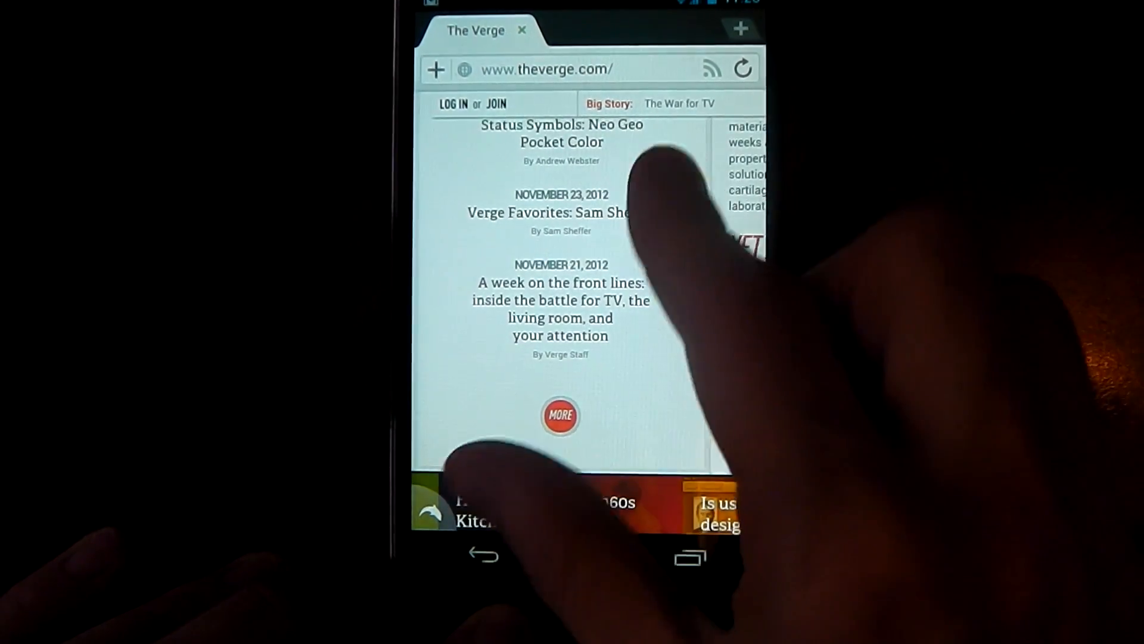
scroll(down, 3)
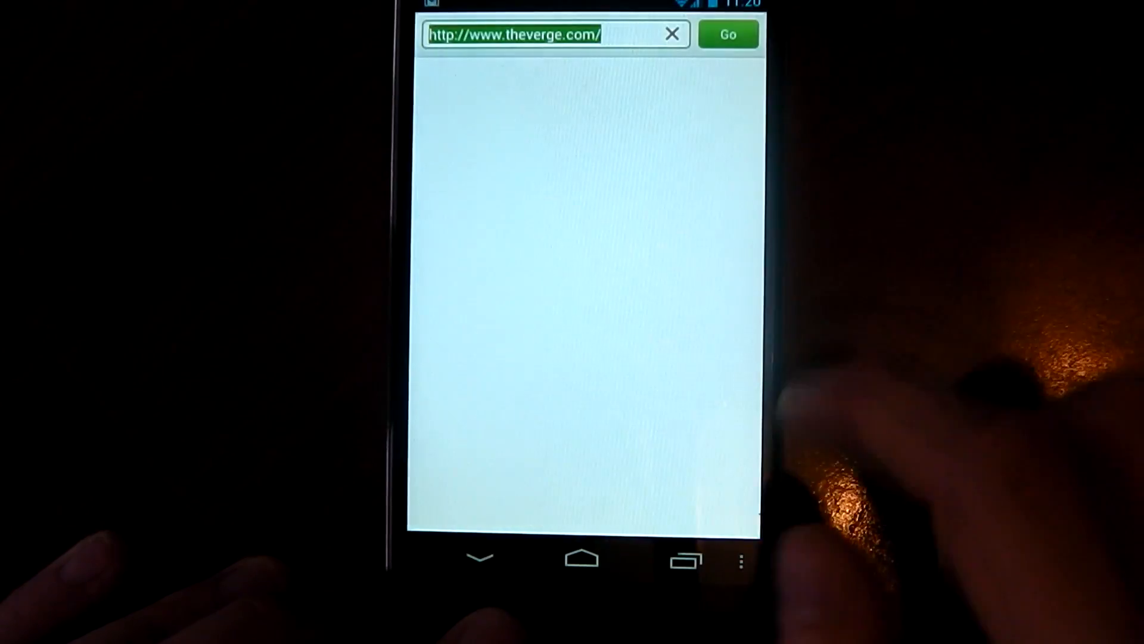
text(www.an)
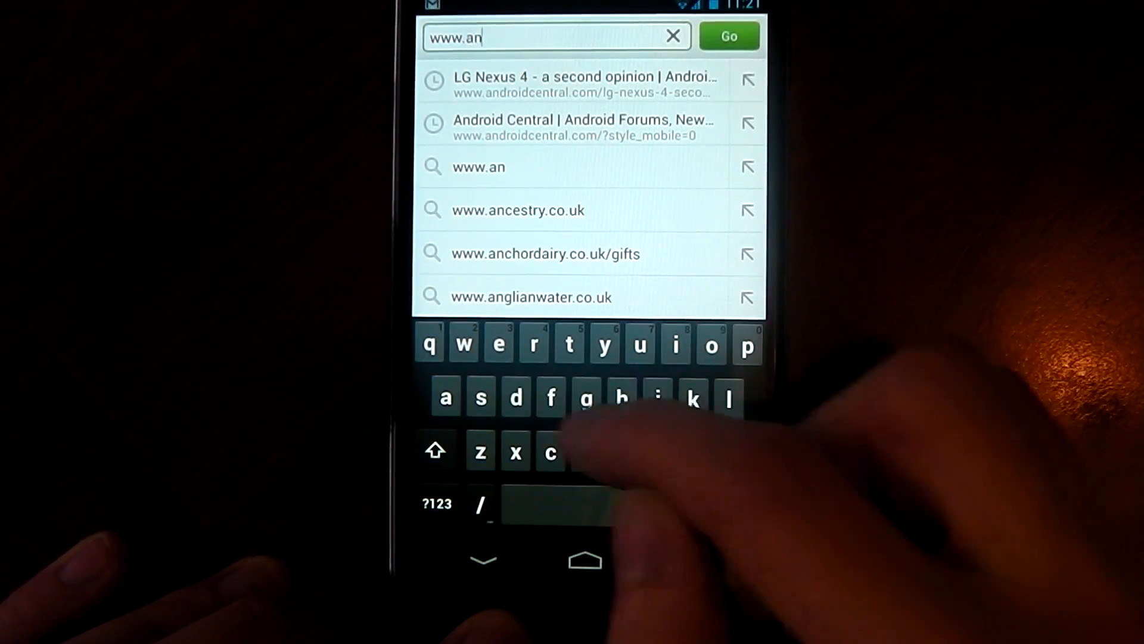
text(droidcentral.com/?...)
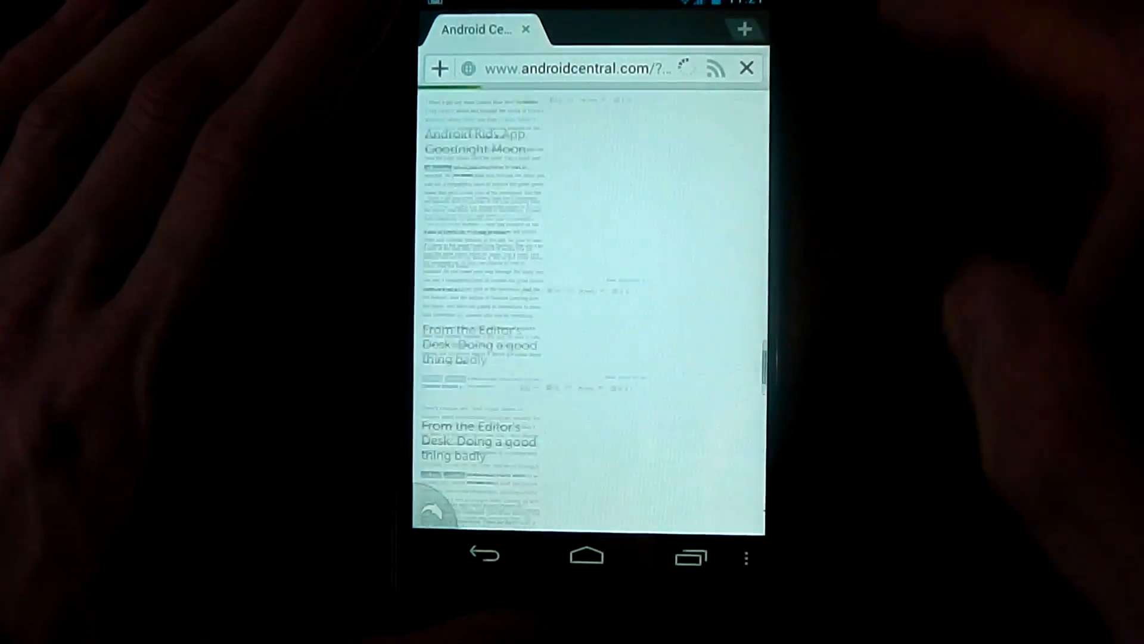
- Scroll through Android Central's full homepage and articles, then back up
scroll(down, 3)
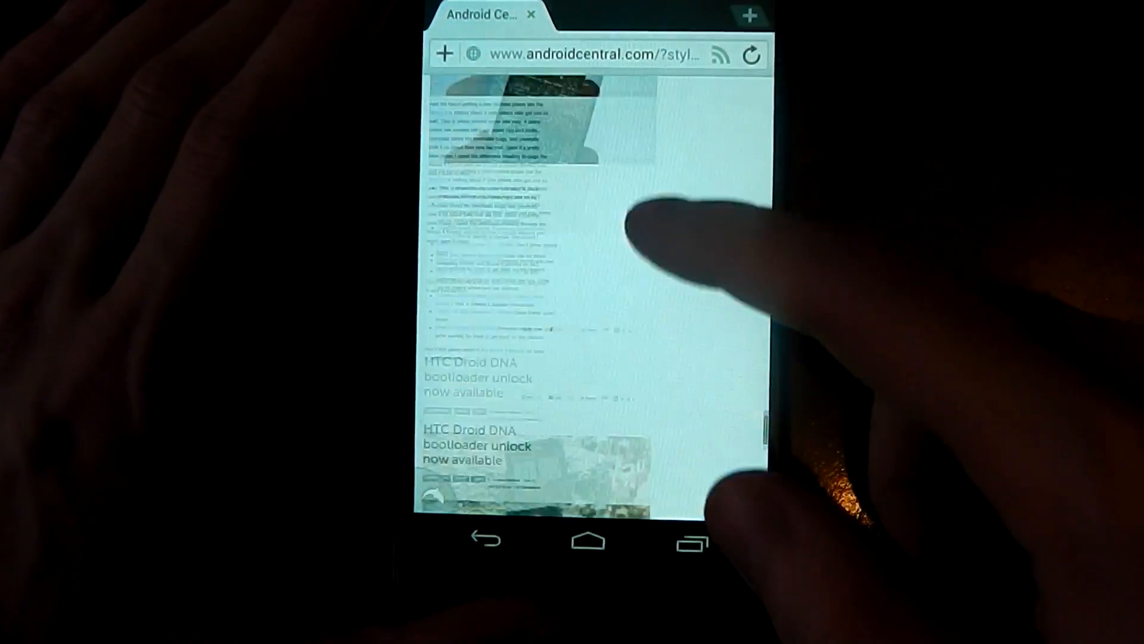
scroll(down, 3)
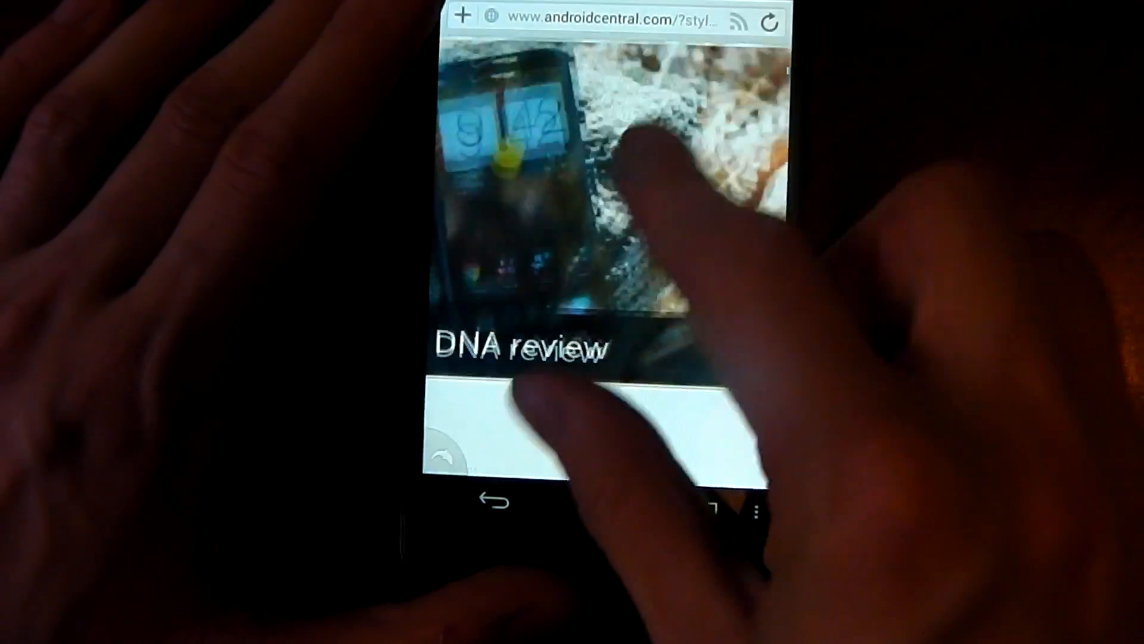
scroll(down, 3)
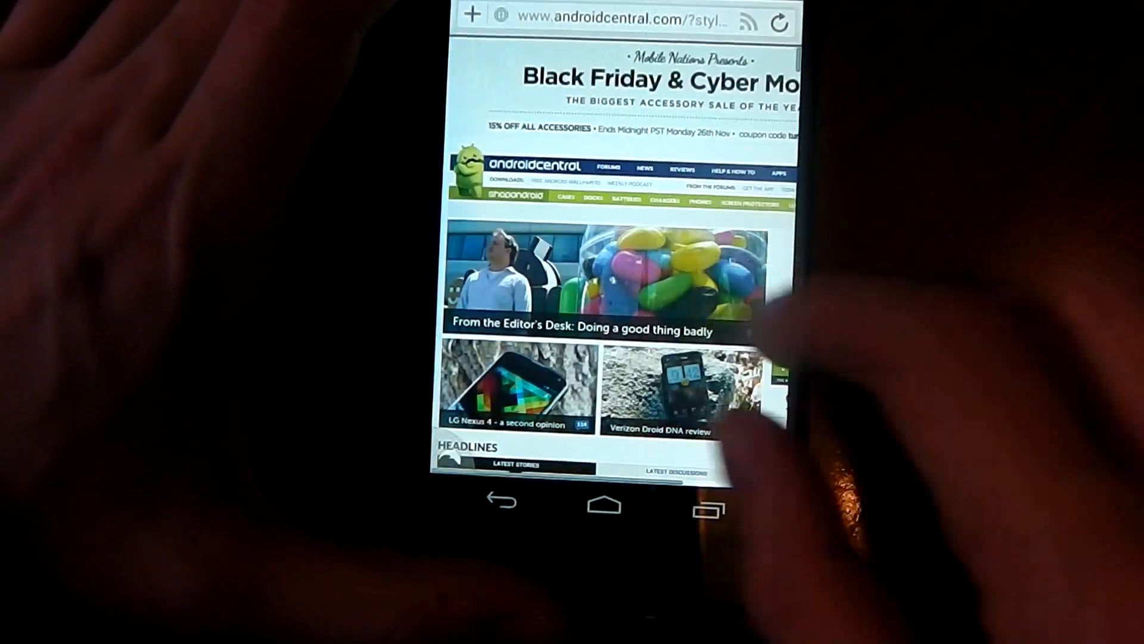
scroll(down, 3)
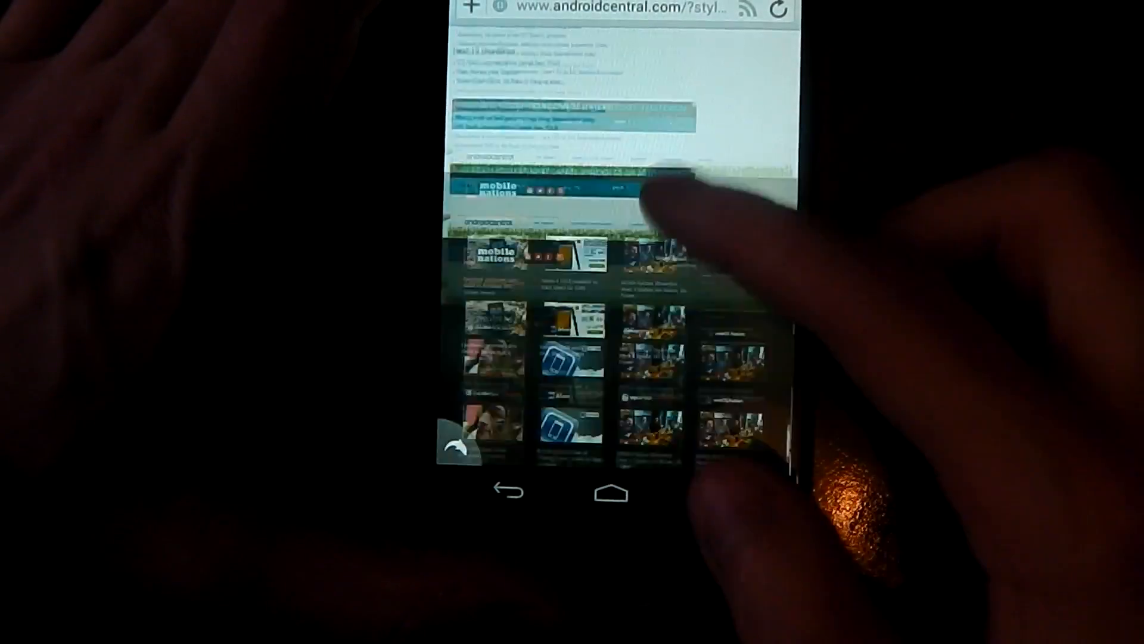
scroll(down, 3)
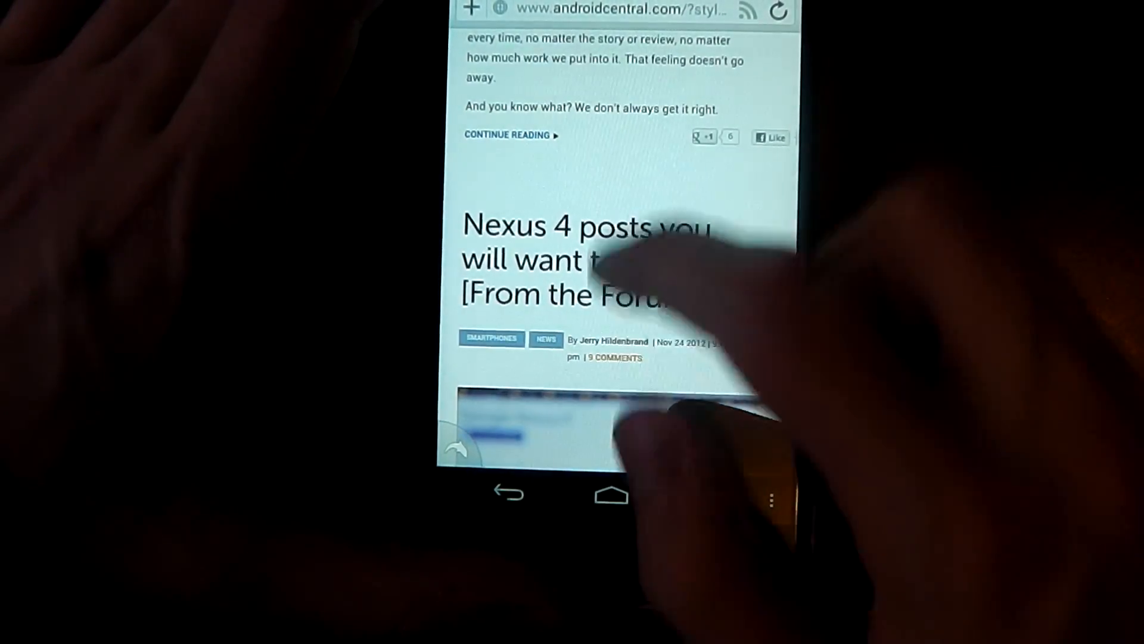
scroll(up, 3)
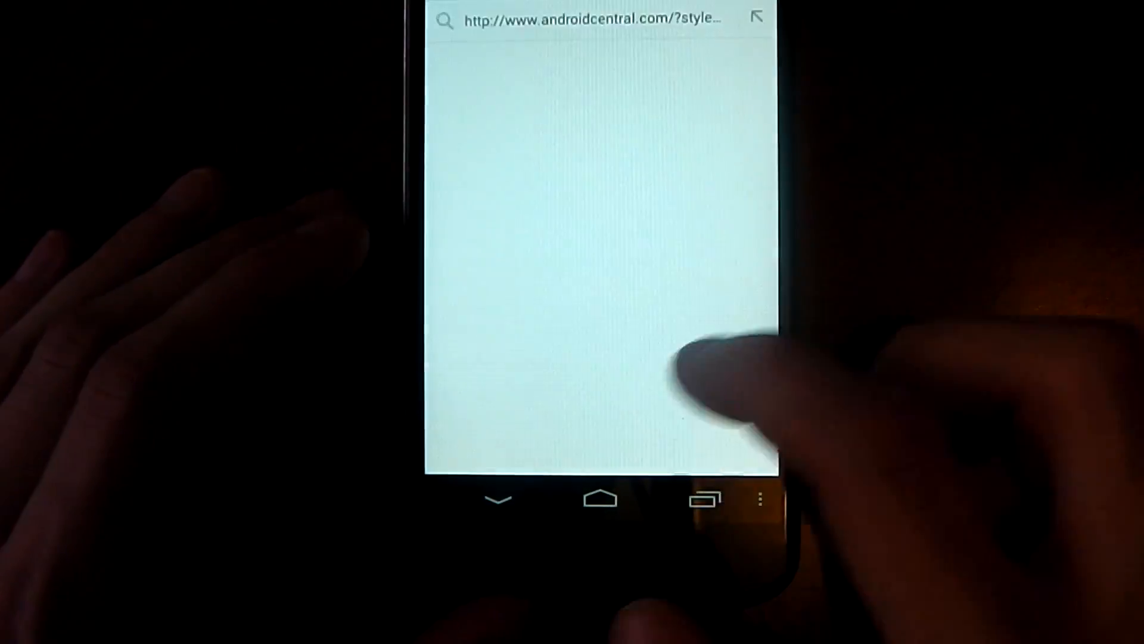
- Reopen webkit.org's SunSpider 0.9.1 from the 'su' suggestion and rerun it for a ~1599.4 ms total
text(sunspider-0....)
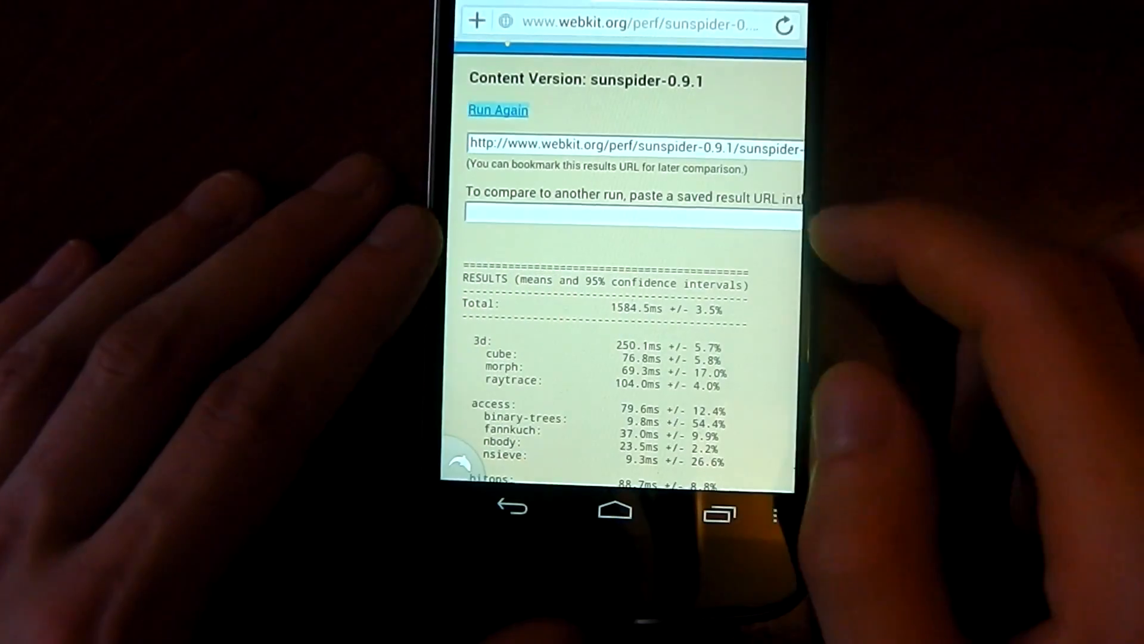
click(498, 109)
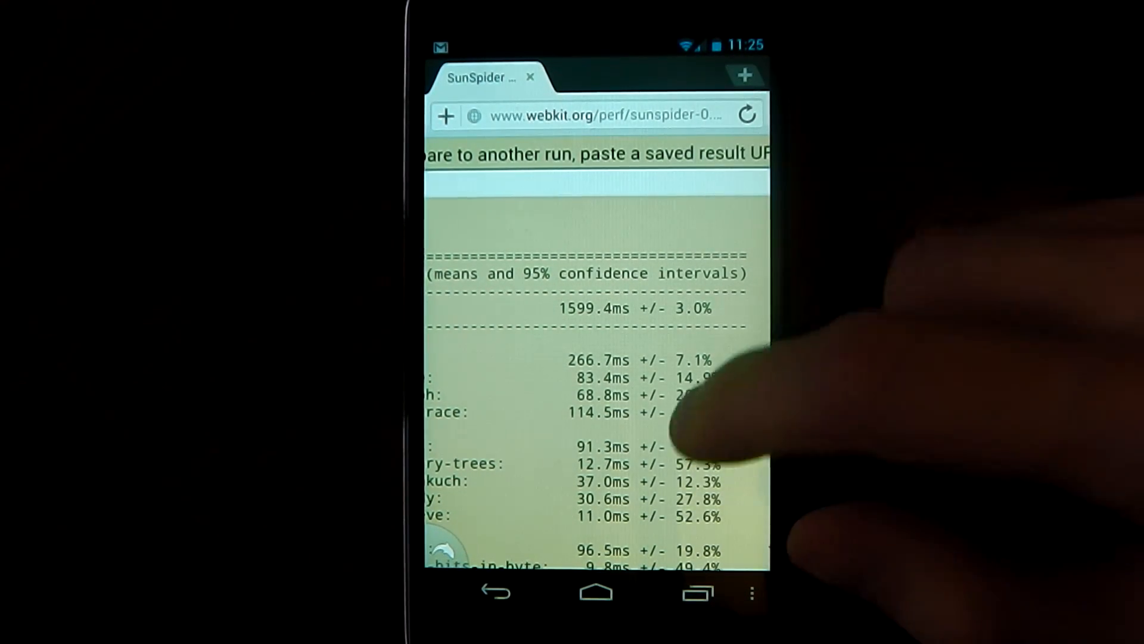
scroll(down, 3)
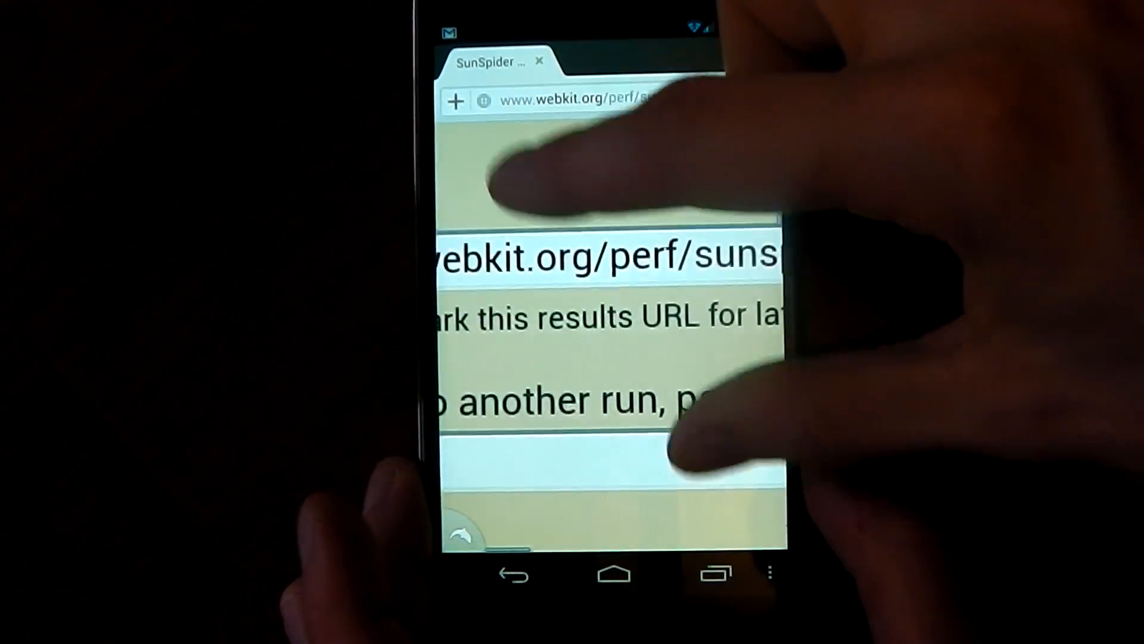
scroll(down, 3)
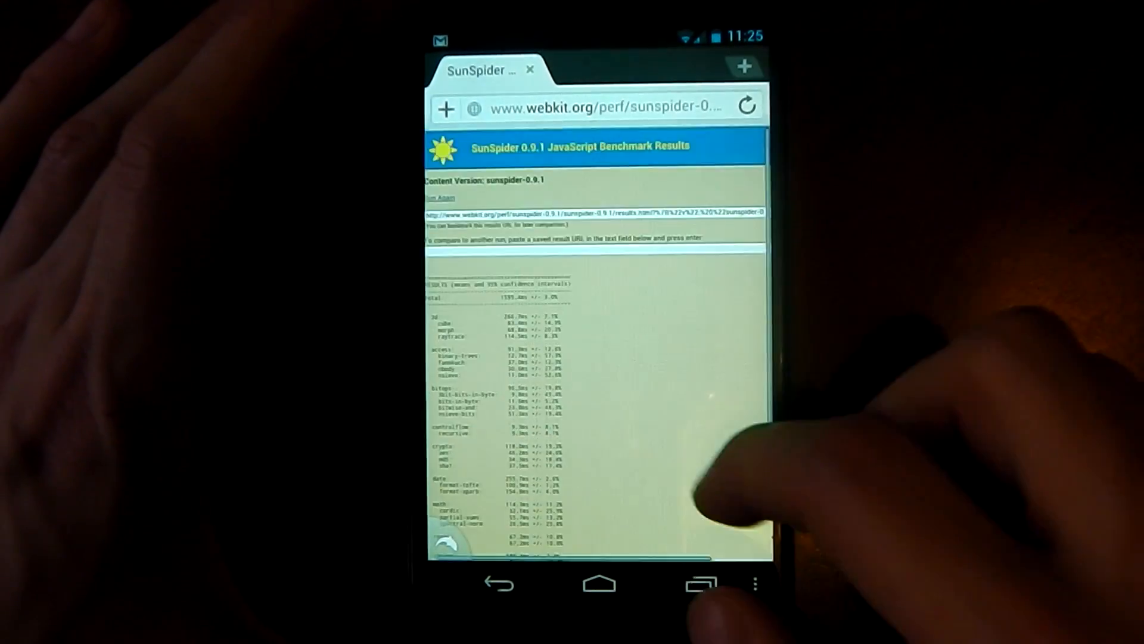
- Clear the address bar, search Google for peacekeeper, then head into Dolphin's settings
click(595, 106)
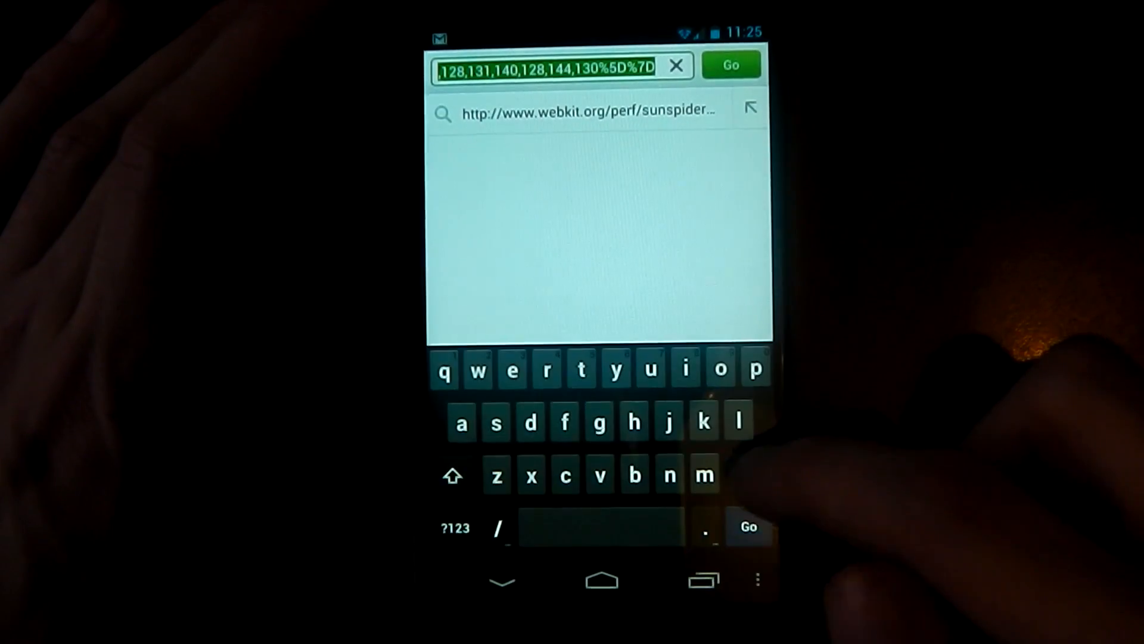
click(675, 64)
text(peav)
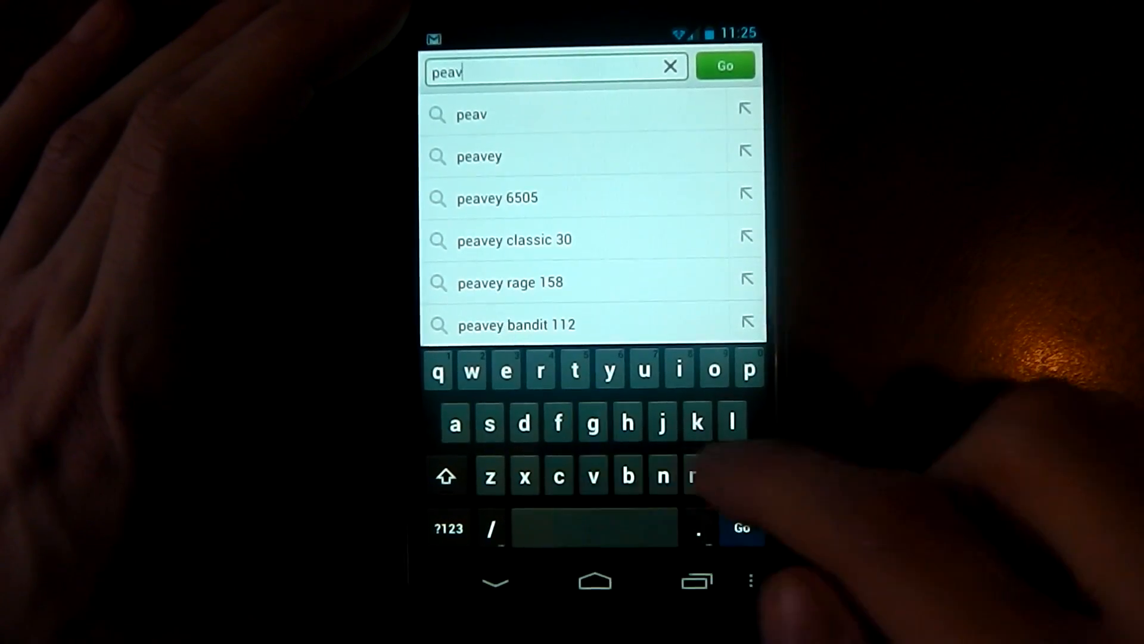
key(Backspace)
text(c)
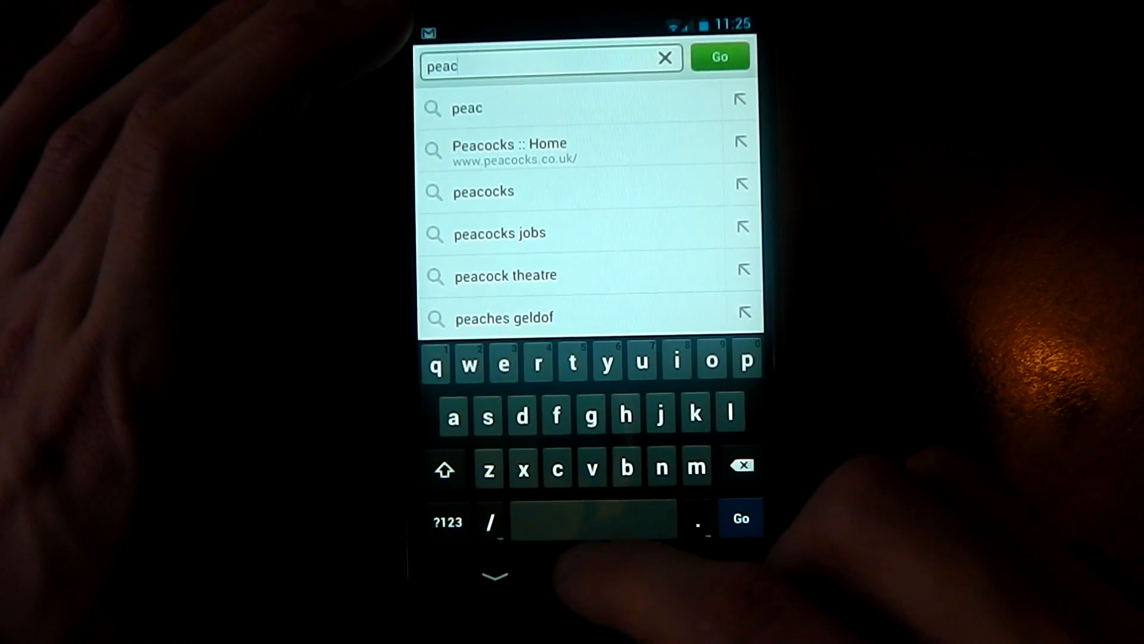
text(k)
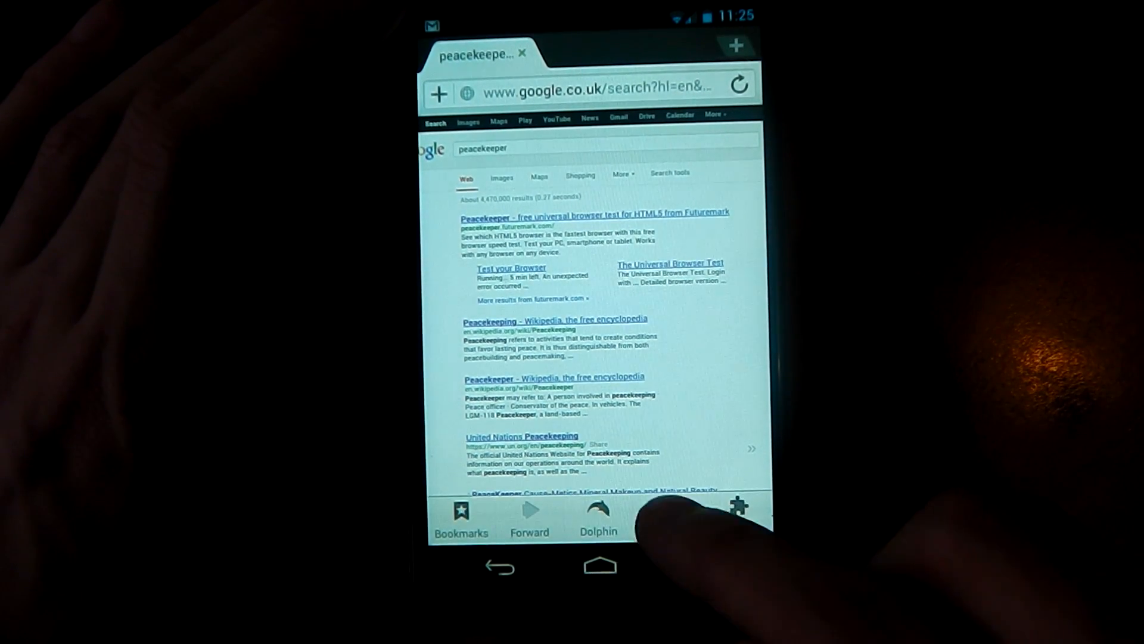
click(736, 507)
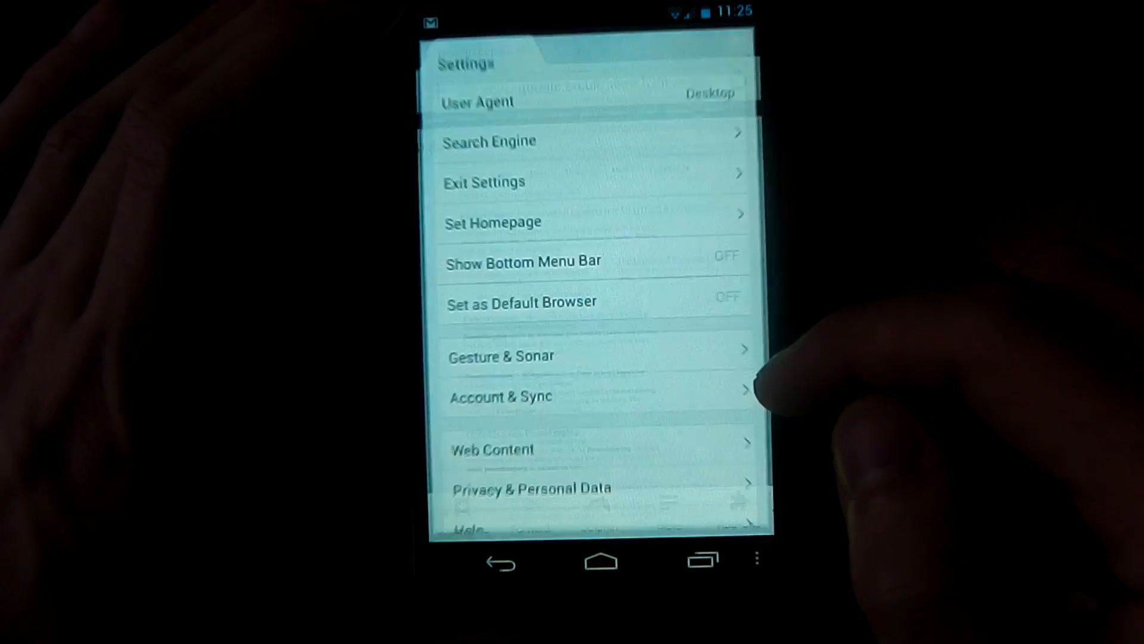
- Set Dolphin's User Agent to Android (default) and confirm
click(477, 101)
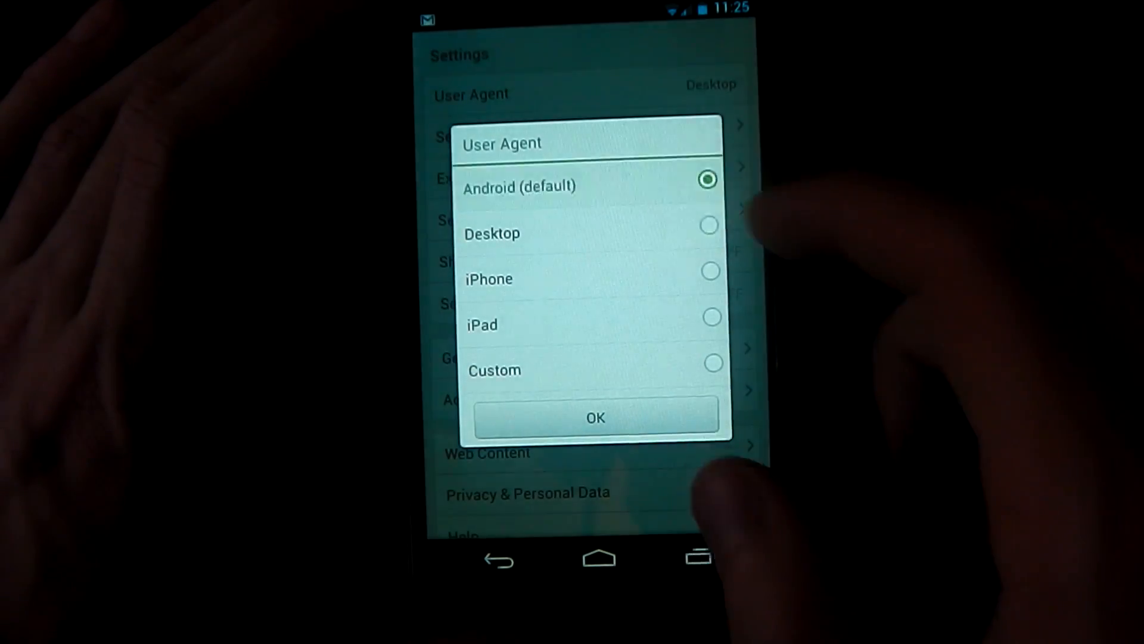
click(594, 417)
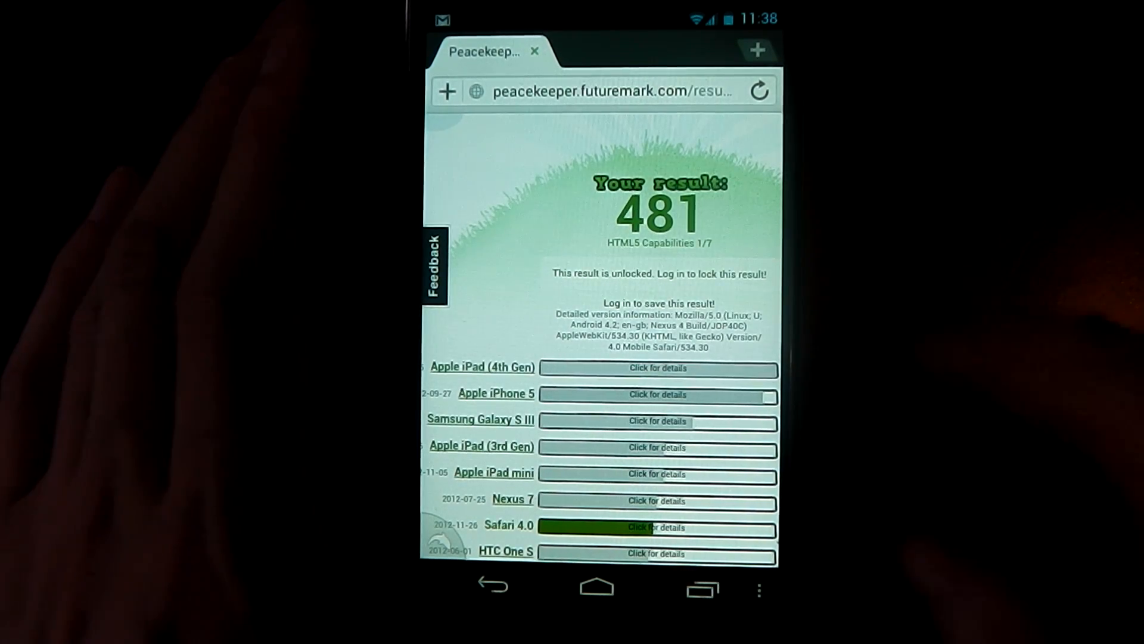
- Scroll the Peacekeeper results list comparing the 481 score with other devices
scroll(down, 3)
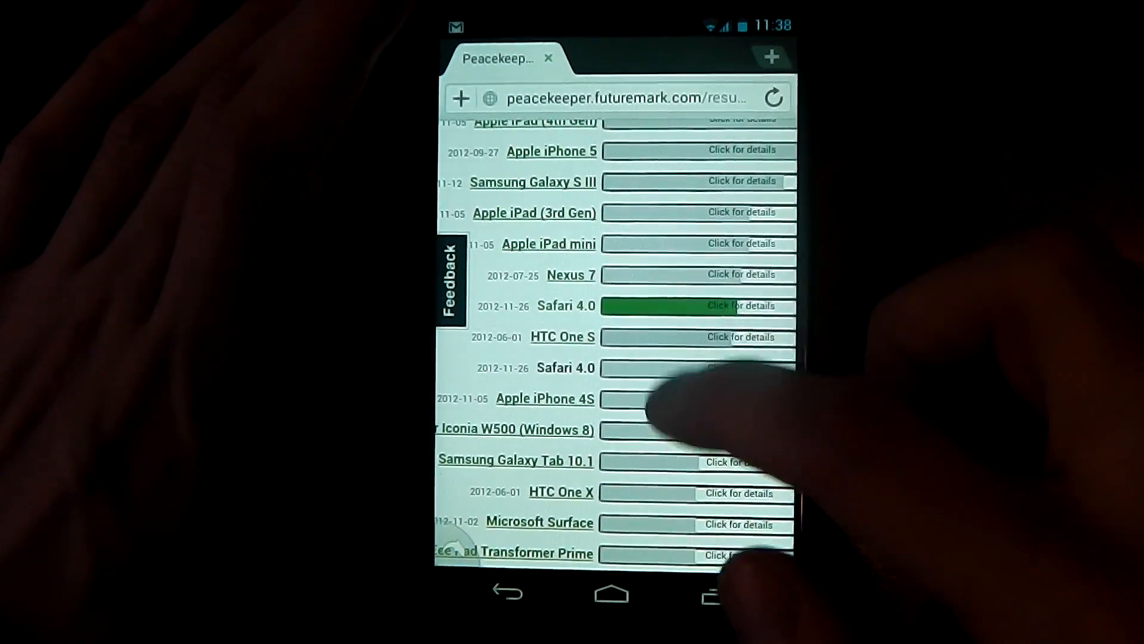
scroll(down, 3)
text(html)
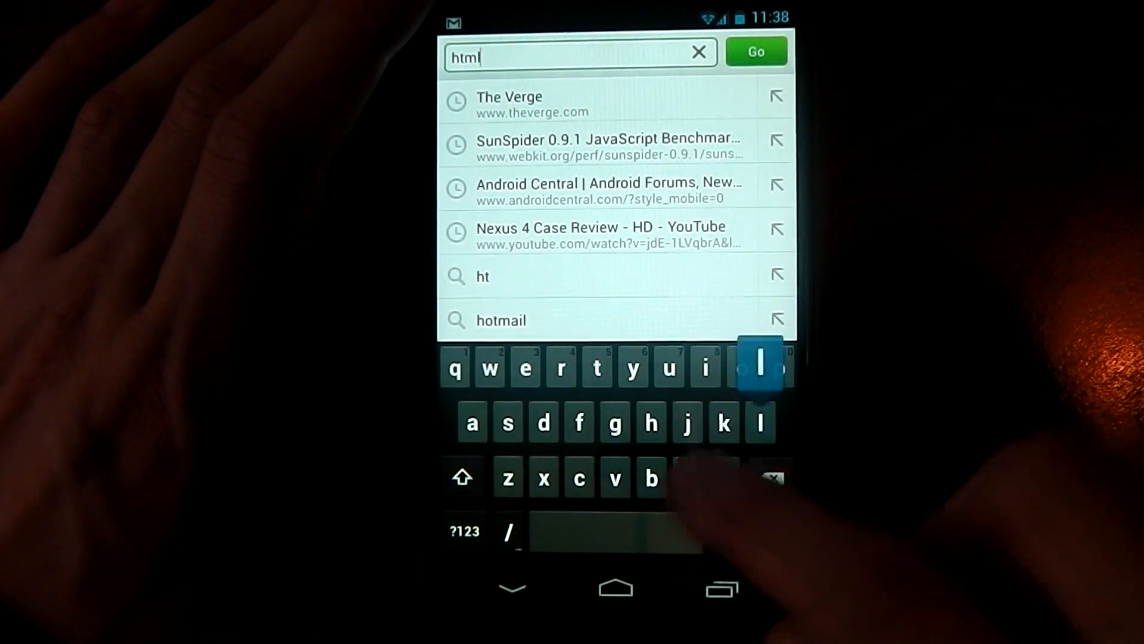
- Load html5test.com from the 'html5 test' suggestion and read the 298 plus 3 bonus out of 500 score
text(5)
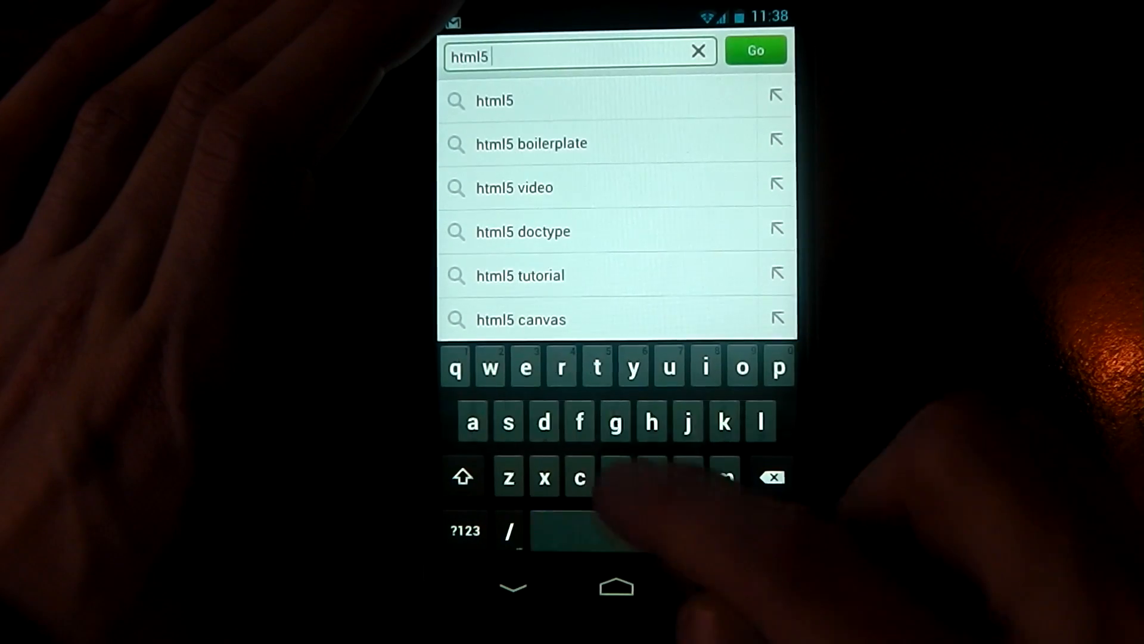
text(test)
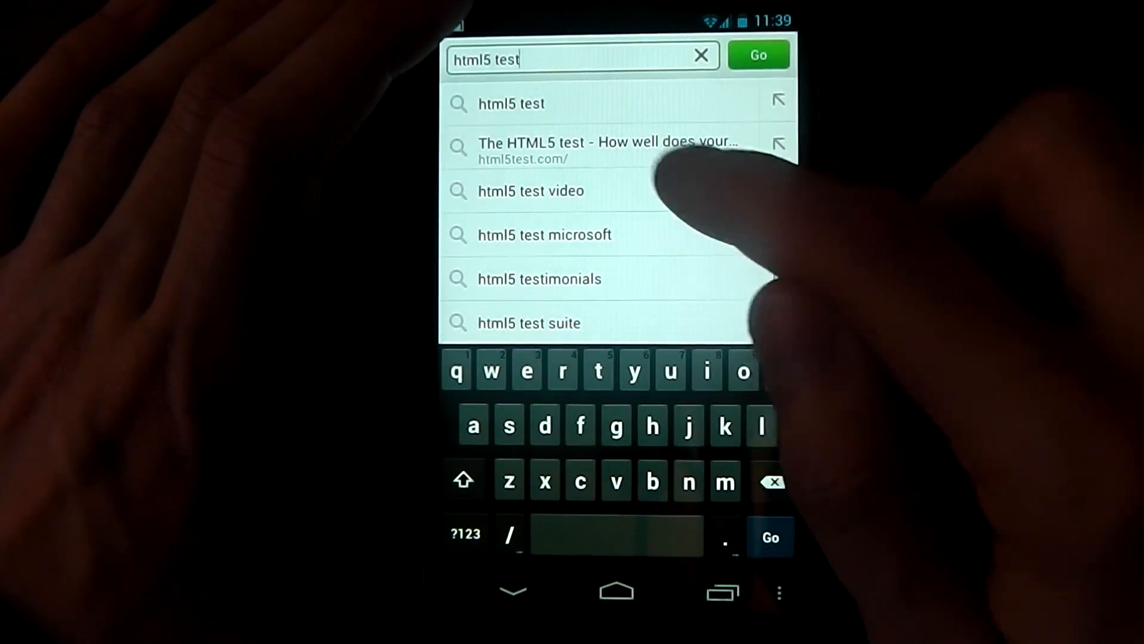
click(606, 149)
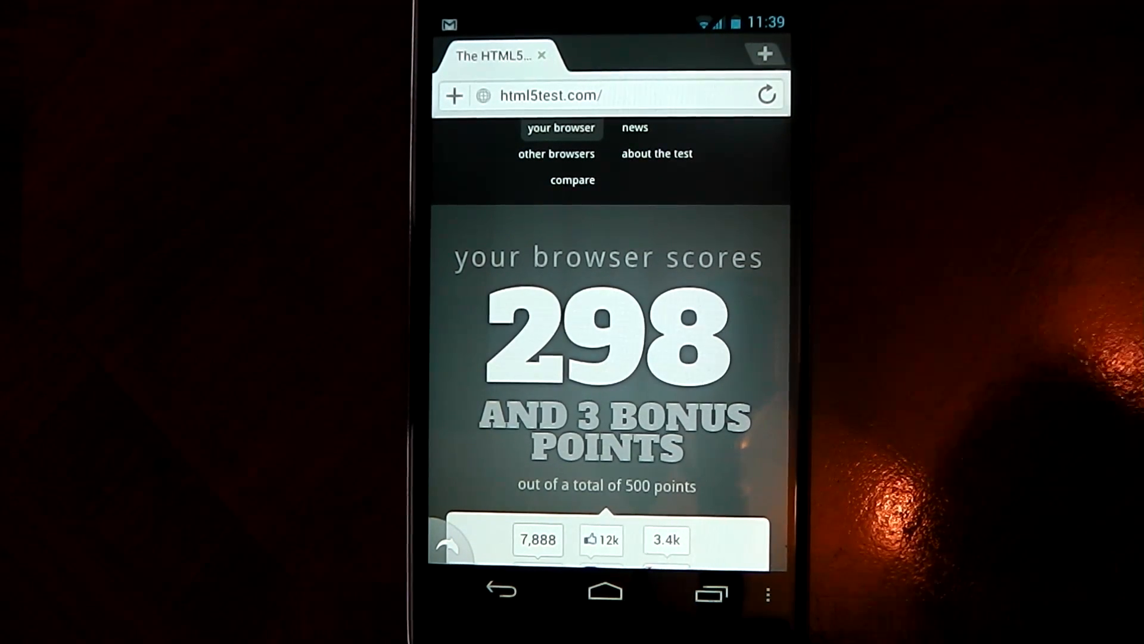
scroll(down, 3)
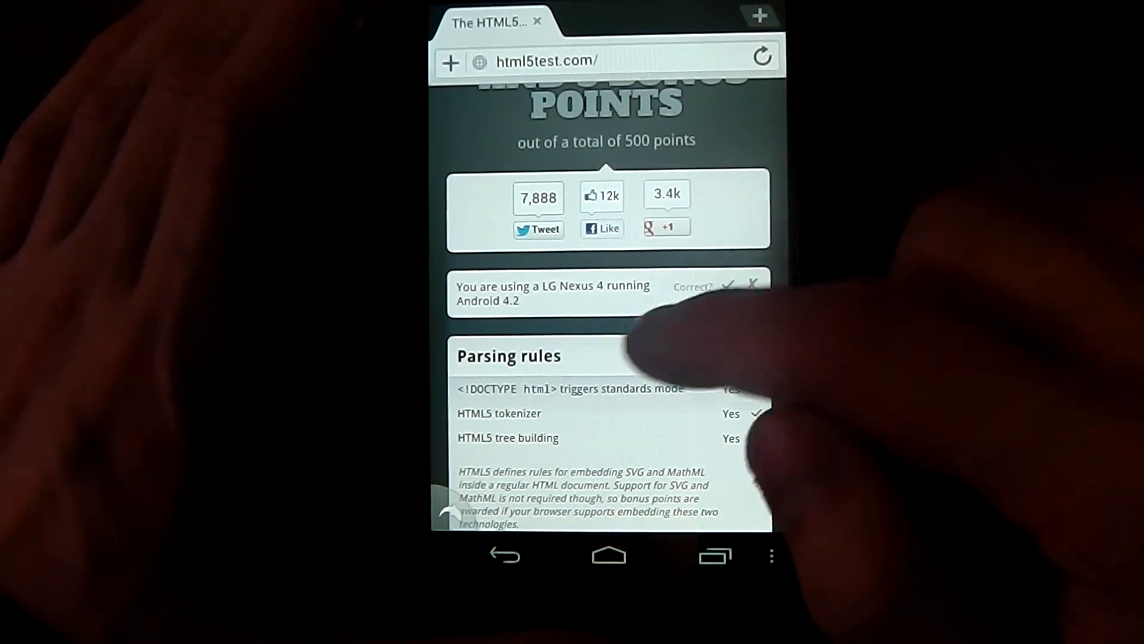
click(547, 60)
text(brow)
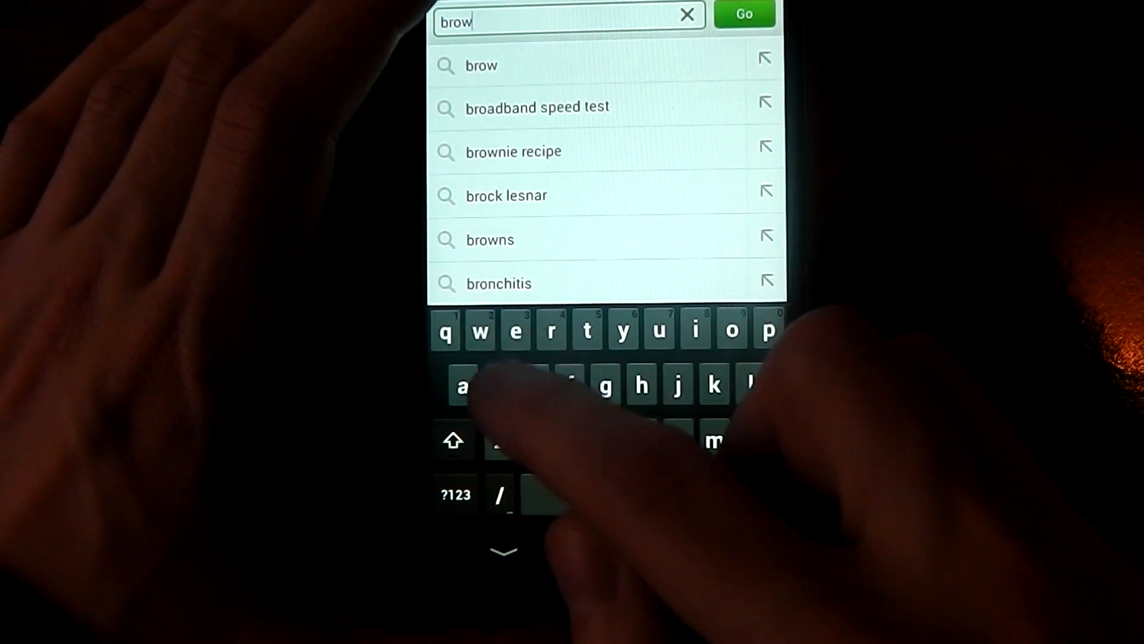
- Search 'browsermark' and load the Browsermark 2.0 welcome page on rightware.com
text(serm)
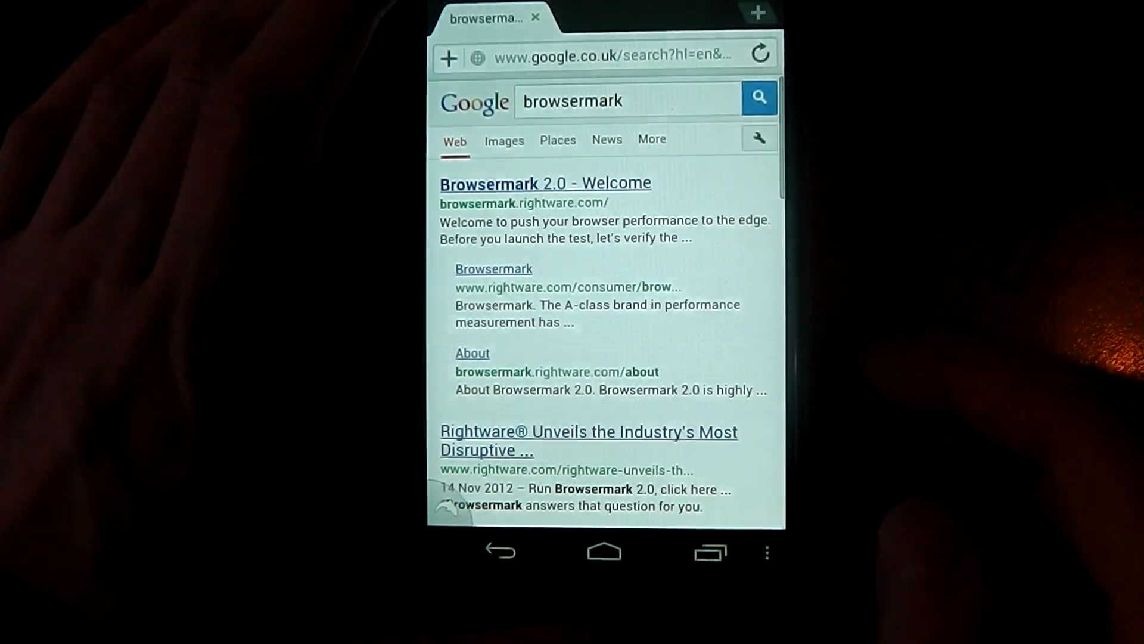
click(544, 183)
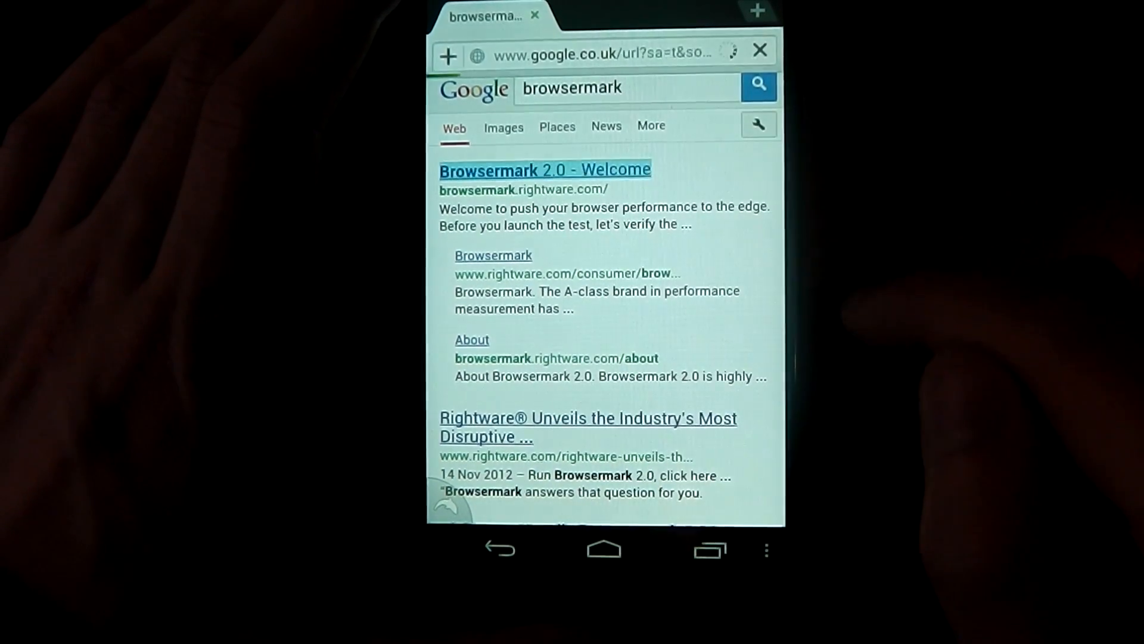
click(543, 169)
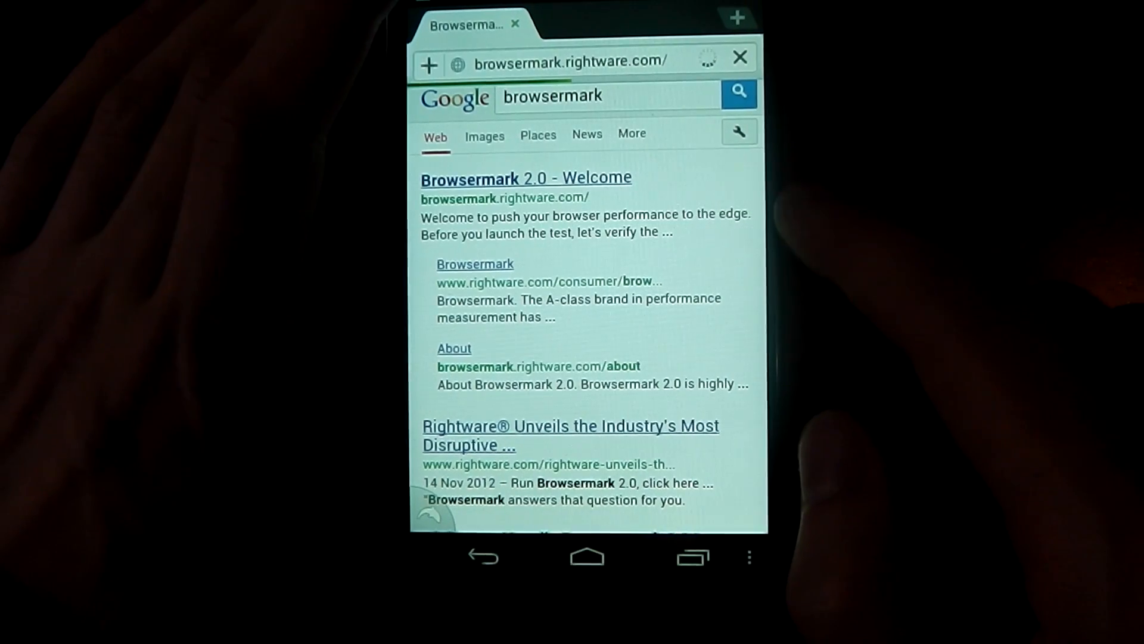
click(526, 178)
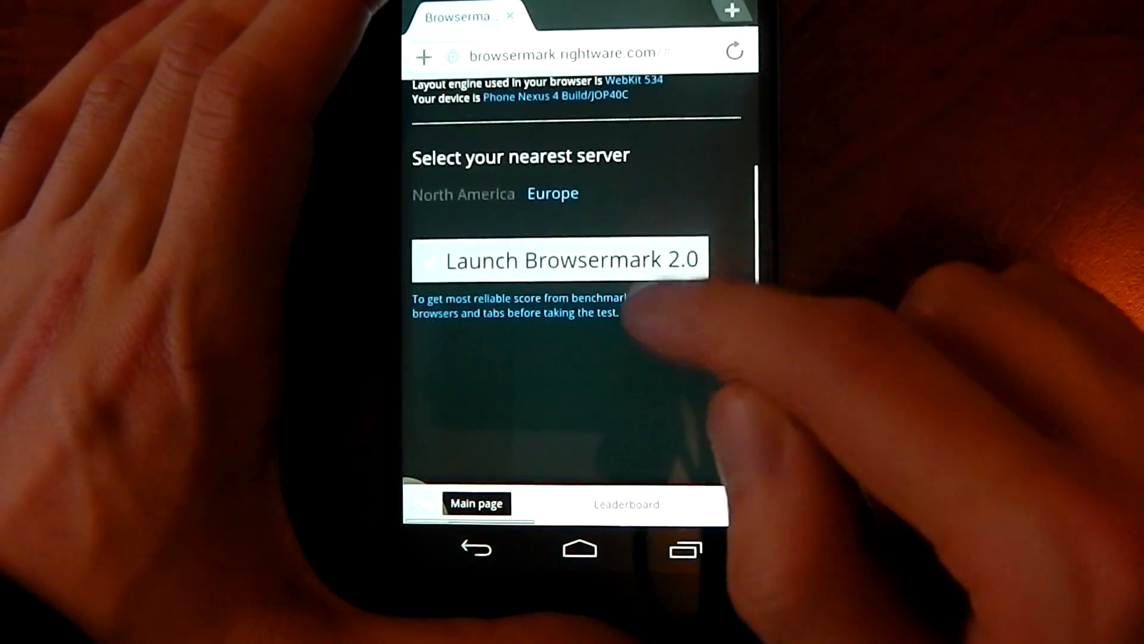
- Launch the Browsermark 2.0 benchmark run in Dolphin Browser
click(557, 259)
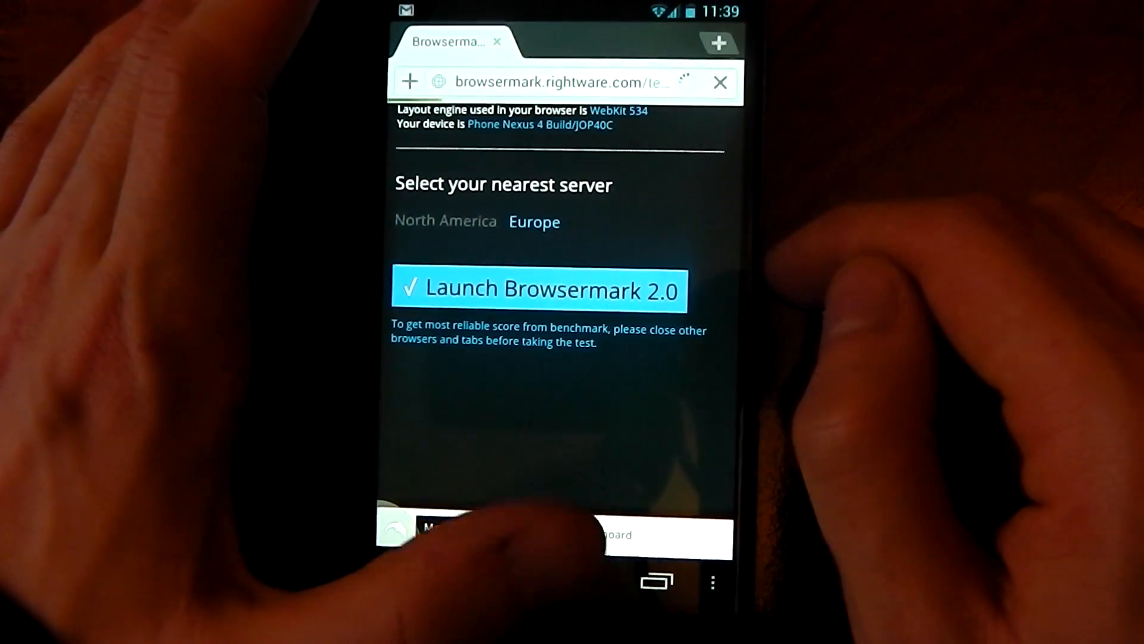
click(538, 288)
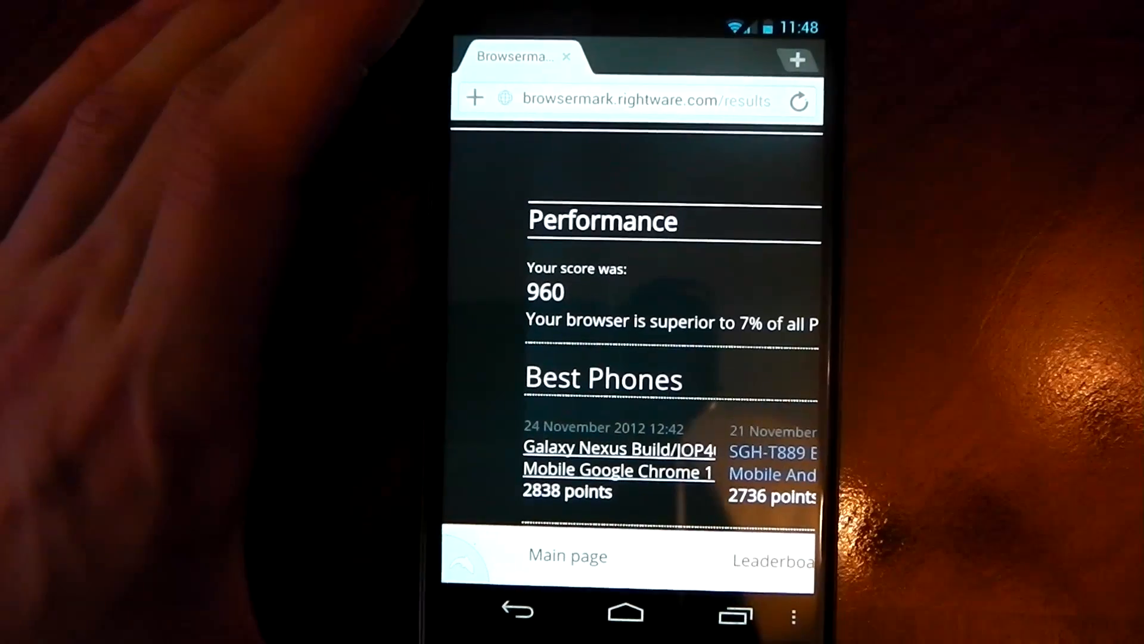
- Scroll through the Browsermark 960 results (44% CSS3, 50% HTML5) and begin a new address entry
scroll(down, 3)
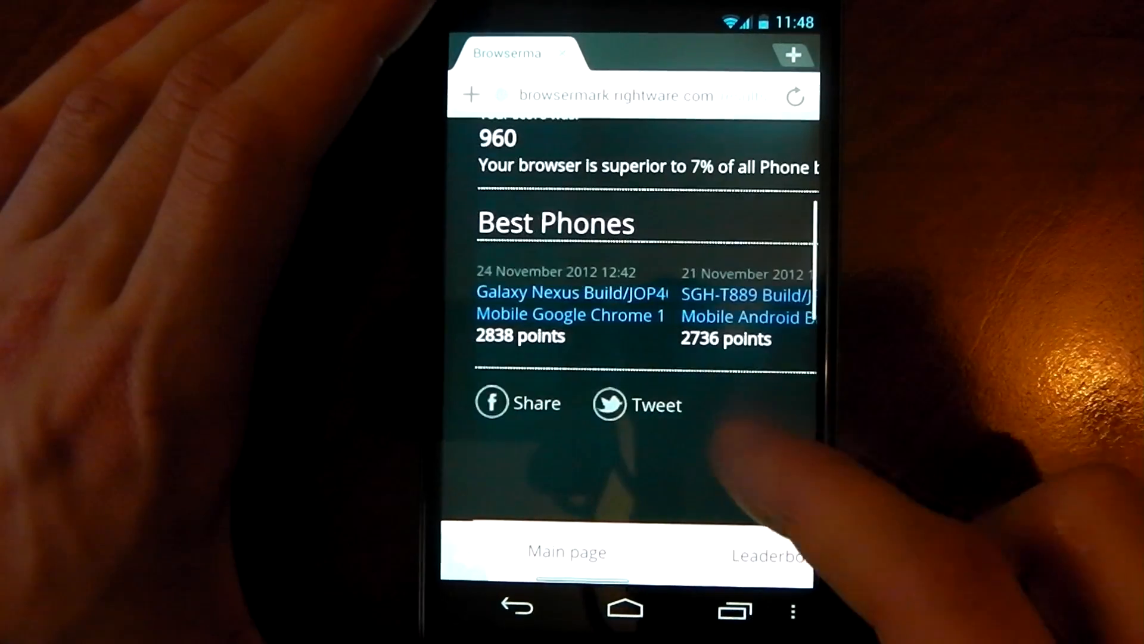
scroll(down, 3)
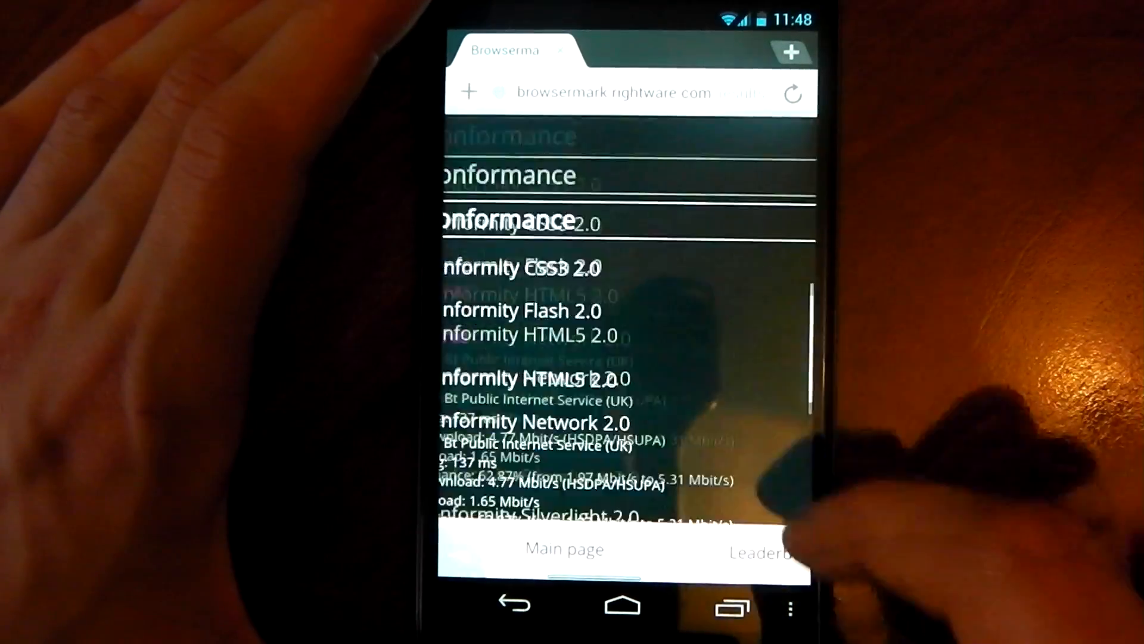
scroll(down, 3)
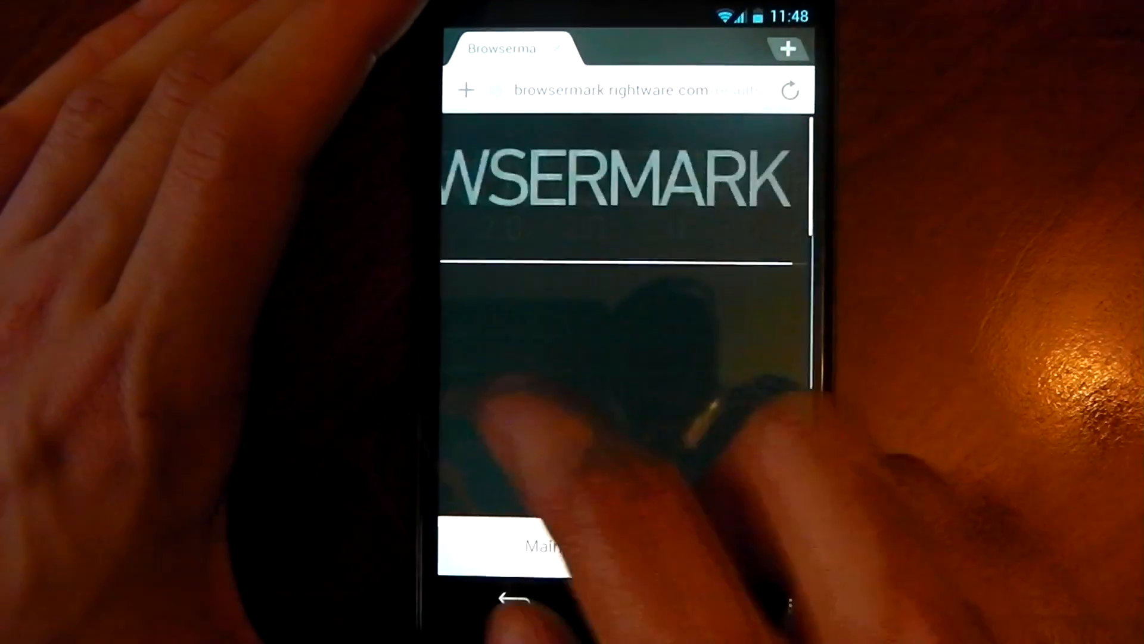
scroll(down, 3)
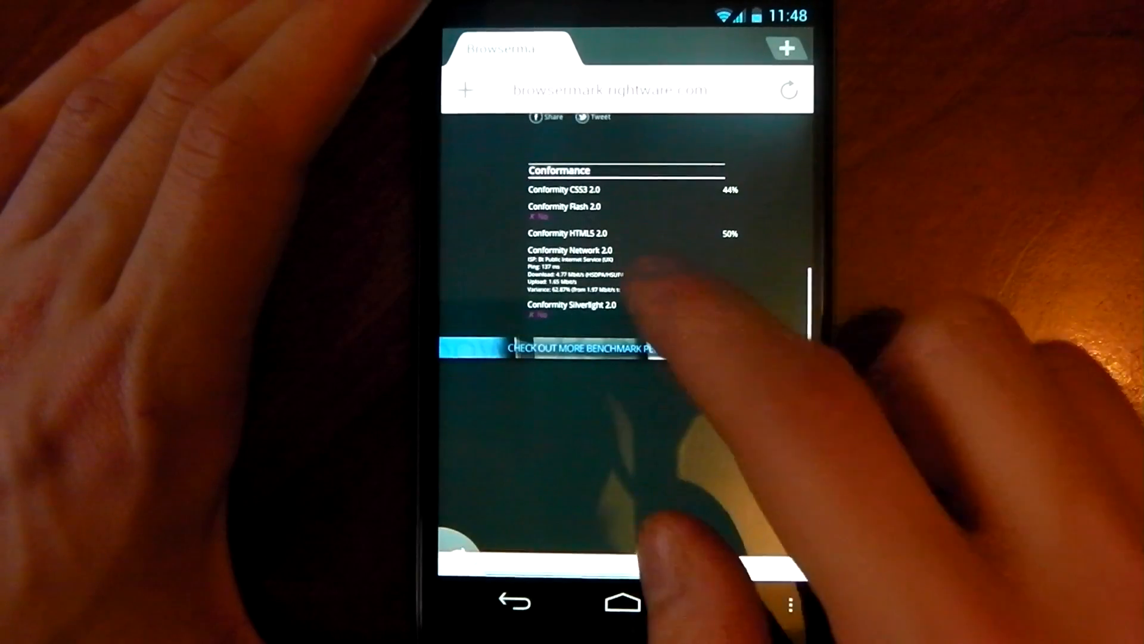
scroll(down, 3)
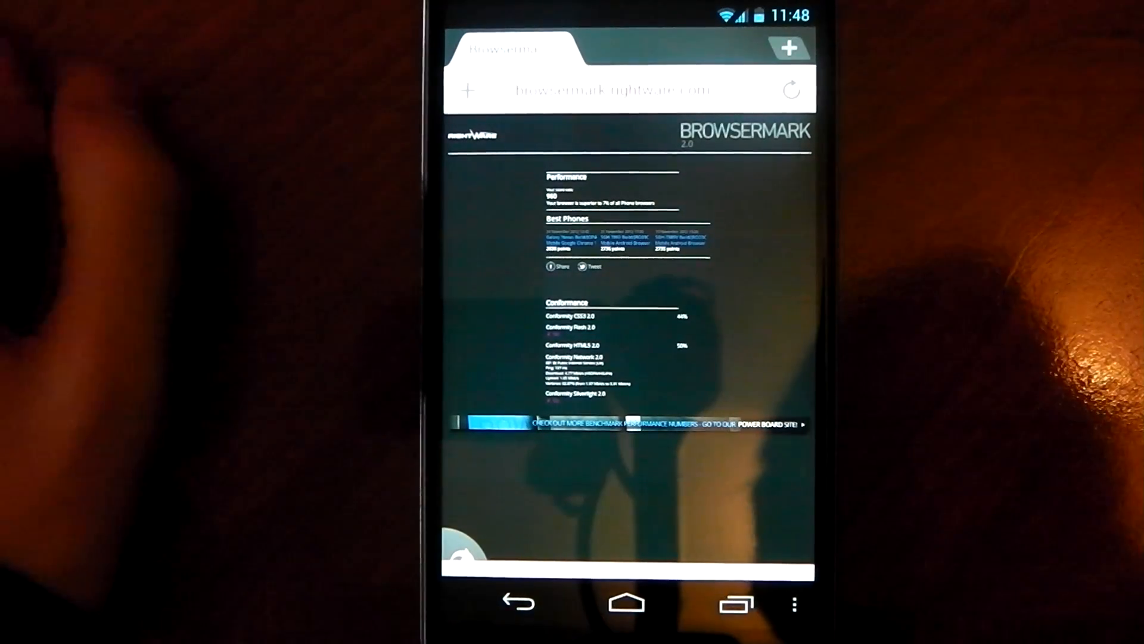
click(628, 89)
text(mi)
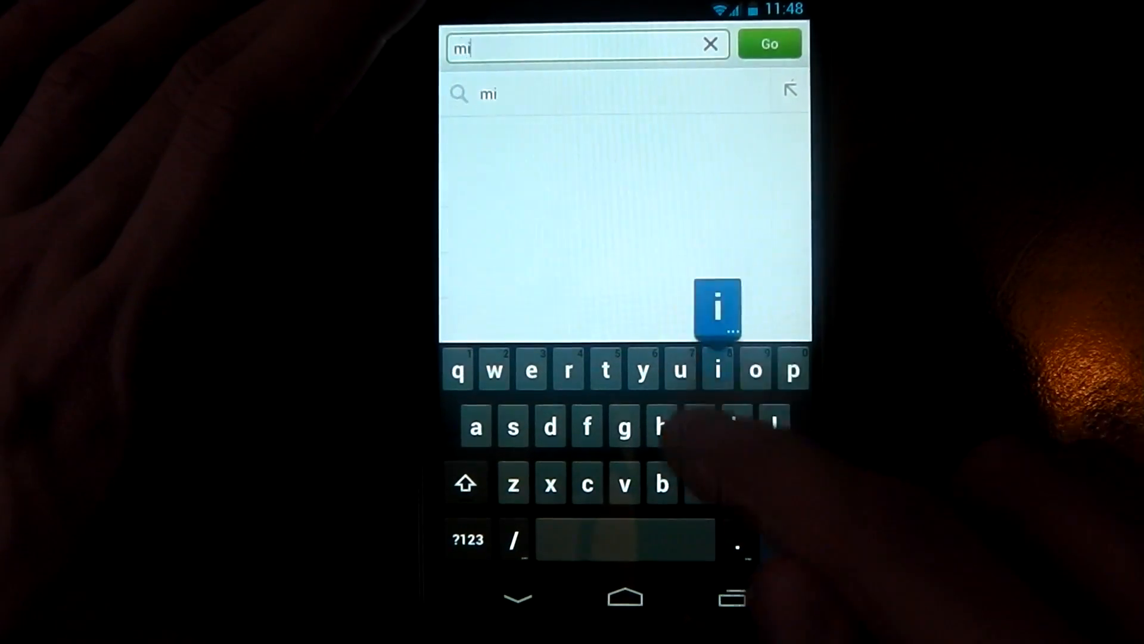
- Search for the suggested 'microsoft fish benchmark' from the Dolphin address bar
text(vro)
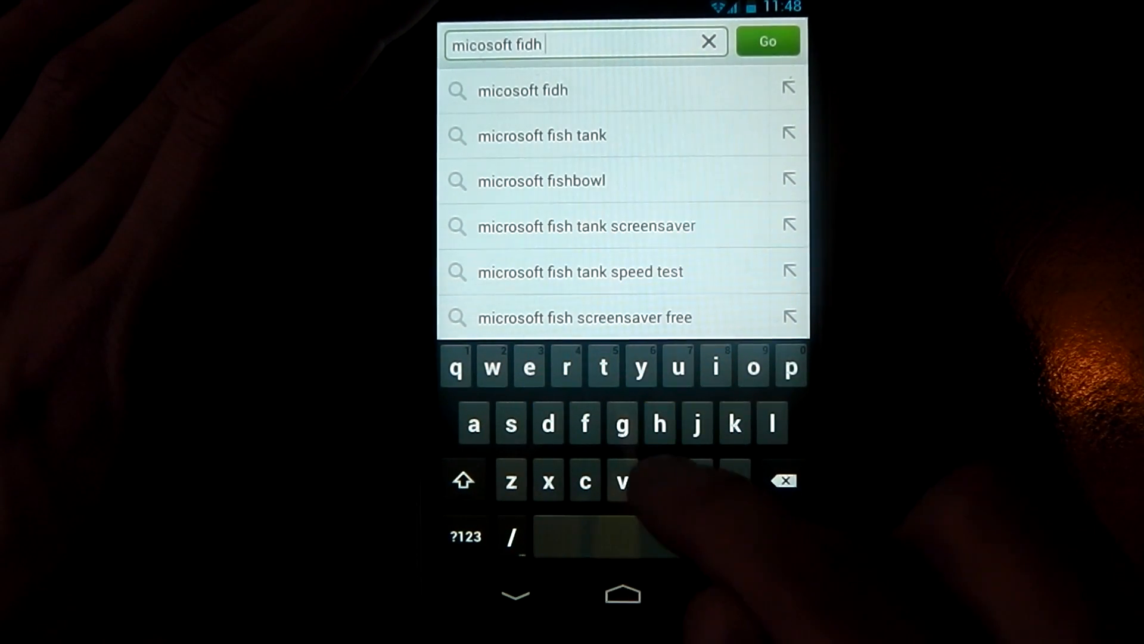
click(659, 480)
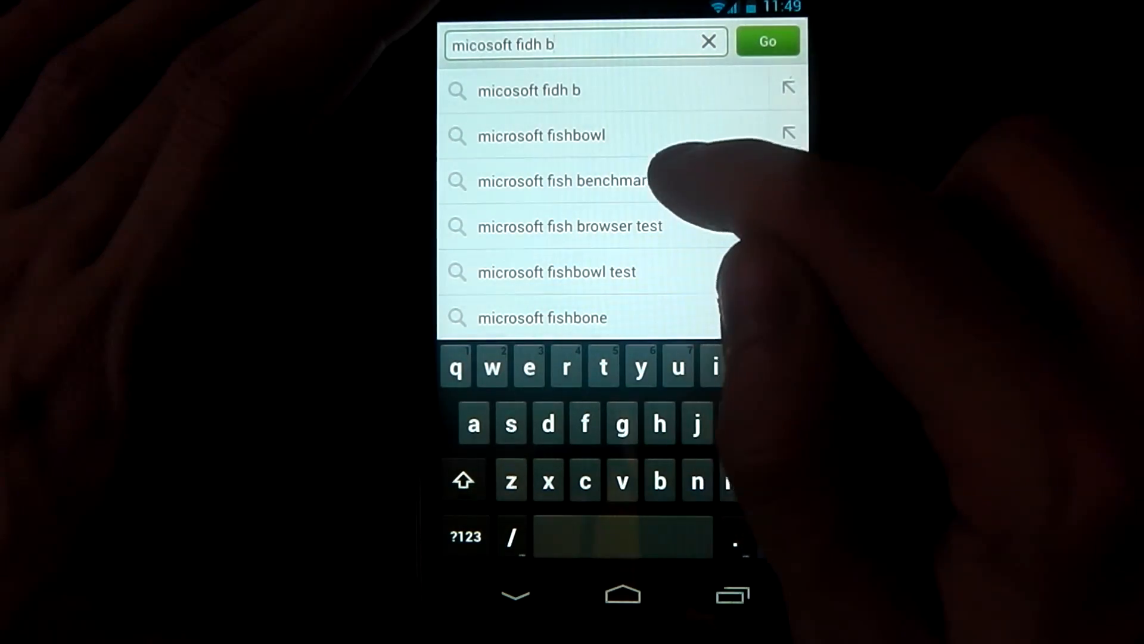
click(563, 180)
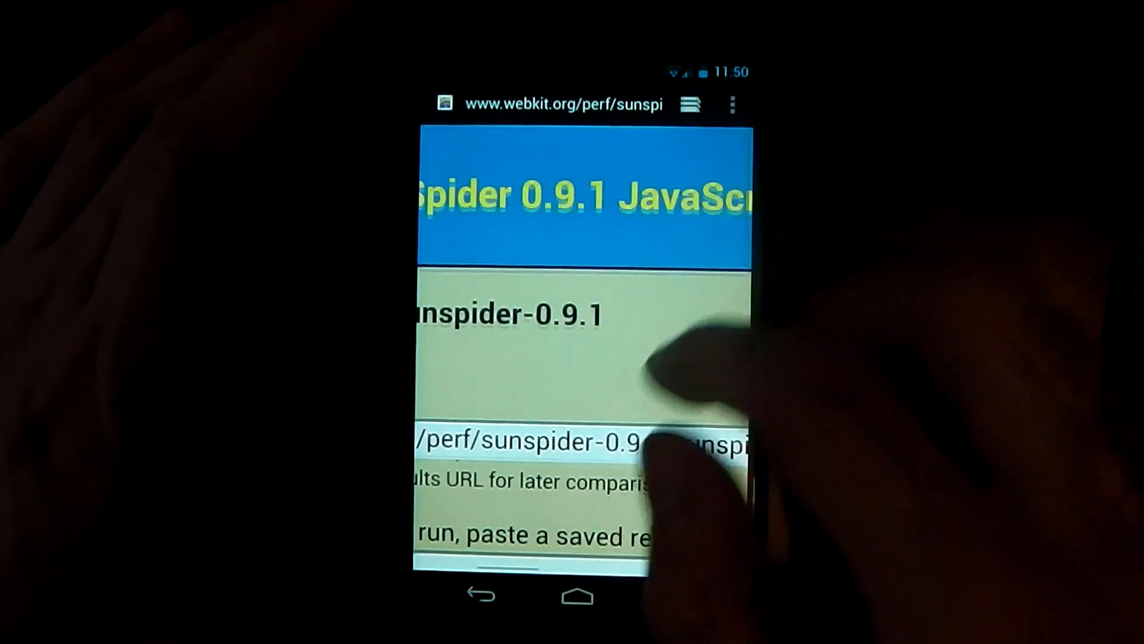
- Leave the SunSpider results for the Google home page and start an address entry
click(734, 103)
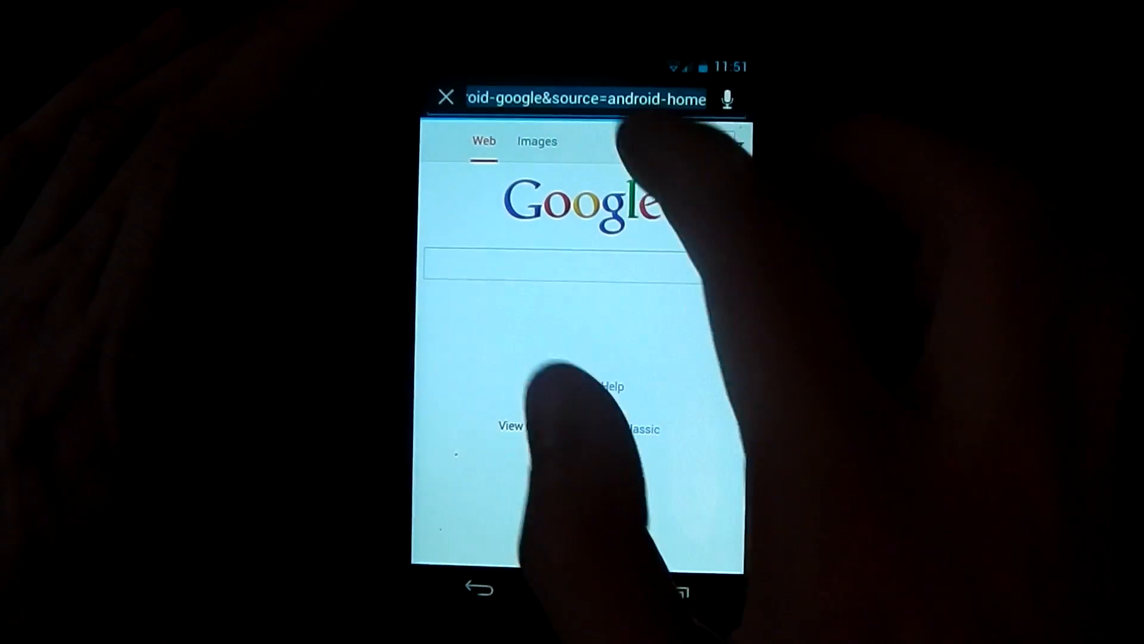
text(www.)
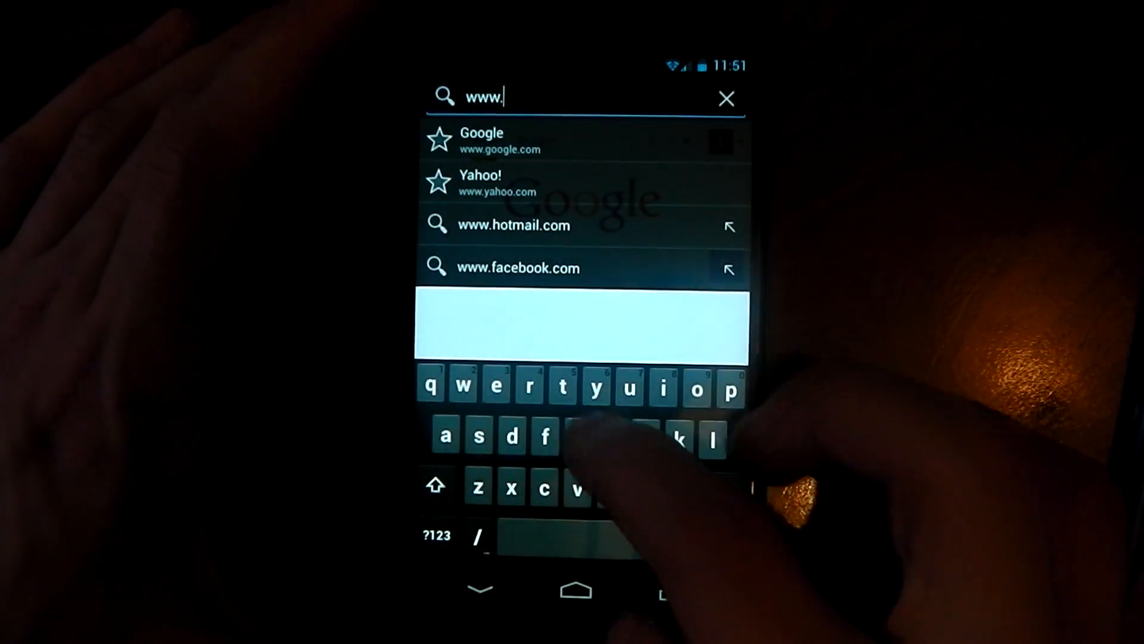
text(theverge.com)
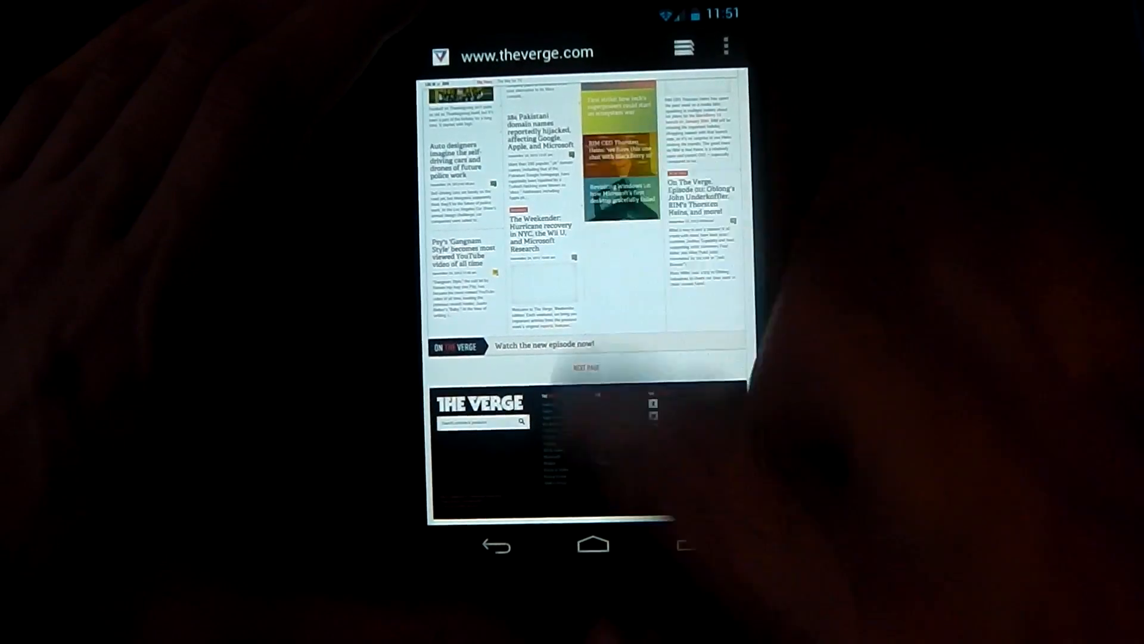
scroll(up, 3)
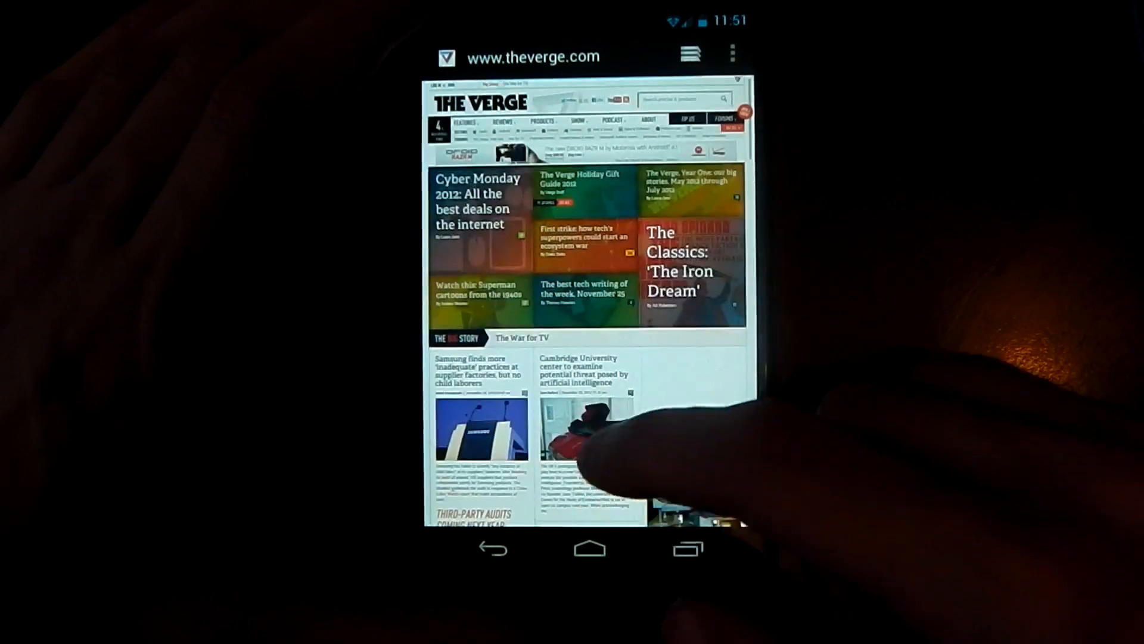
scroll(down, 3)
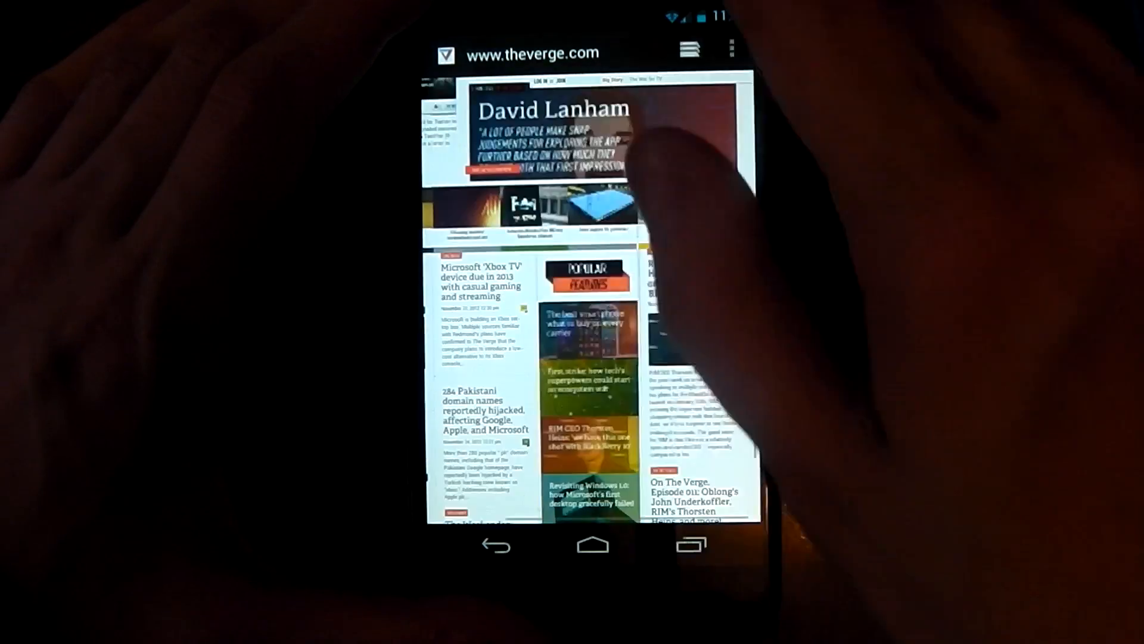
text(w)
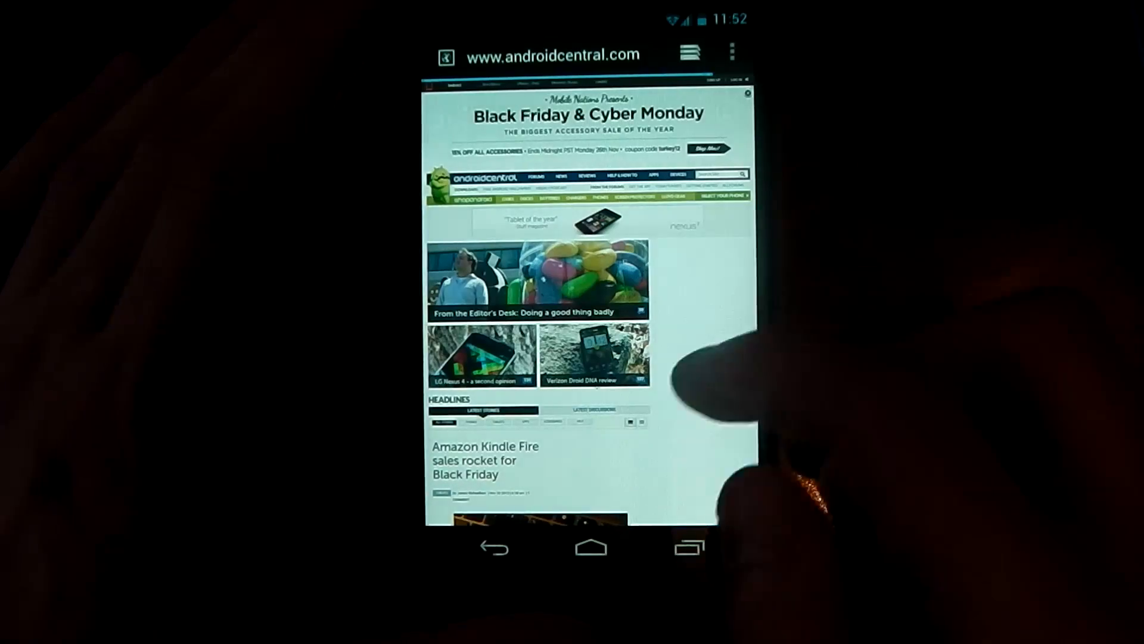
- Browse down Android Central's homepage and start a new 'Search or type URL' entry
scroll(down, 3)
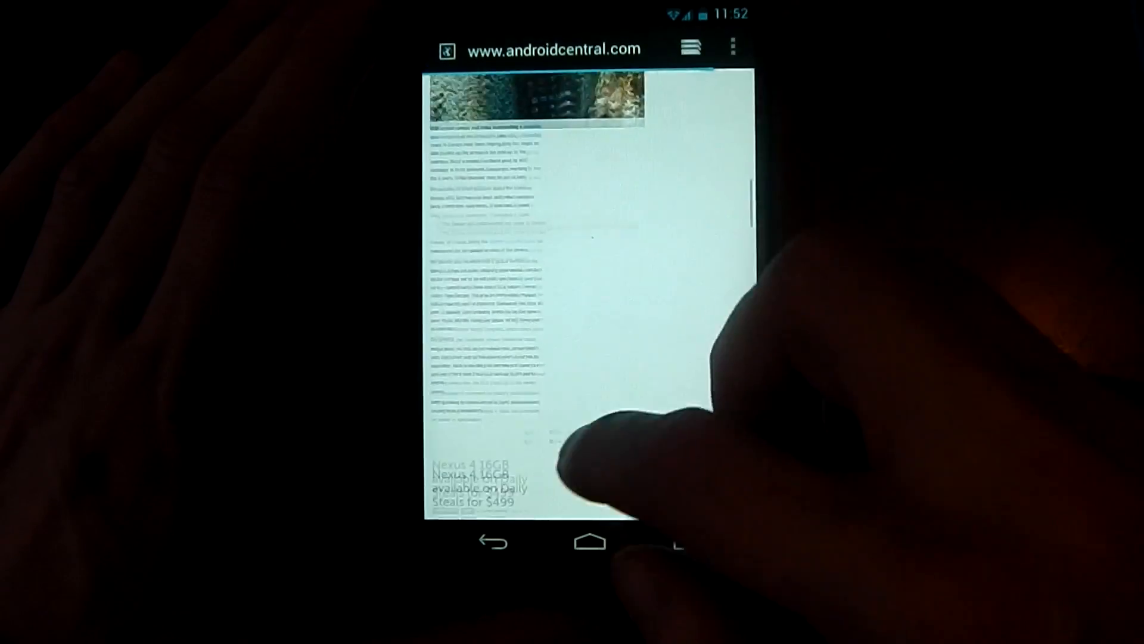
scroll(down, 3)
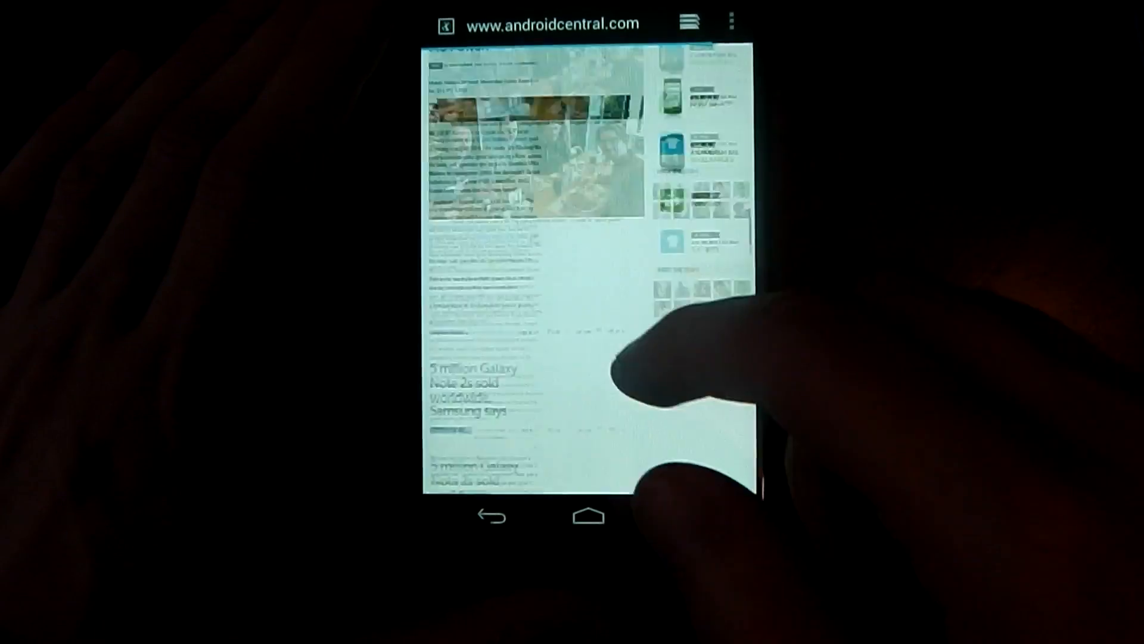
scroll(down, 3)
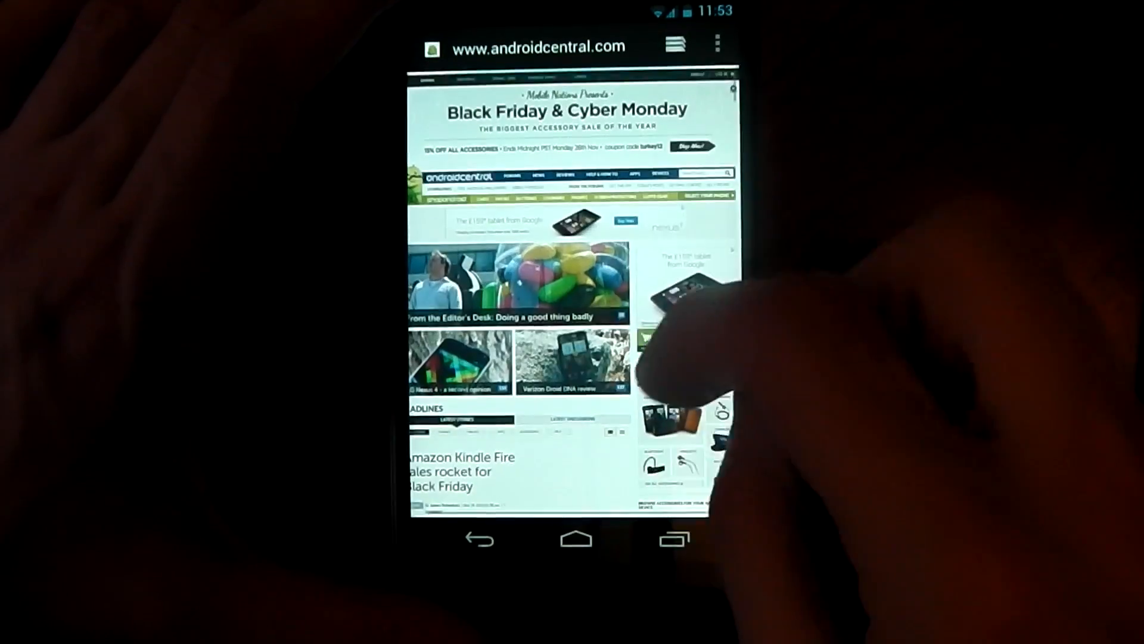
click(536, 45)
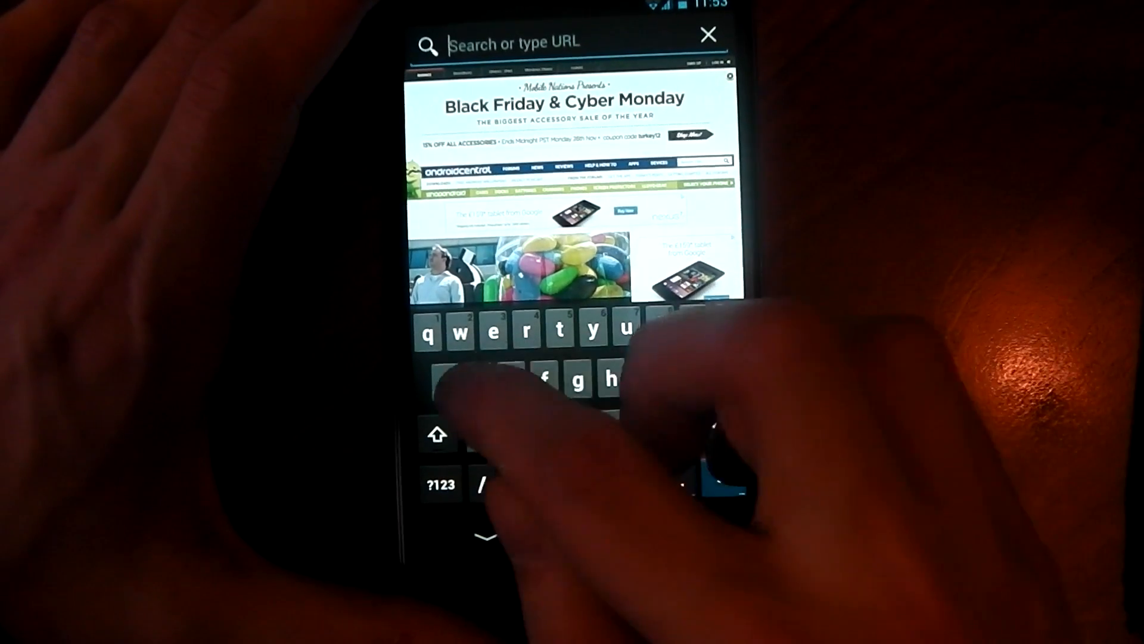
- Run SunSpider 0.9.1 at webkit.org/perf/sunspider to a 1493.8 ms total and review the results
text(sunsp)
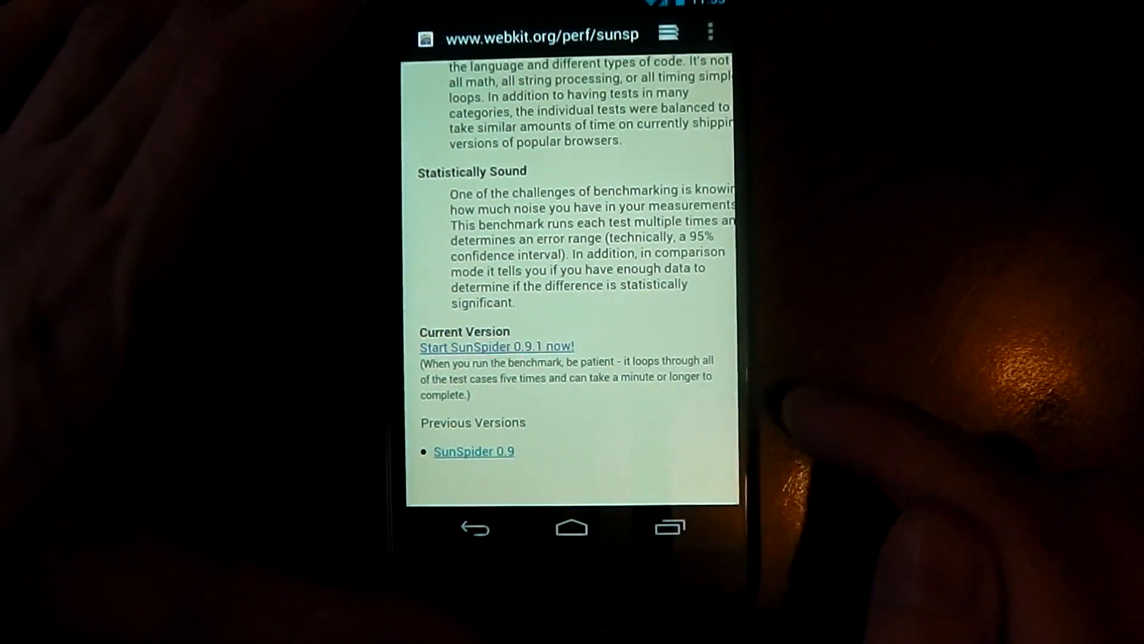
click(496, 345)
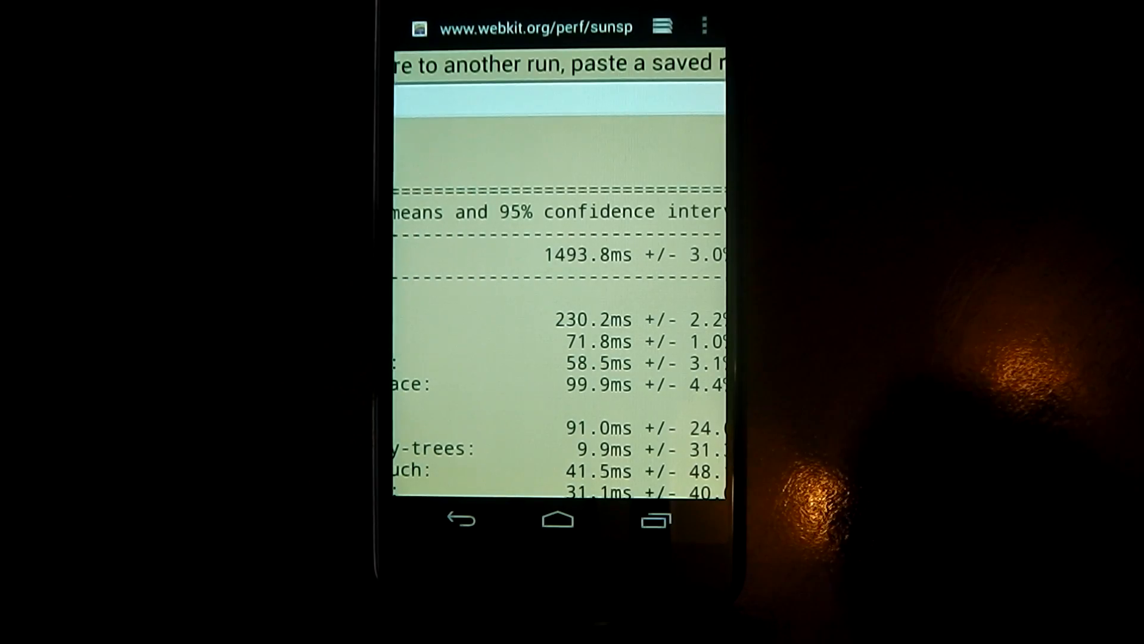
scroll(down, 3)
text(p)
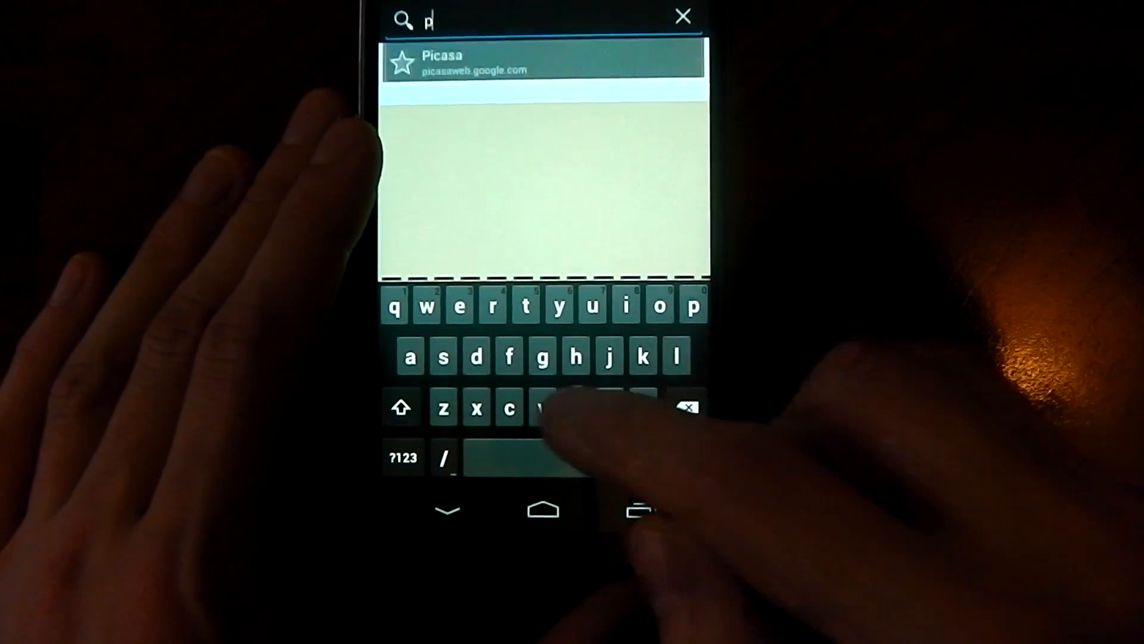
- Search 'peacekeeper', load the futuremark test site and run it to a score of 483
text(eacekeeper)
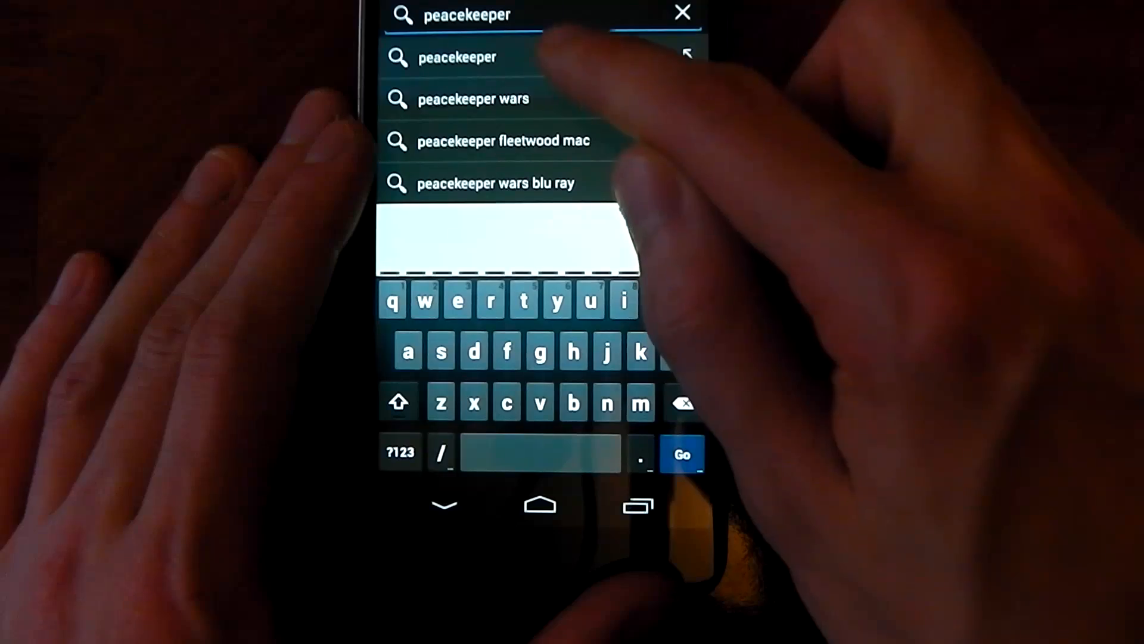
click(458, 57)
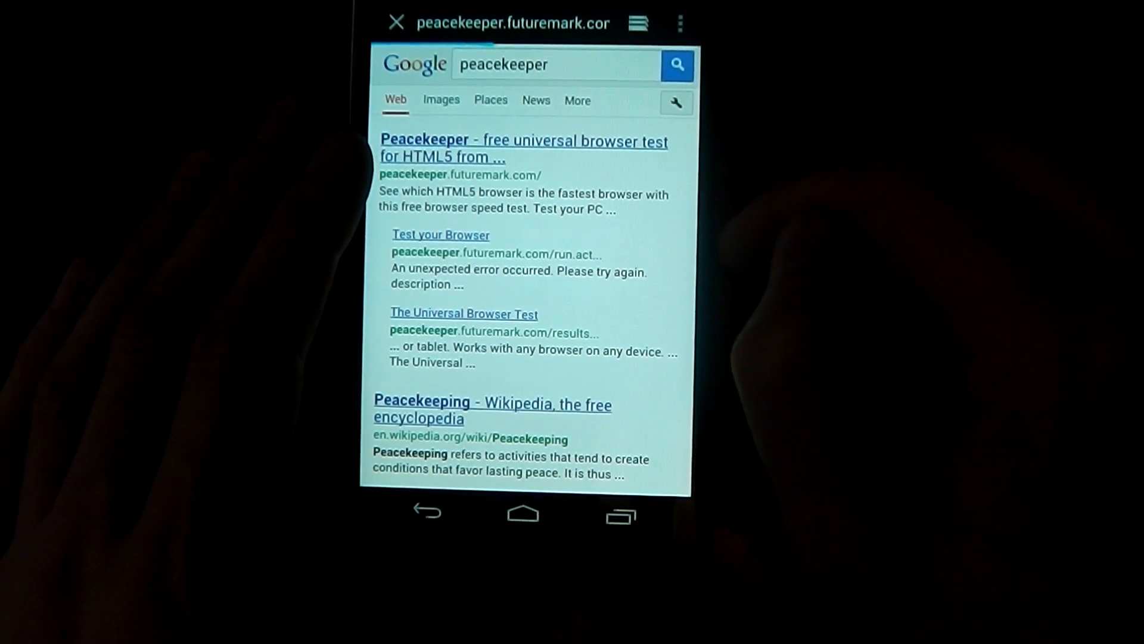
click(523, 148)
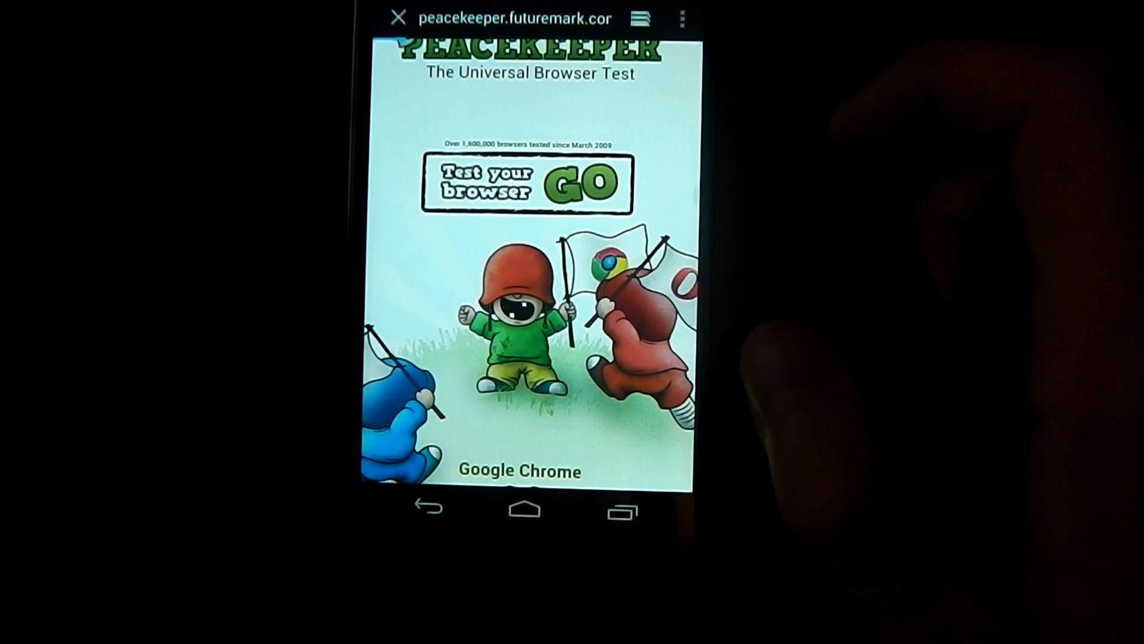
click(581, 182)
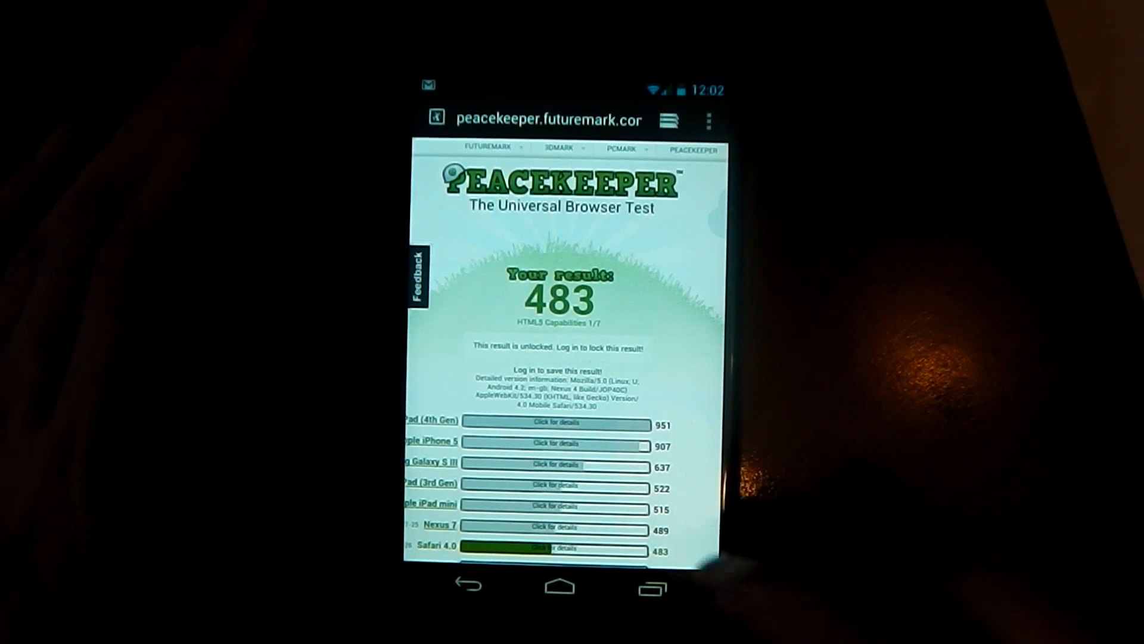
- Compare the 483 Peacekeeper score against other devices' rankings and begin typing 'h' for a new search
scroll(down, 3)
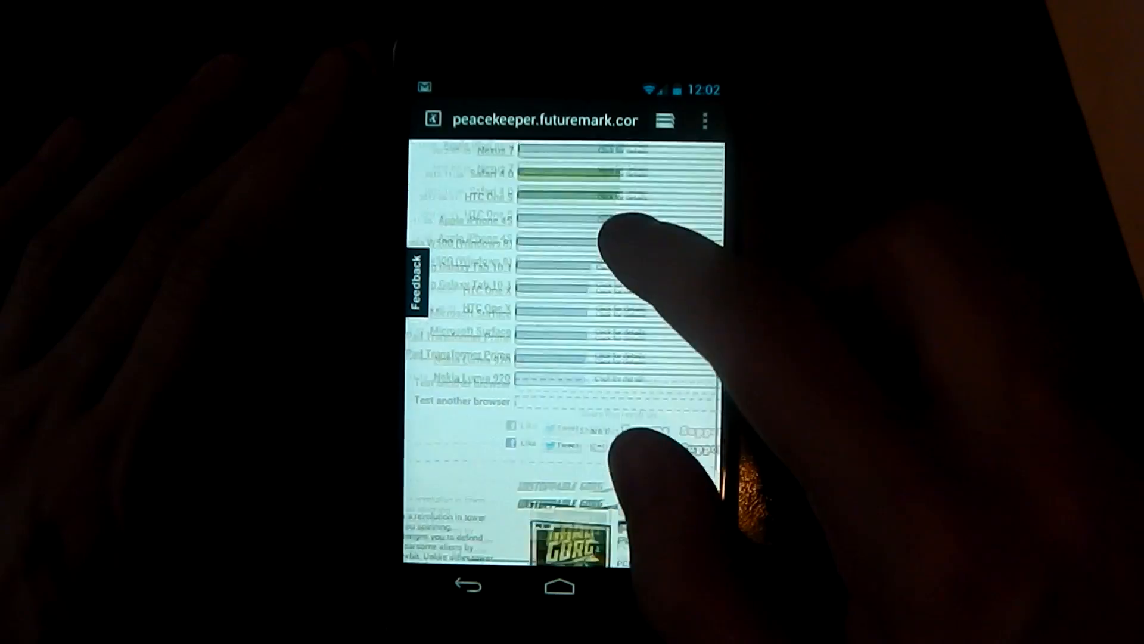
scroll(down, 3)
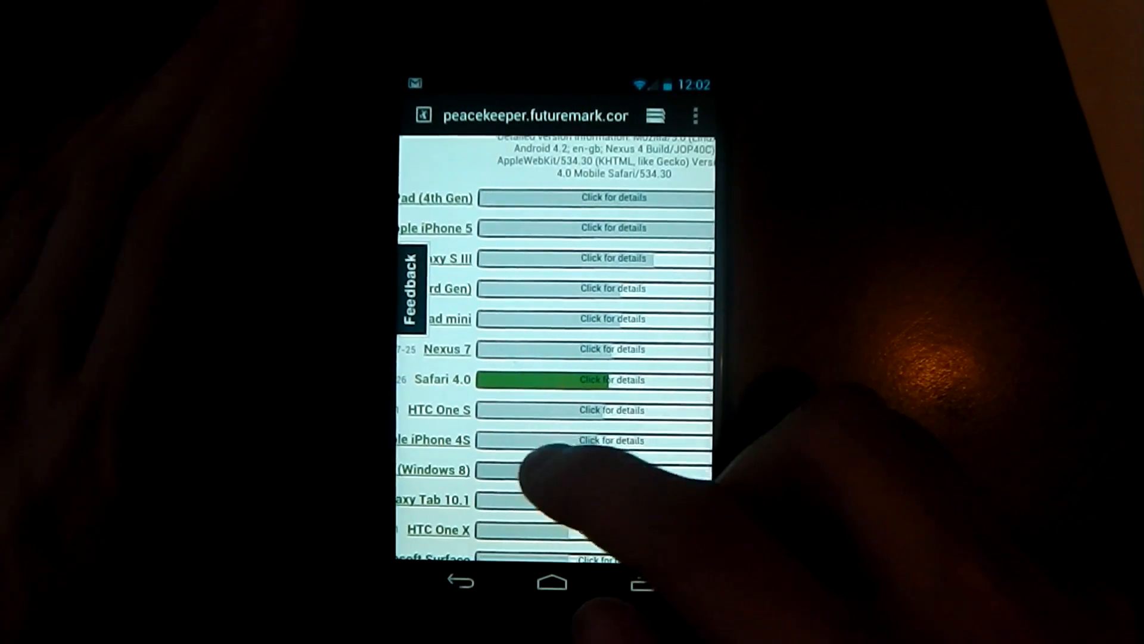
scroll(down, 3)
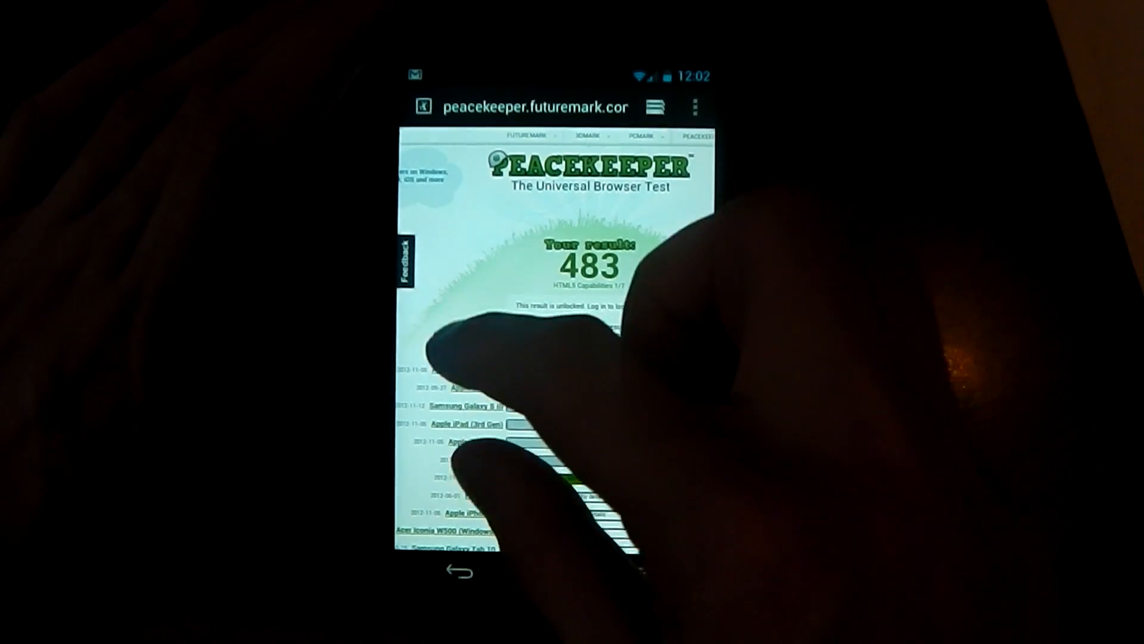
scroll(down, 3)
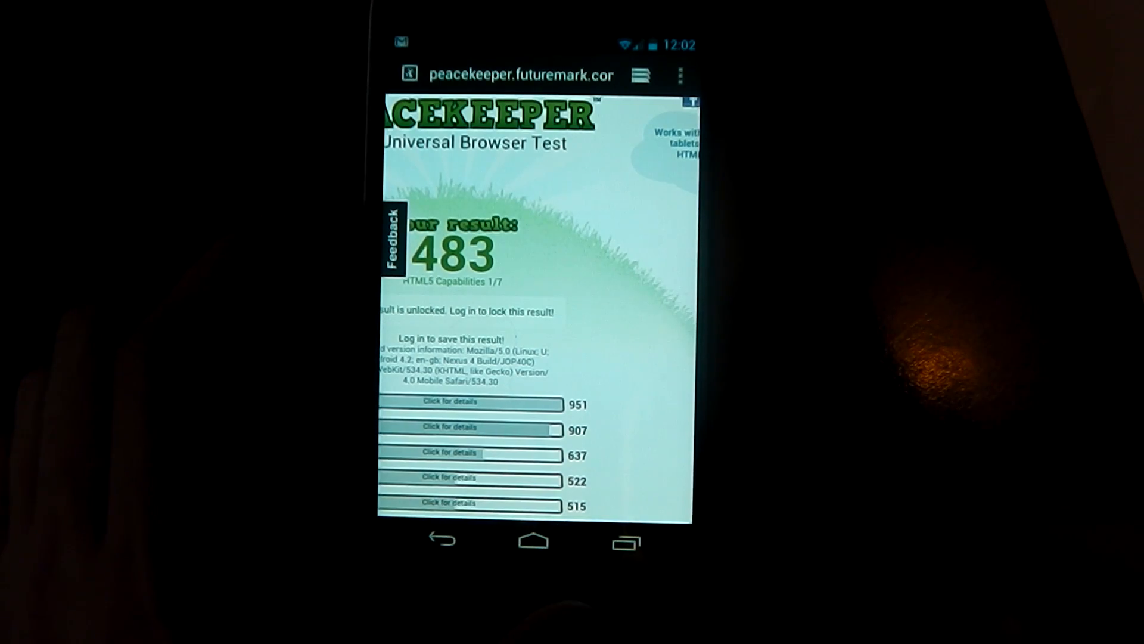
text(hf)
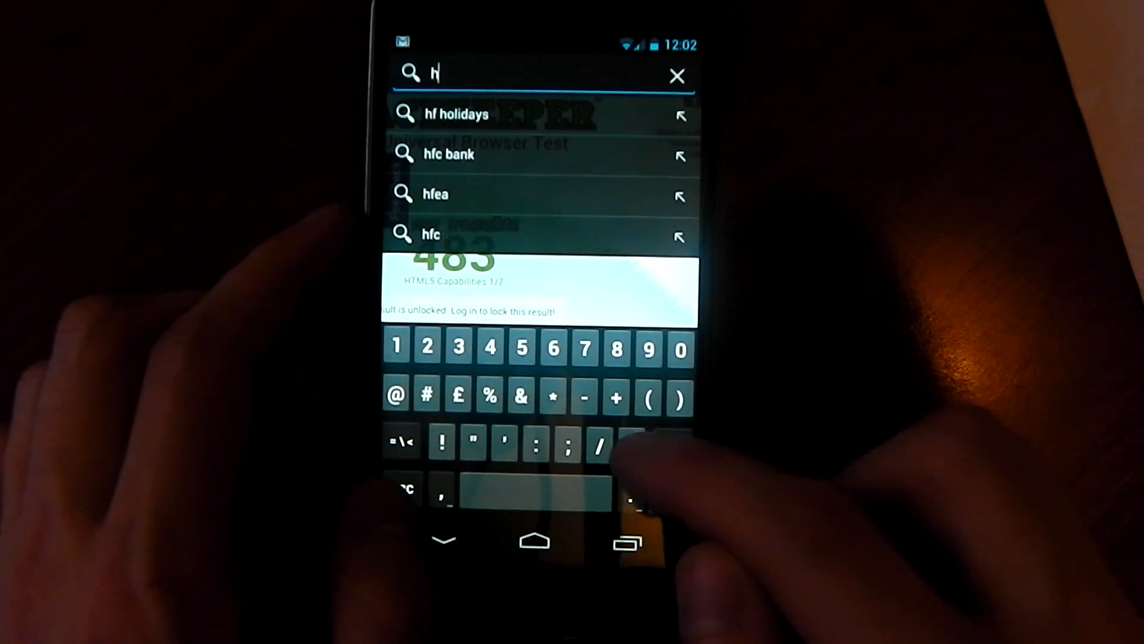
- Load html5test.com and review the 298 + 3 bonus score and its feature categories
text(tml5test.com)
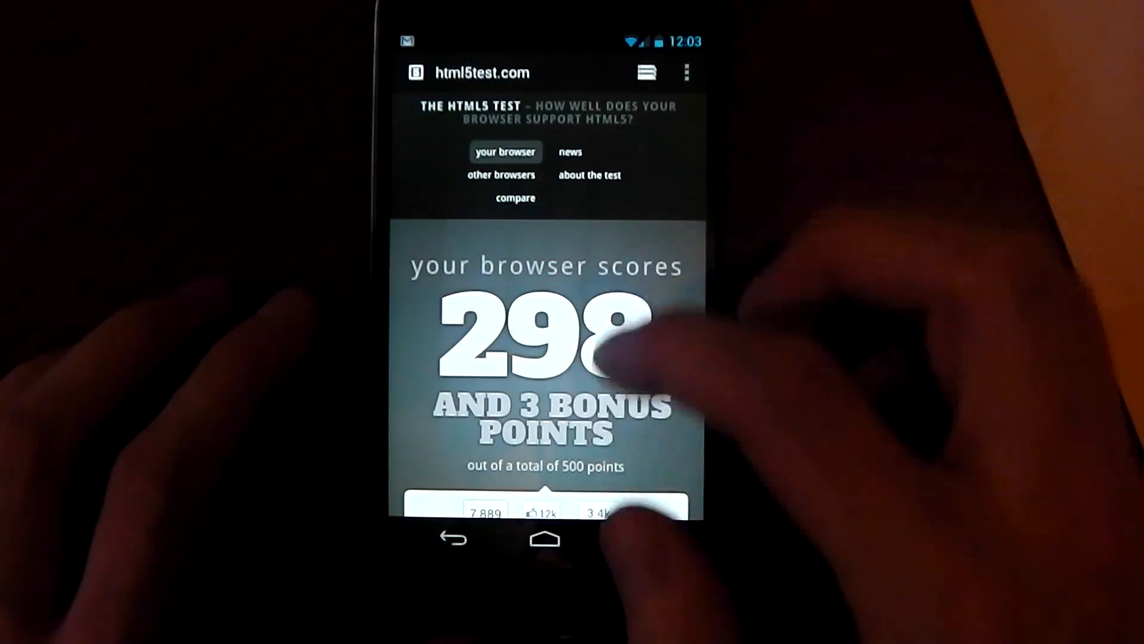
scroll(down, 3)
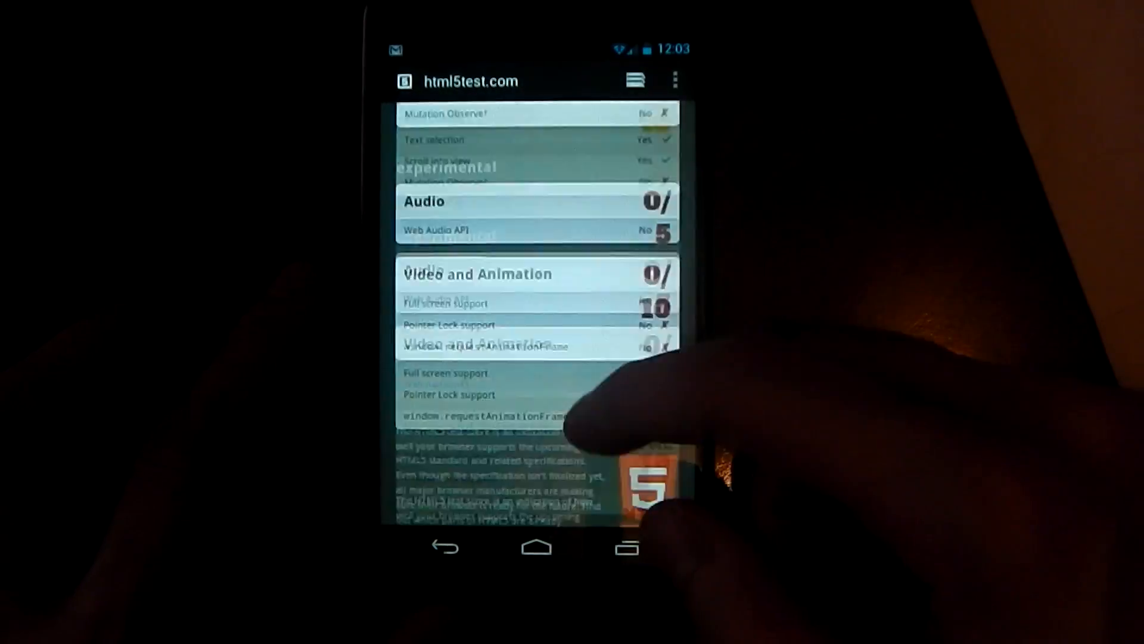
scroll(down, 3)
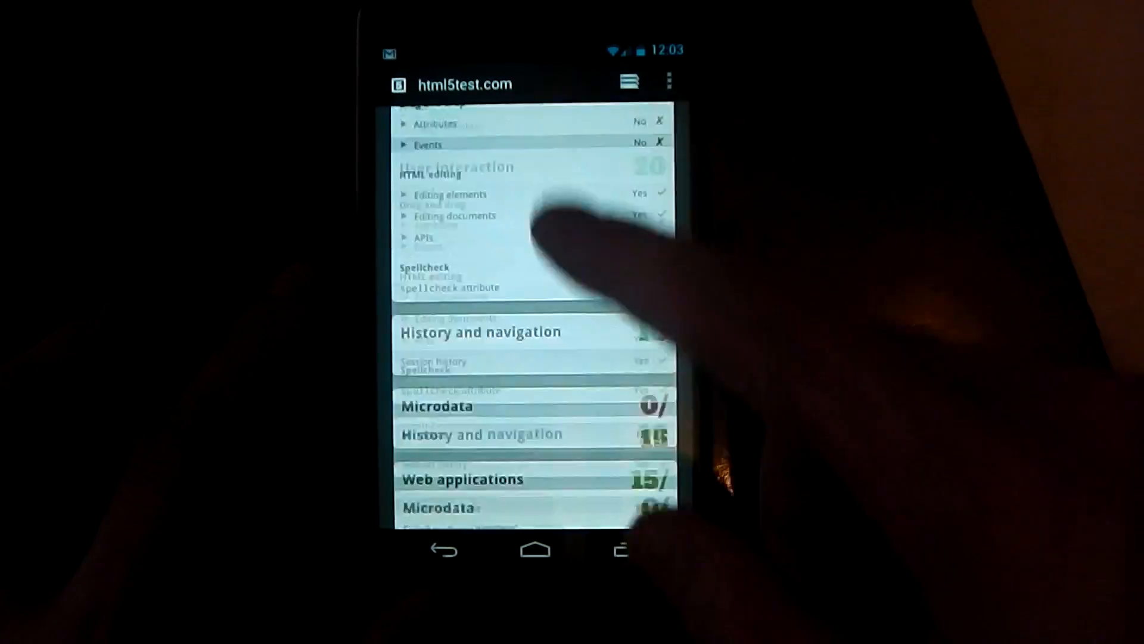
scroll(down, 3)
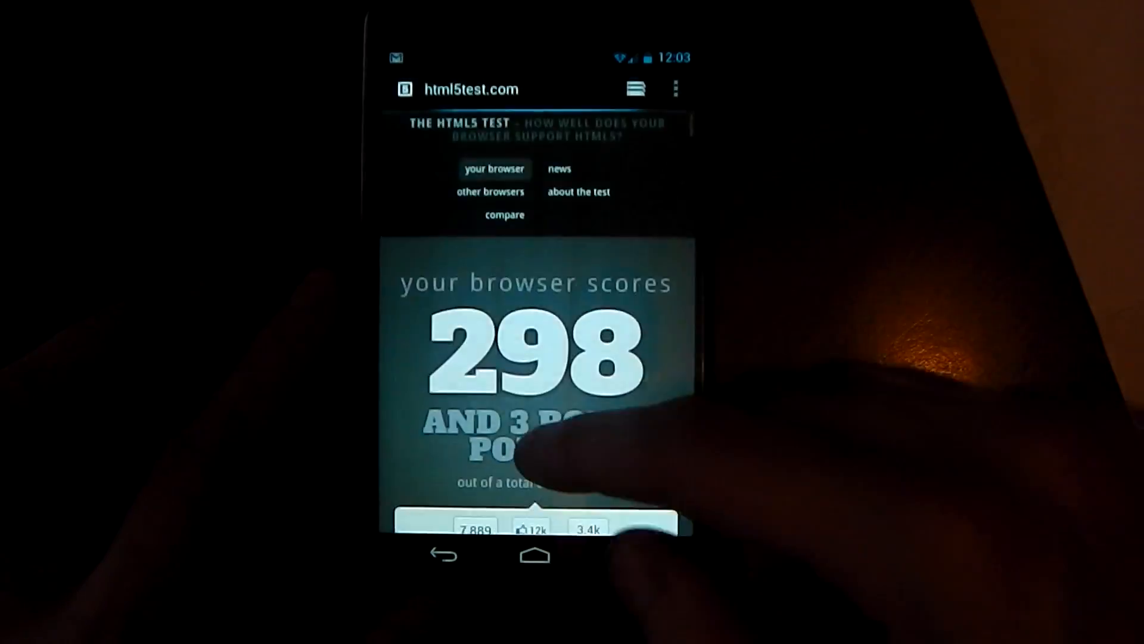
scroll(down, 3)
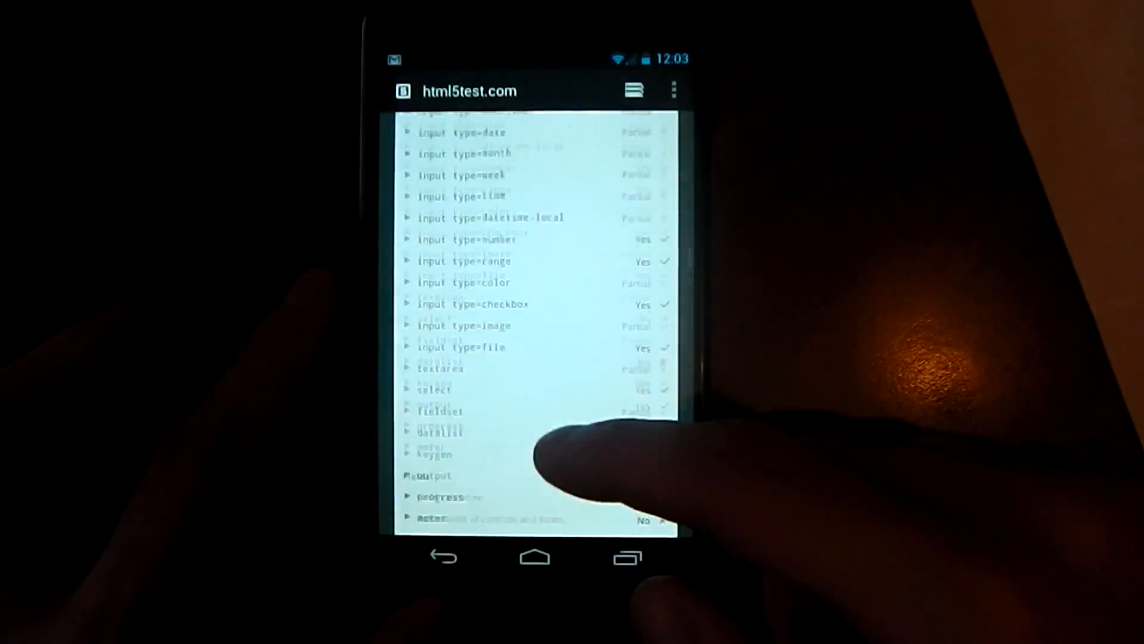
scroll(down, 3)
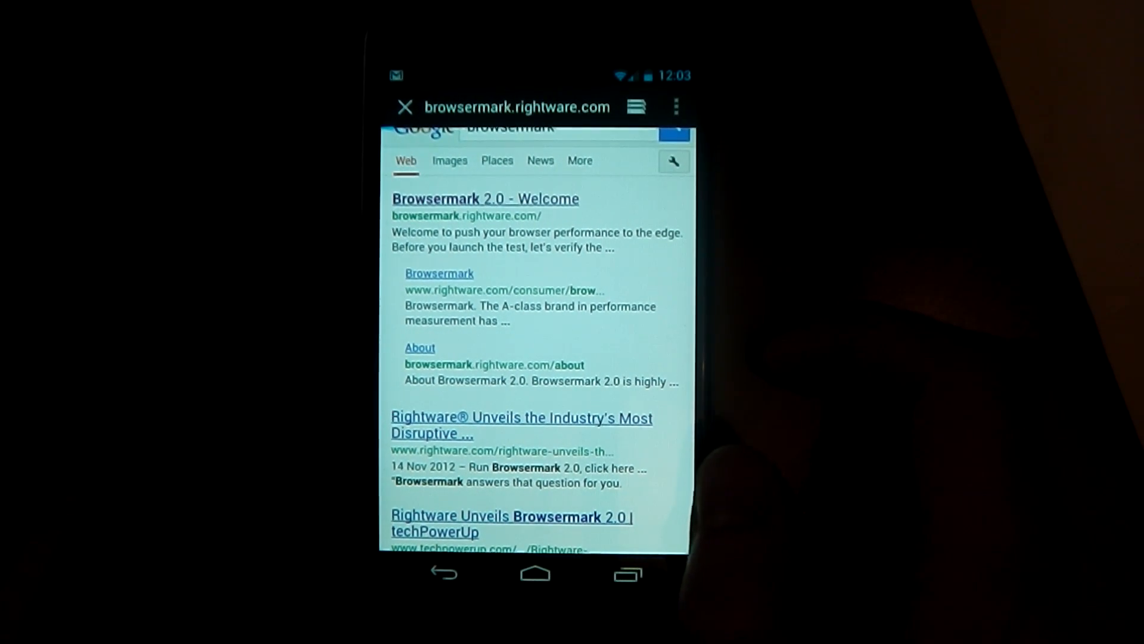
- Launch Browsermark 2.0 from its welcome page, scoring 998 for Android Browser (AOSP)
click(485, 198)
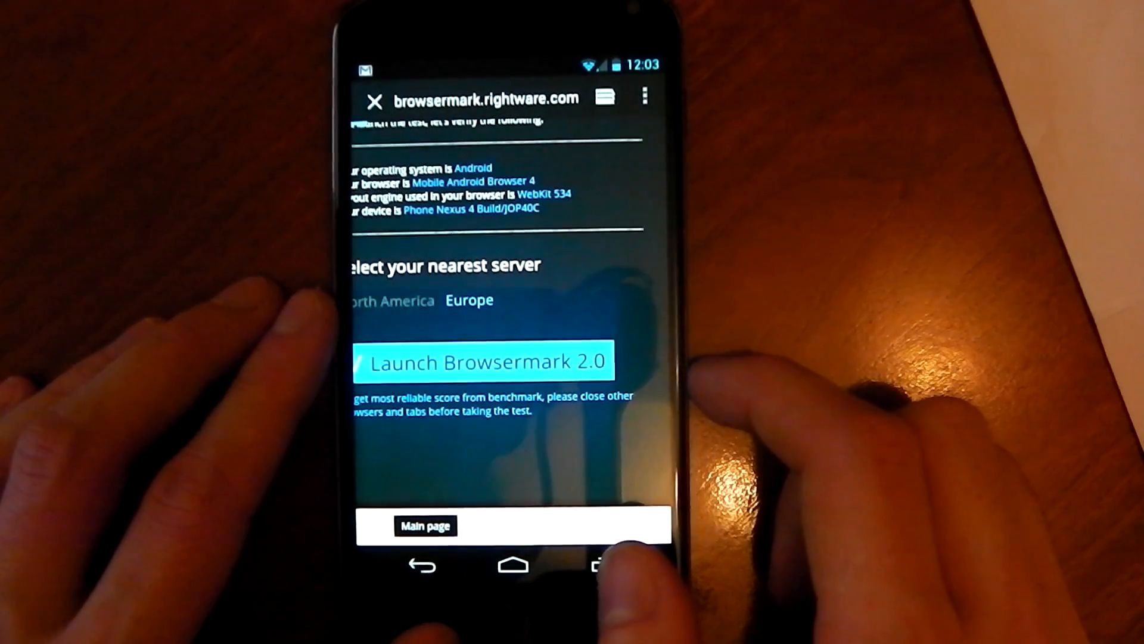
click(485, 362)
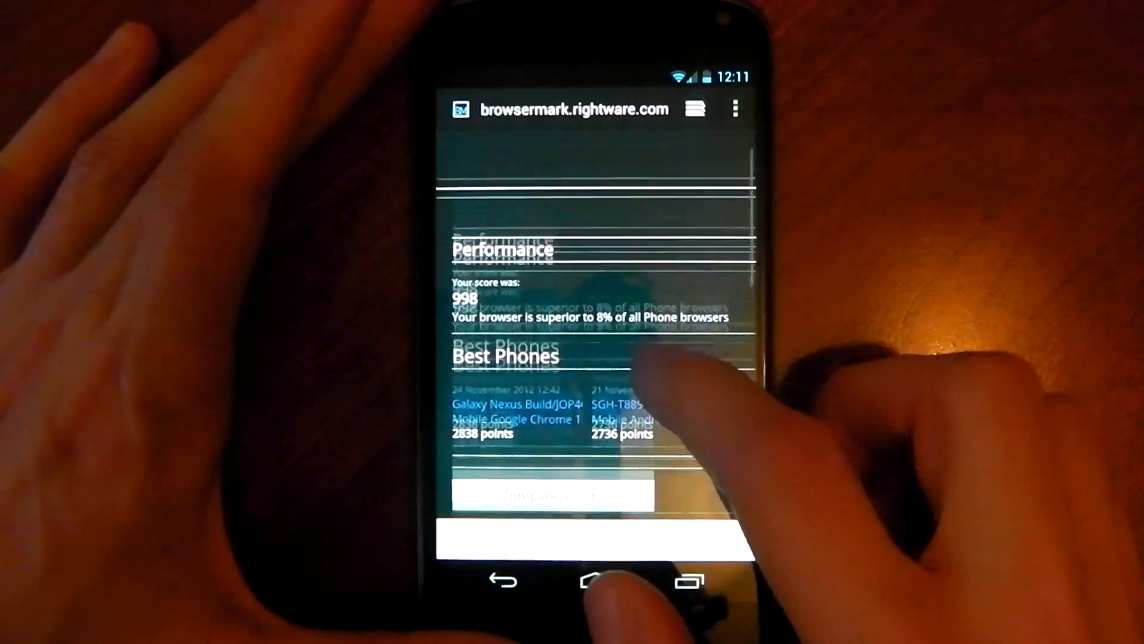
- Start a new search by entering 'microsoft' in the URL bar
click(573, 108)
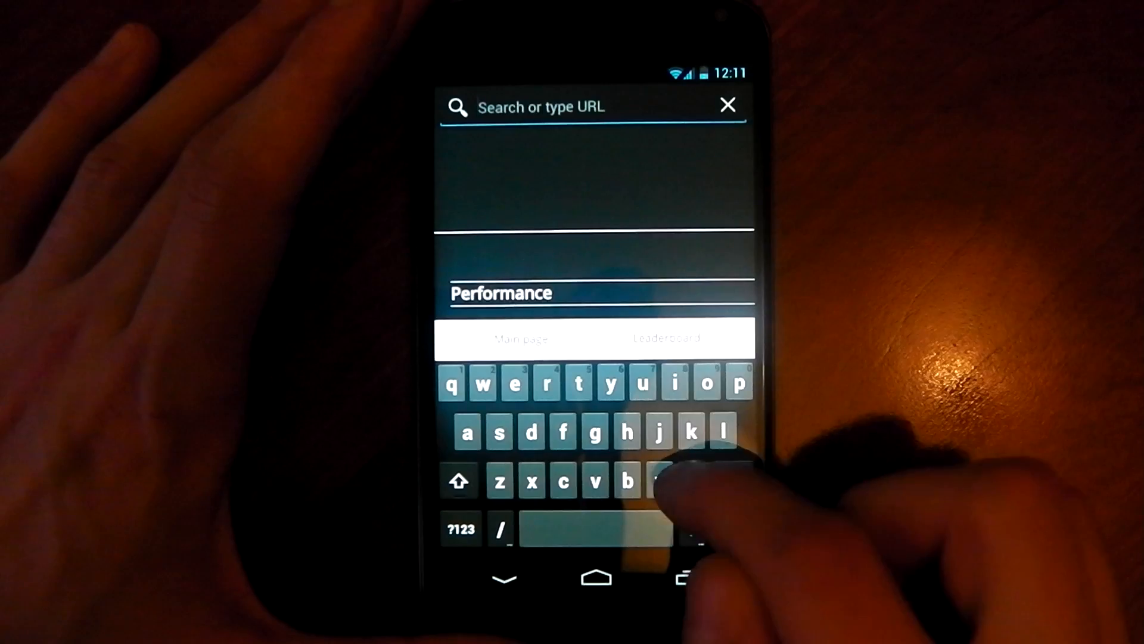
text(microsft)
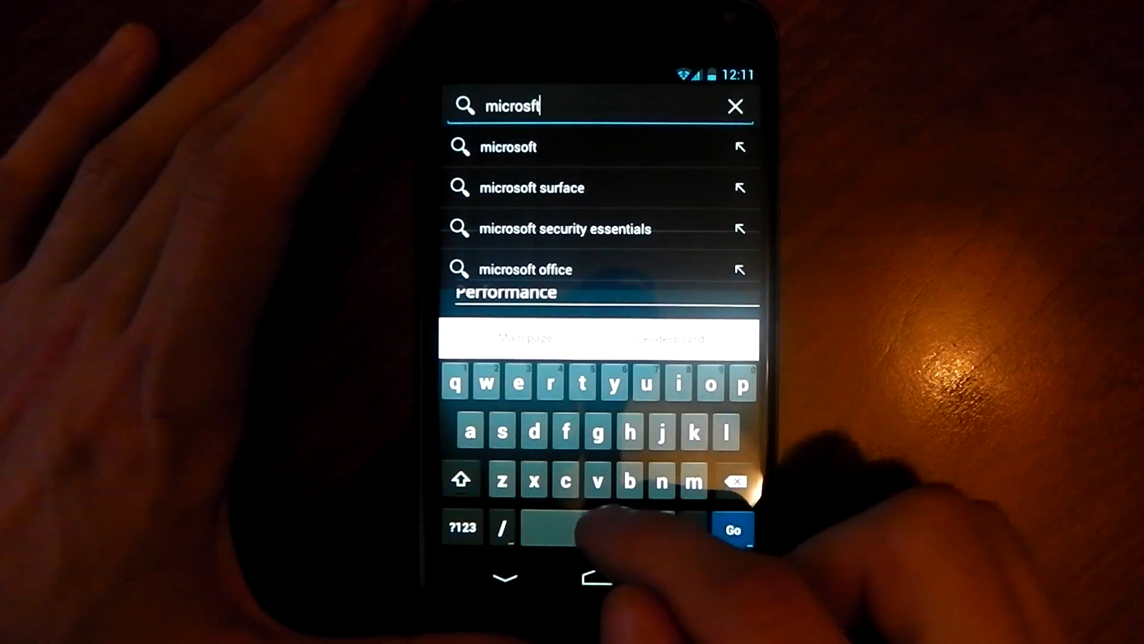
click(502, 383)
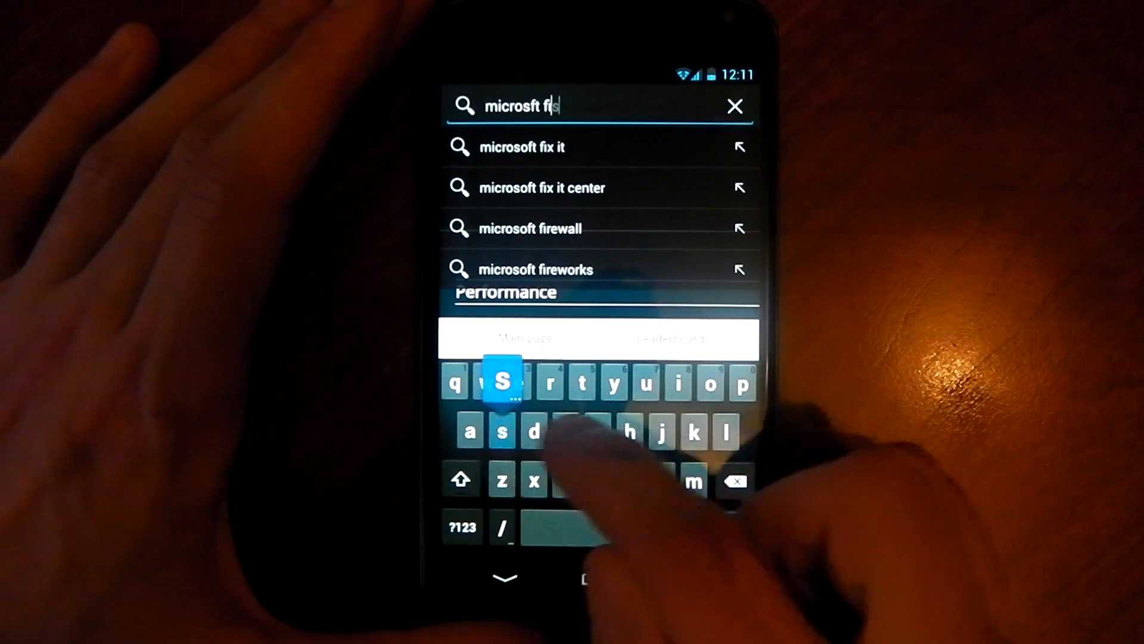